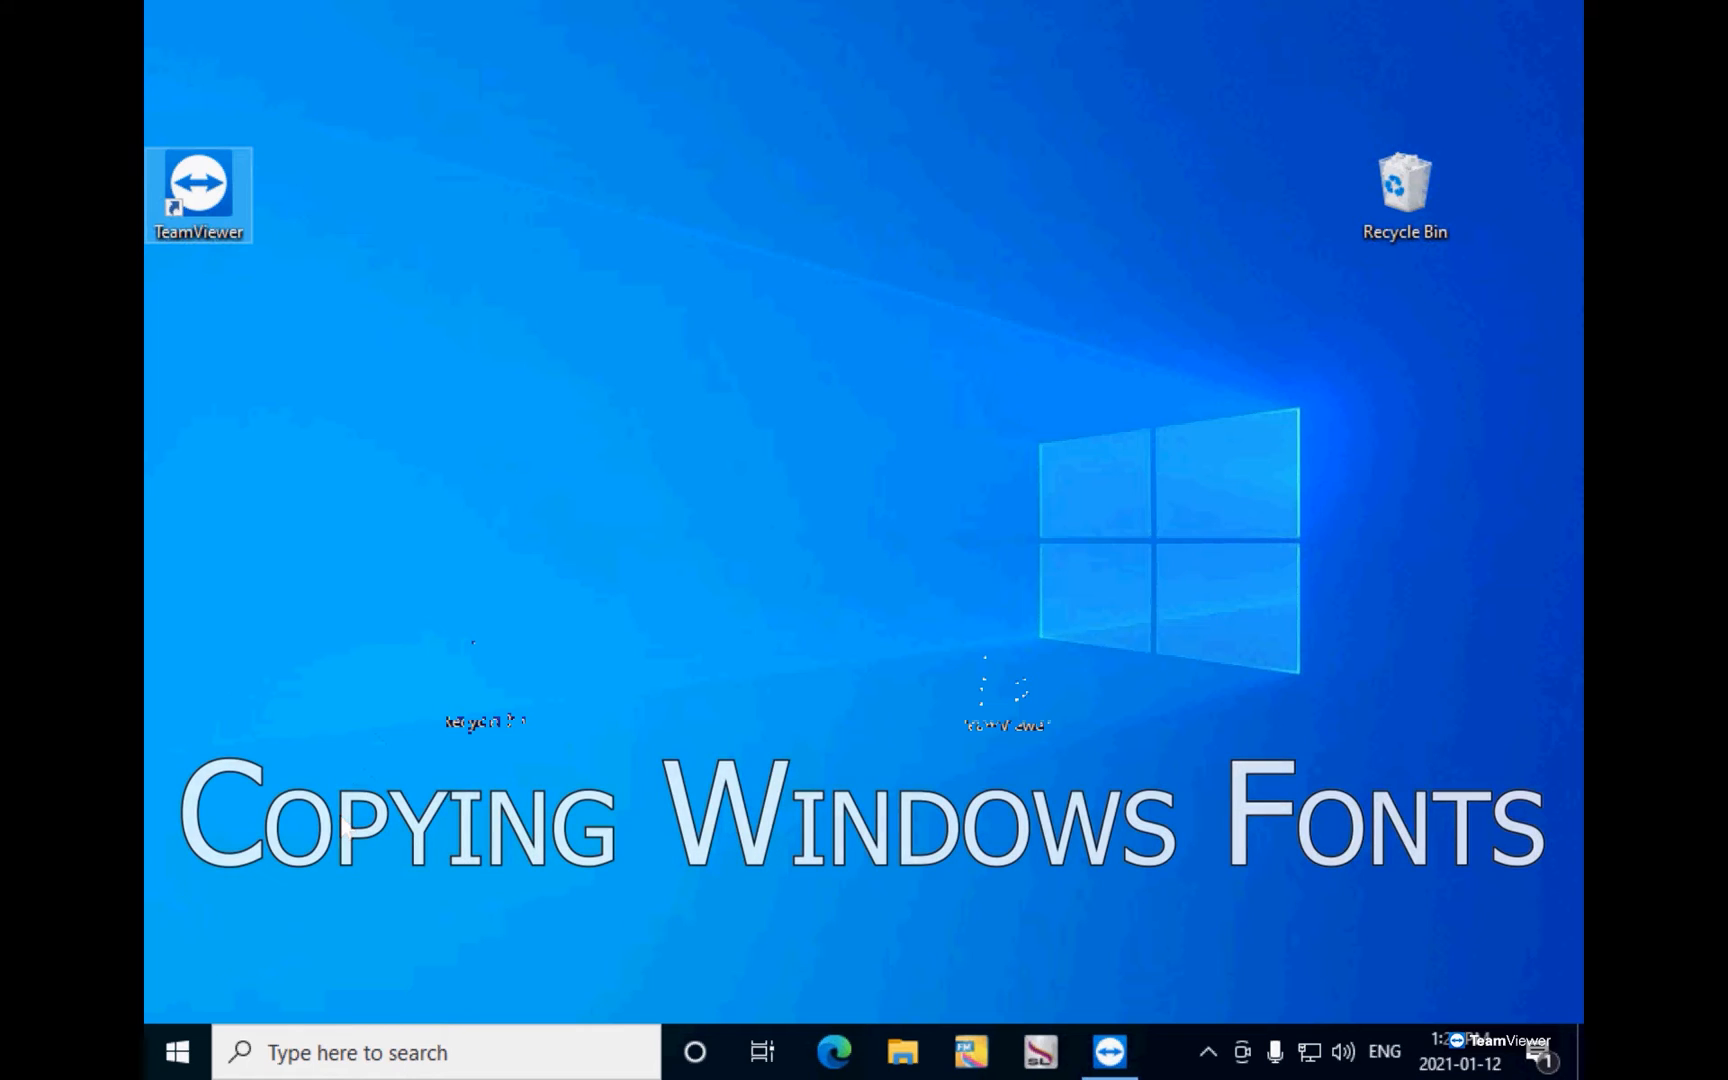
Step: Launch File Explorer from the Start shortcuts and browse into Local Disk (C:) via This PC
{"action": "right_click", "coordinate": [176, 1052]}
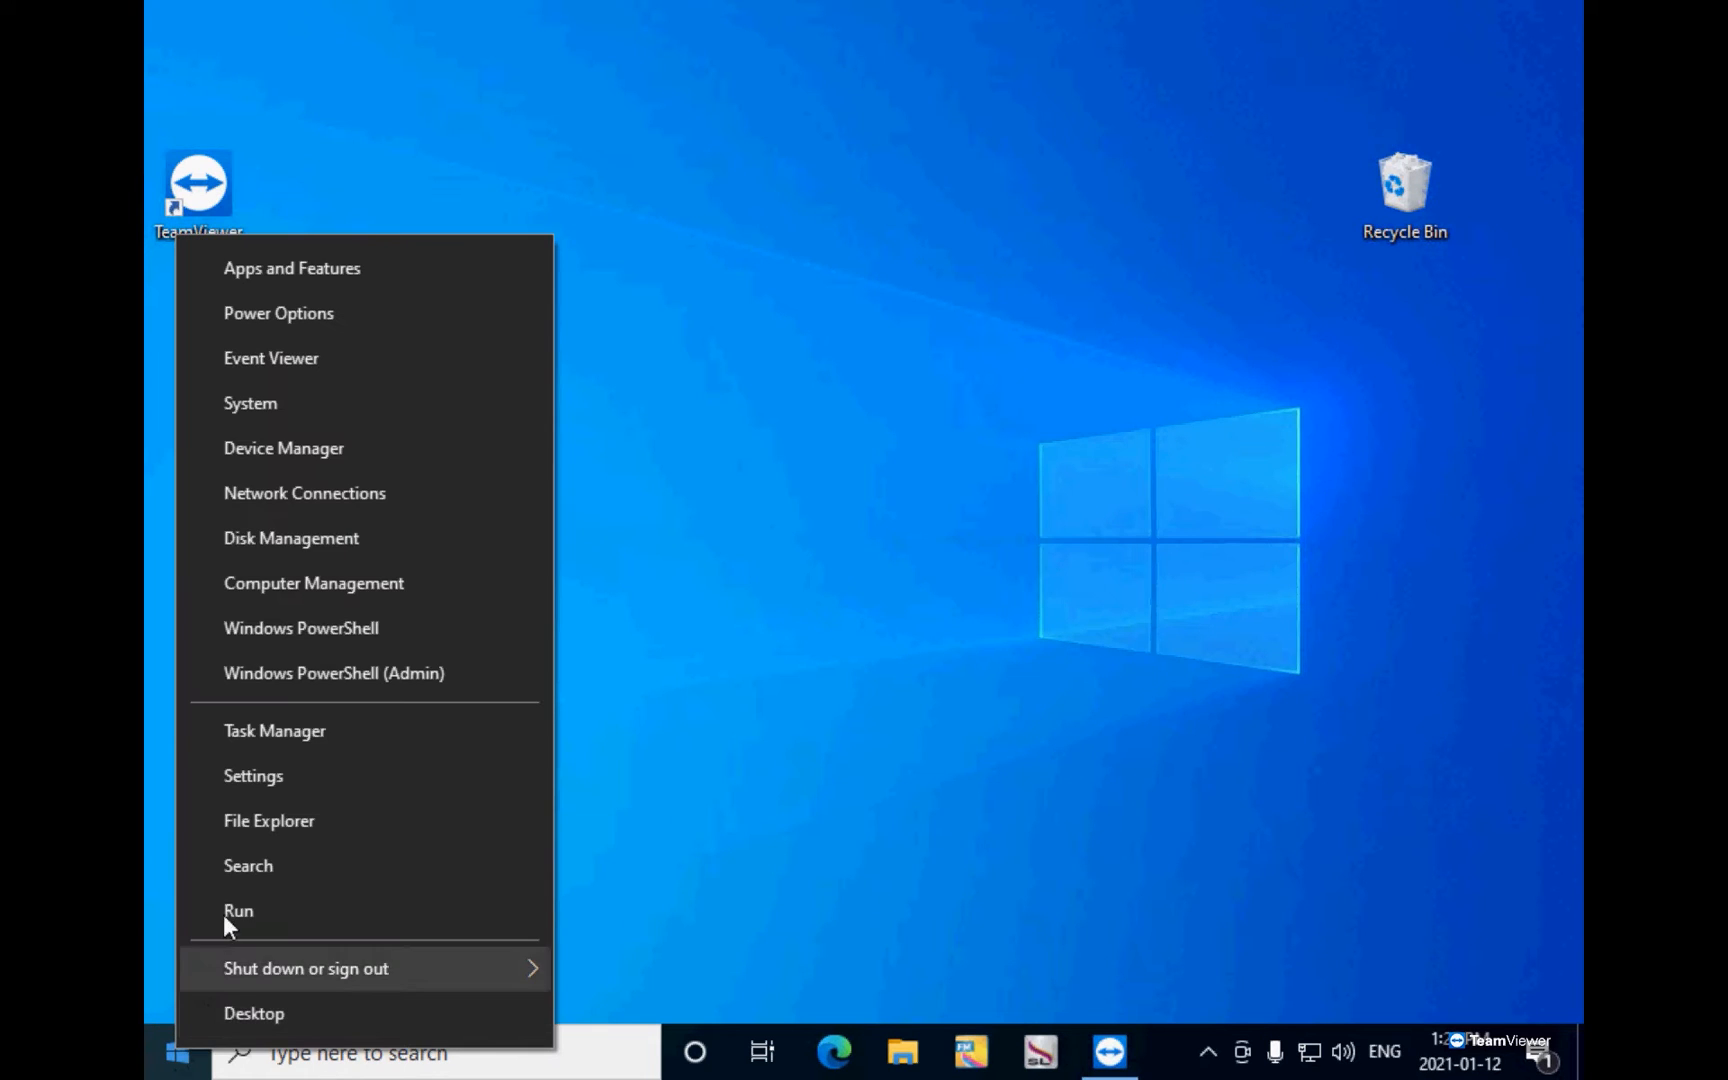
{"action": "mouse_move", "coordinate": [260, 838]}
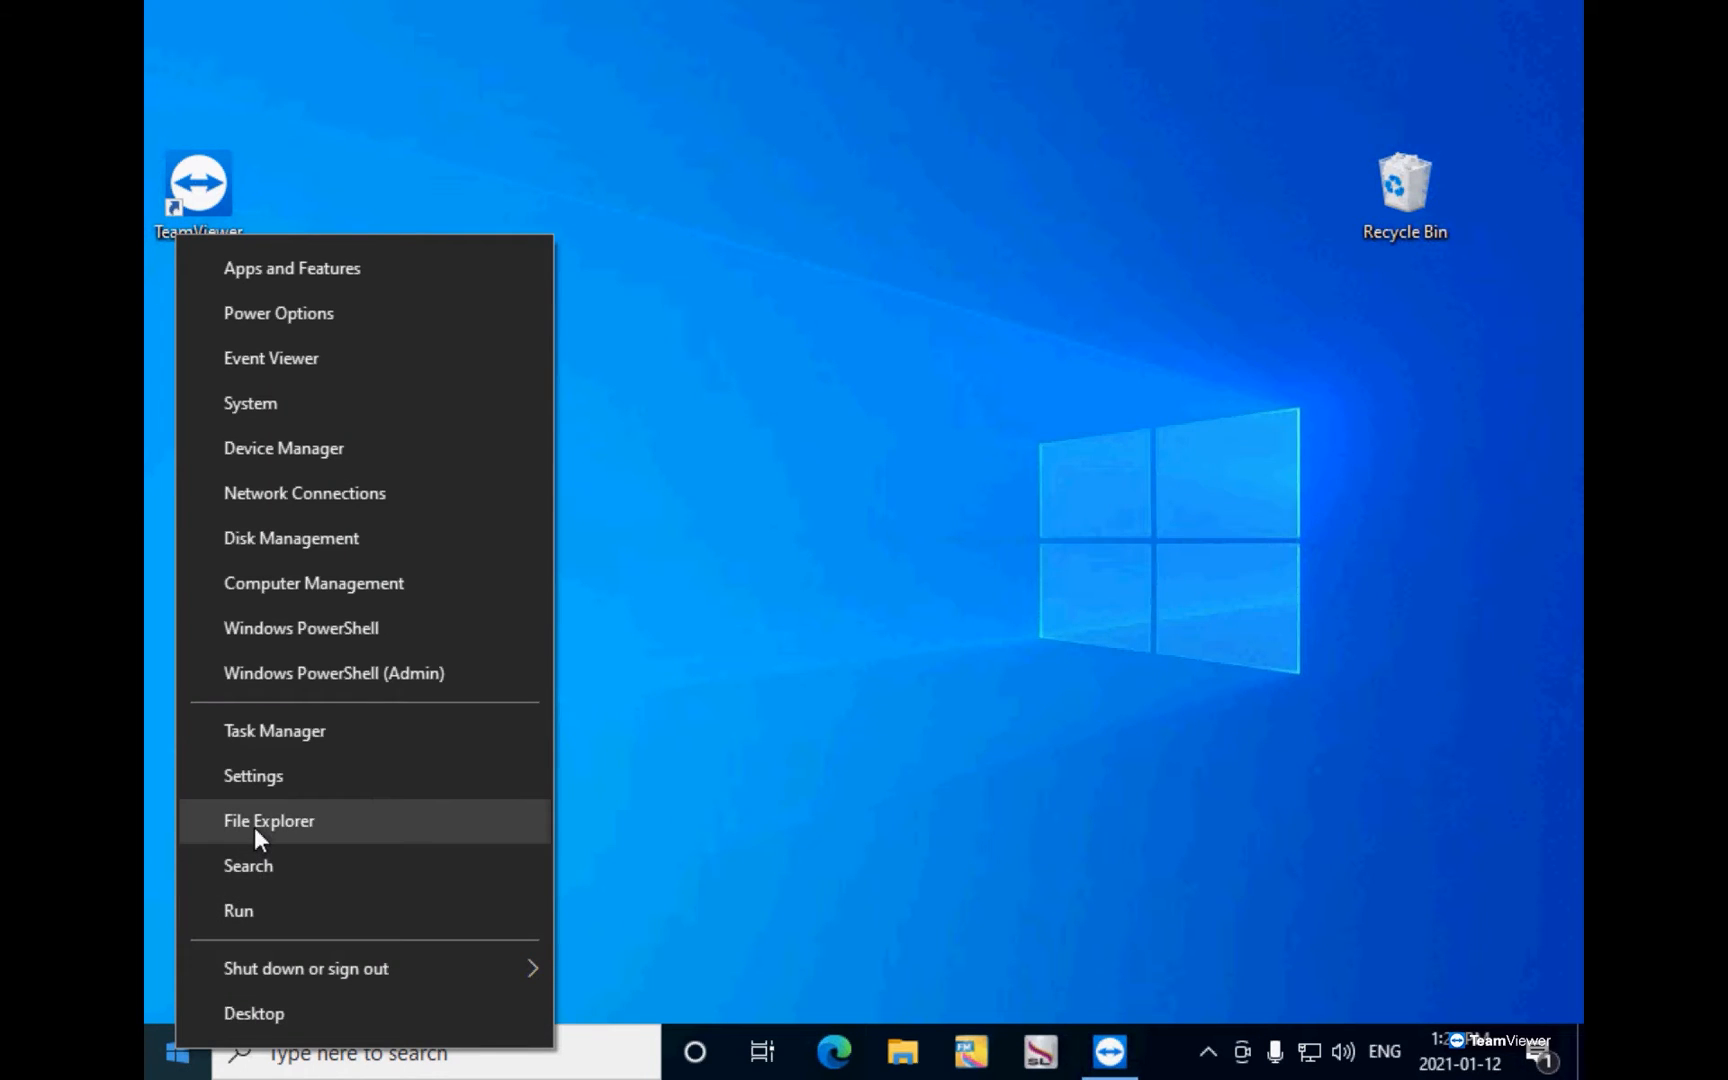
{"action": "left_click", "coordinate": [268, 820]}
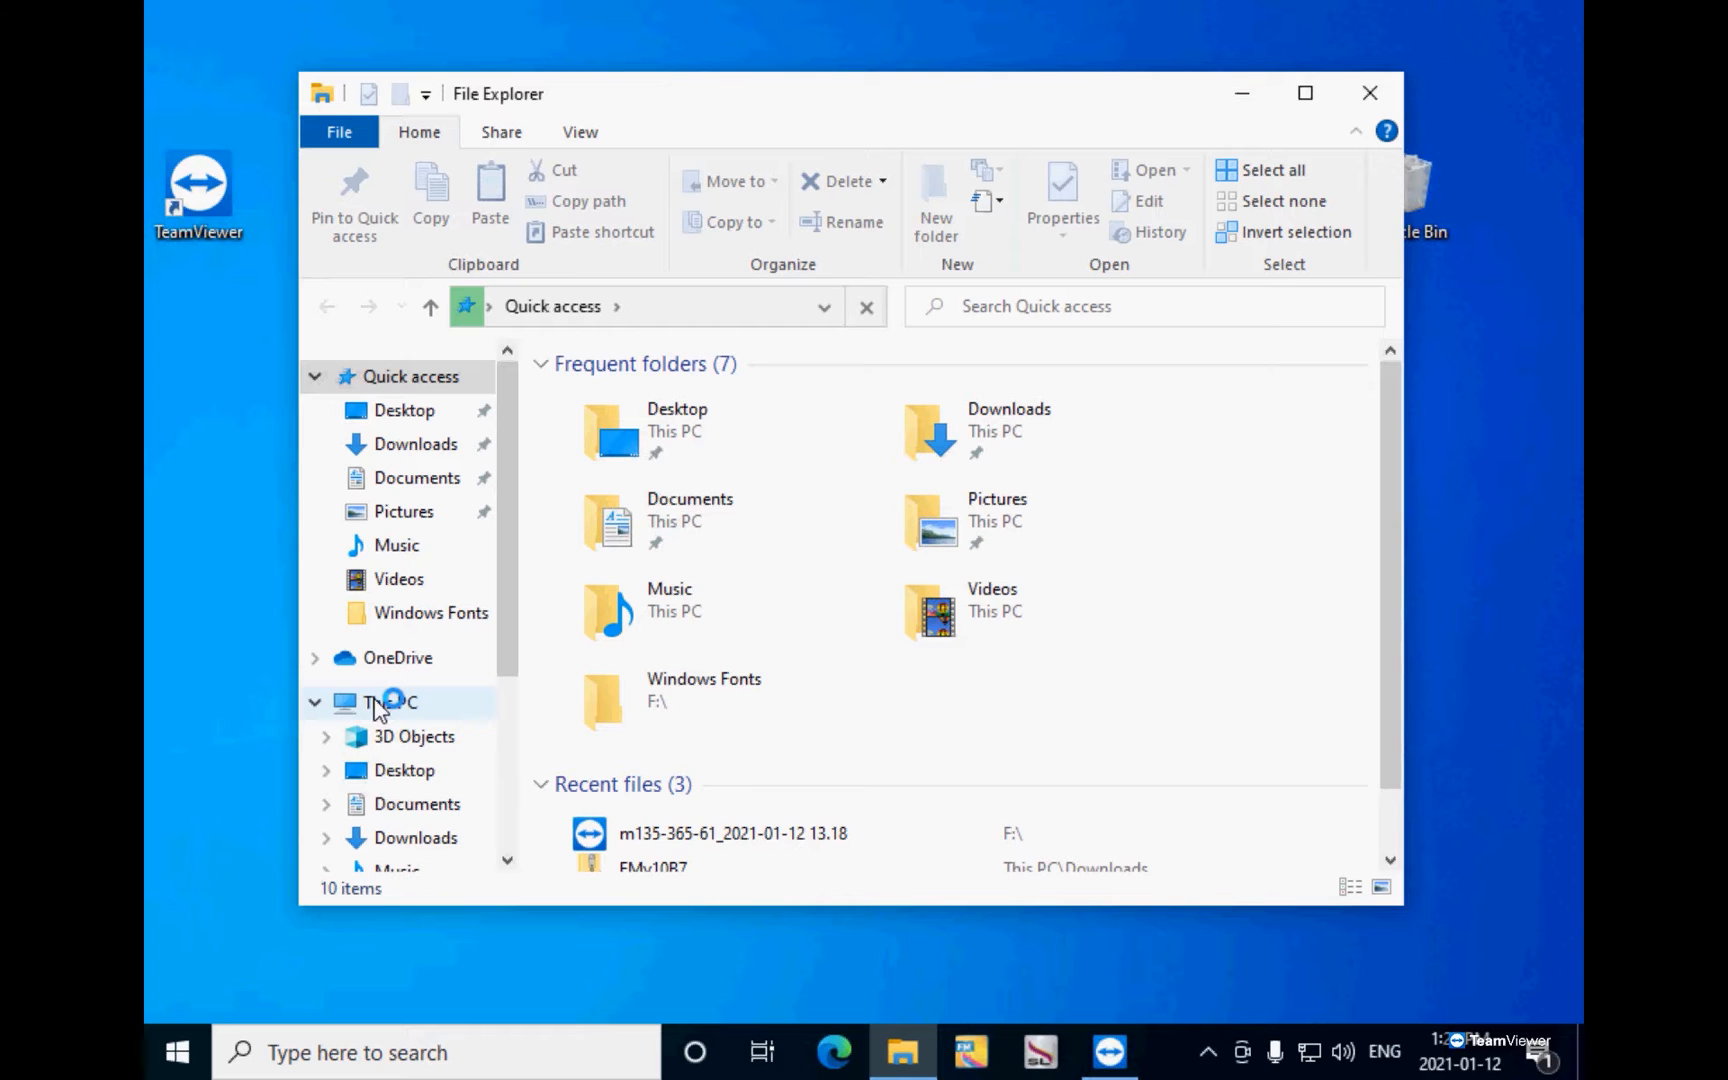
{"action": "left_click", "coordinate": [386, 702]}
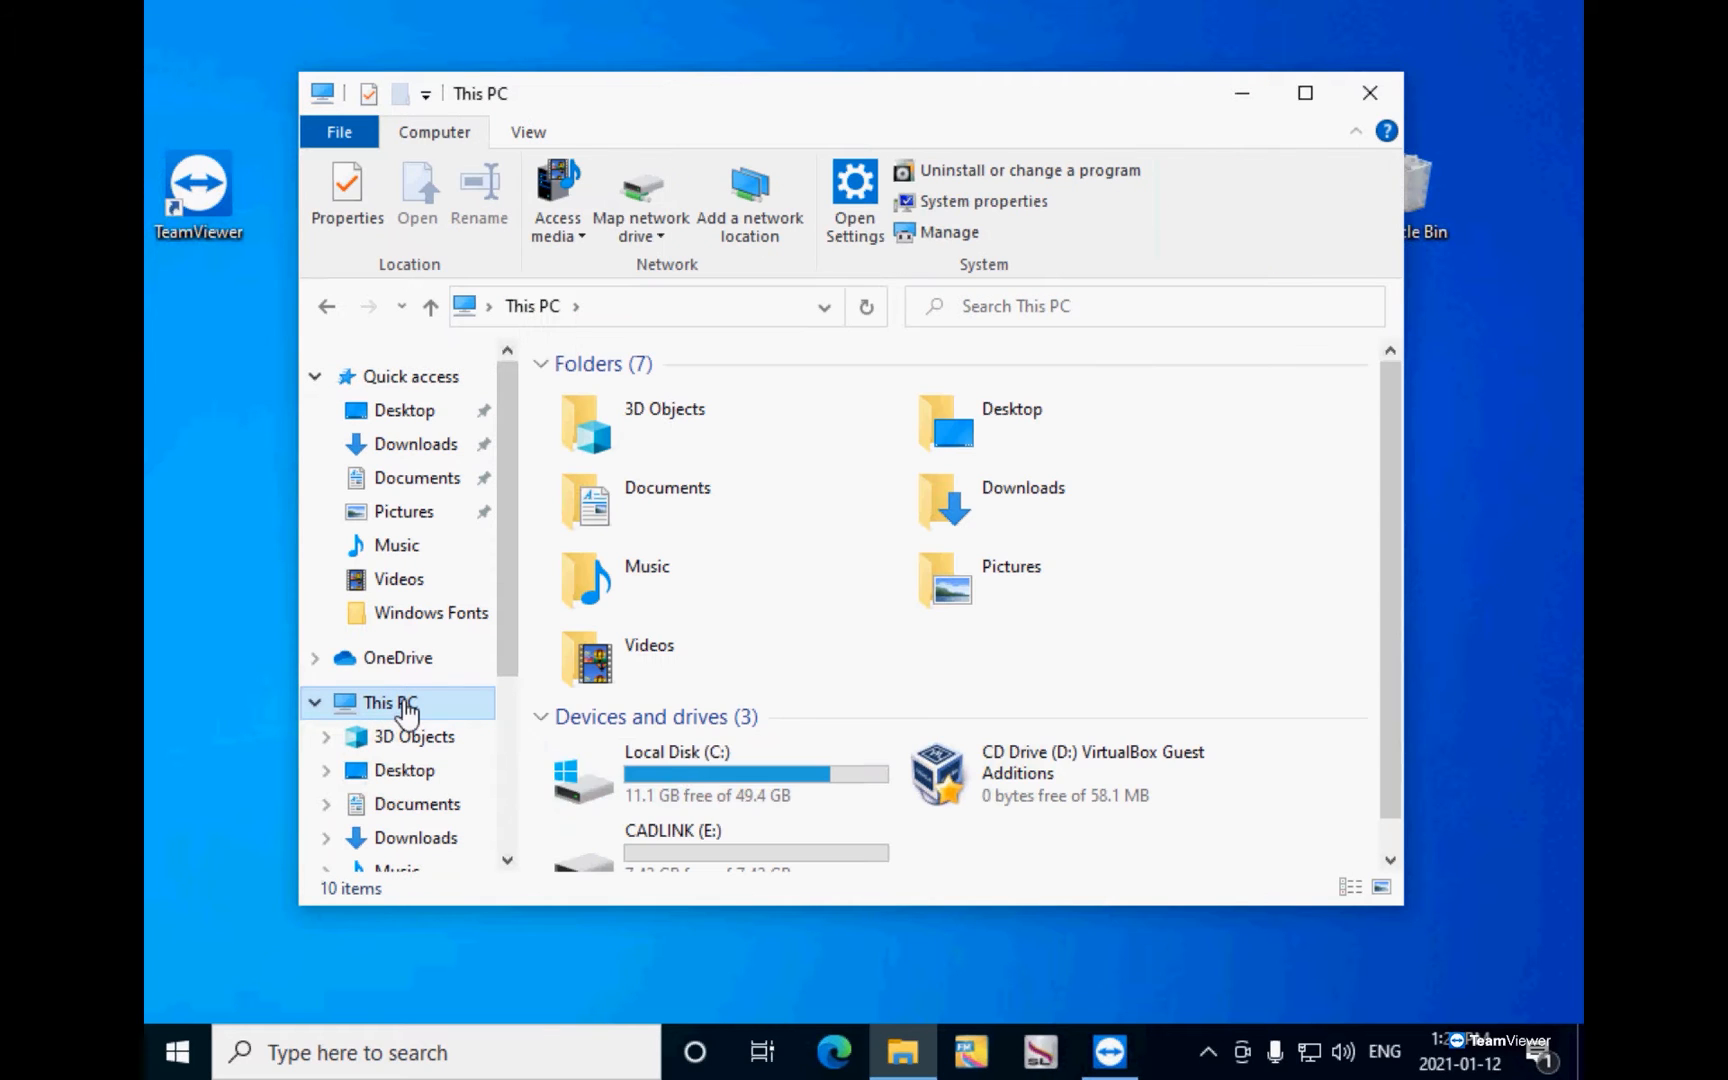
{"action": "double_click", "coordinate": [676, 772]}
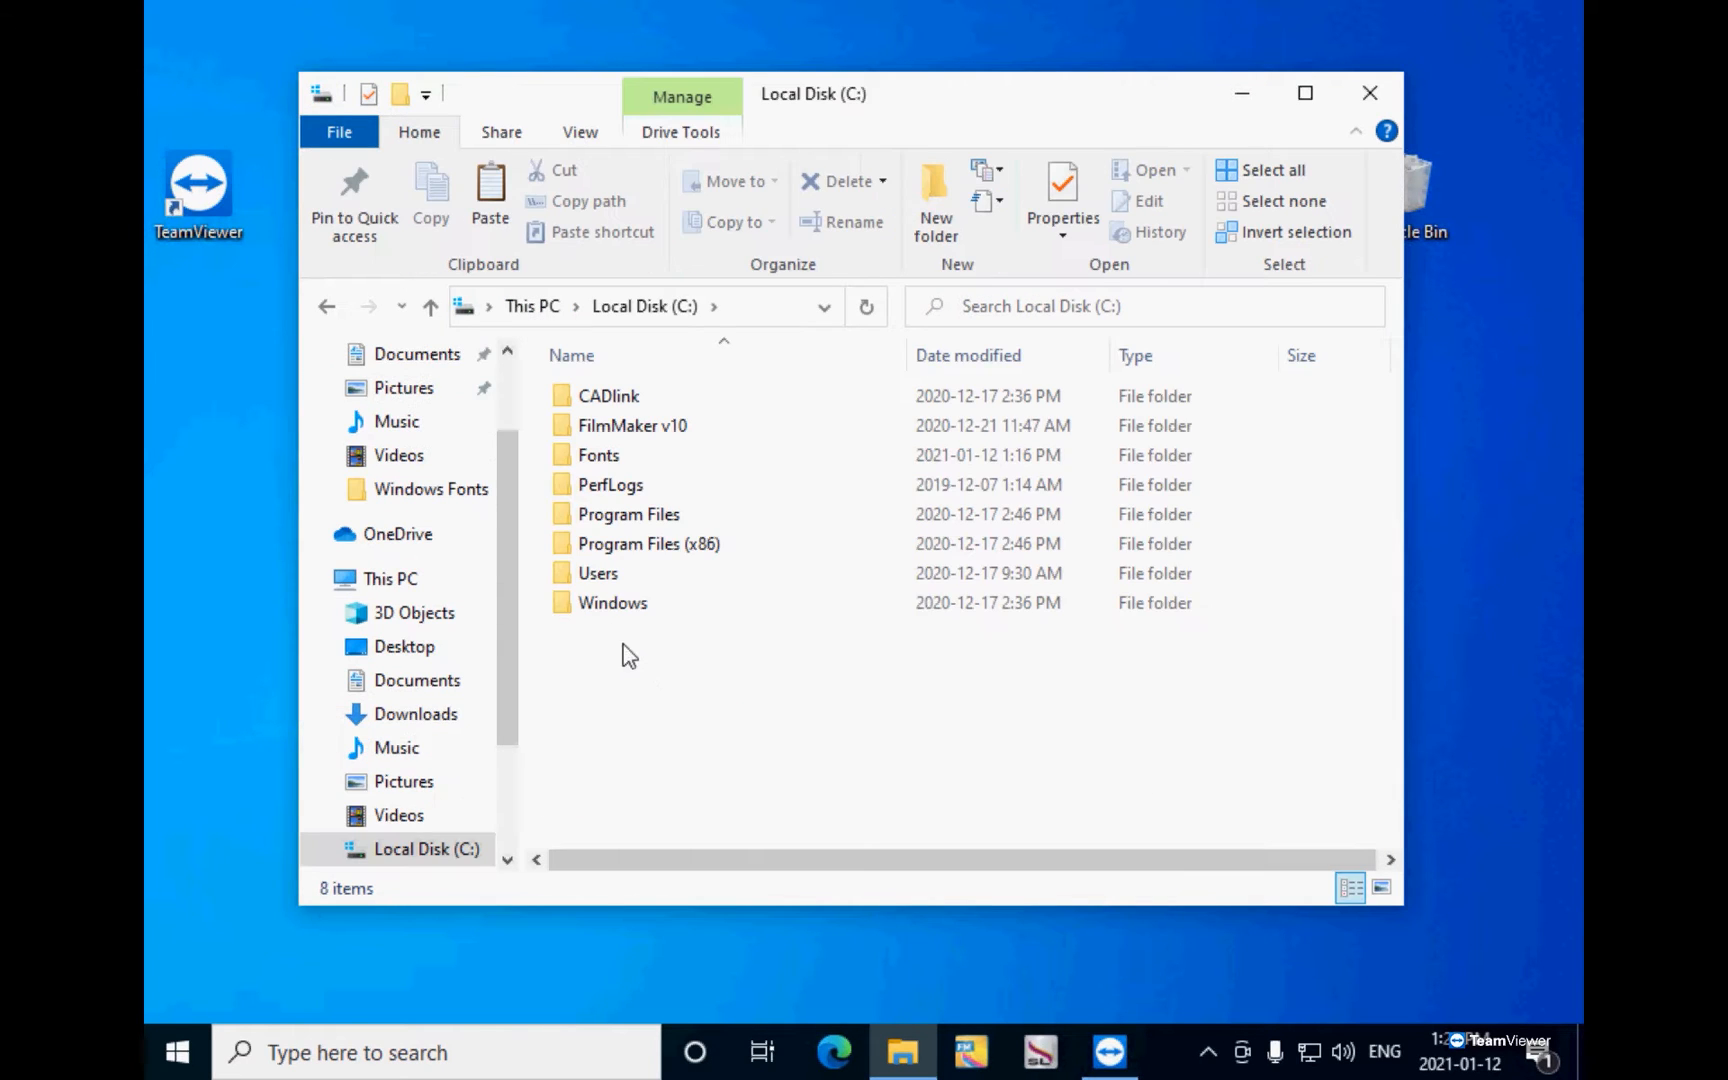
Step: Go into the Windows folder and then its Fonts folder
{"action": "left_click", "coordinate": [612, 602]}
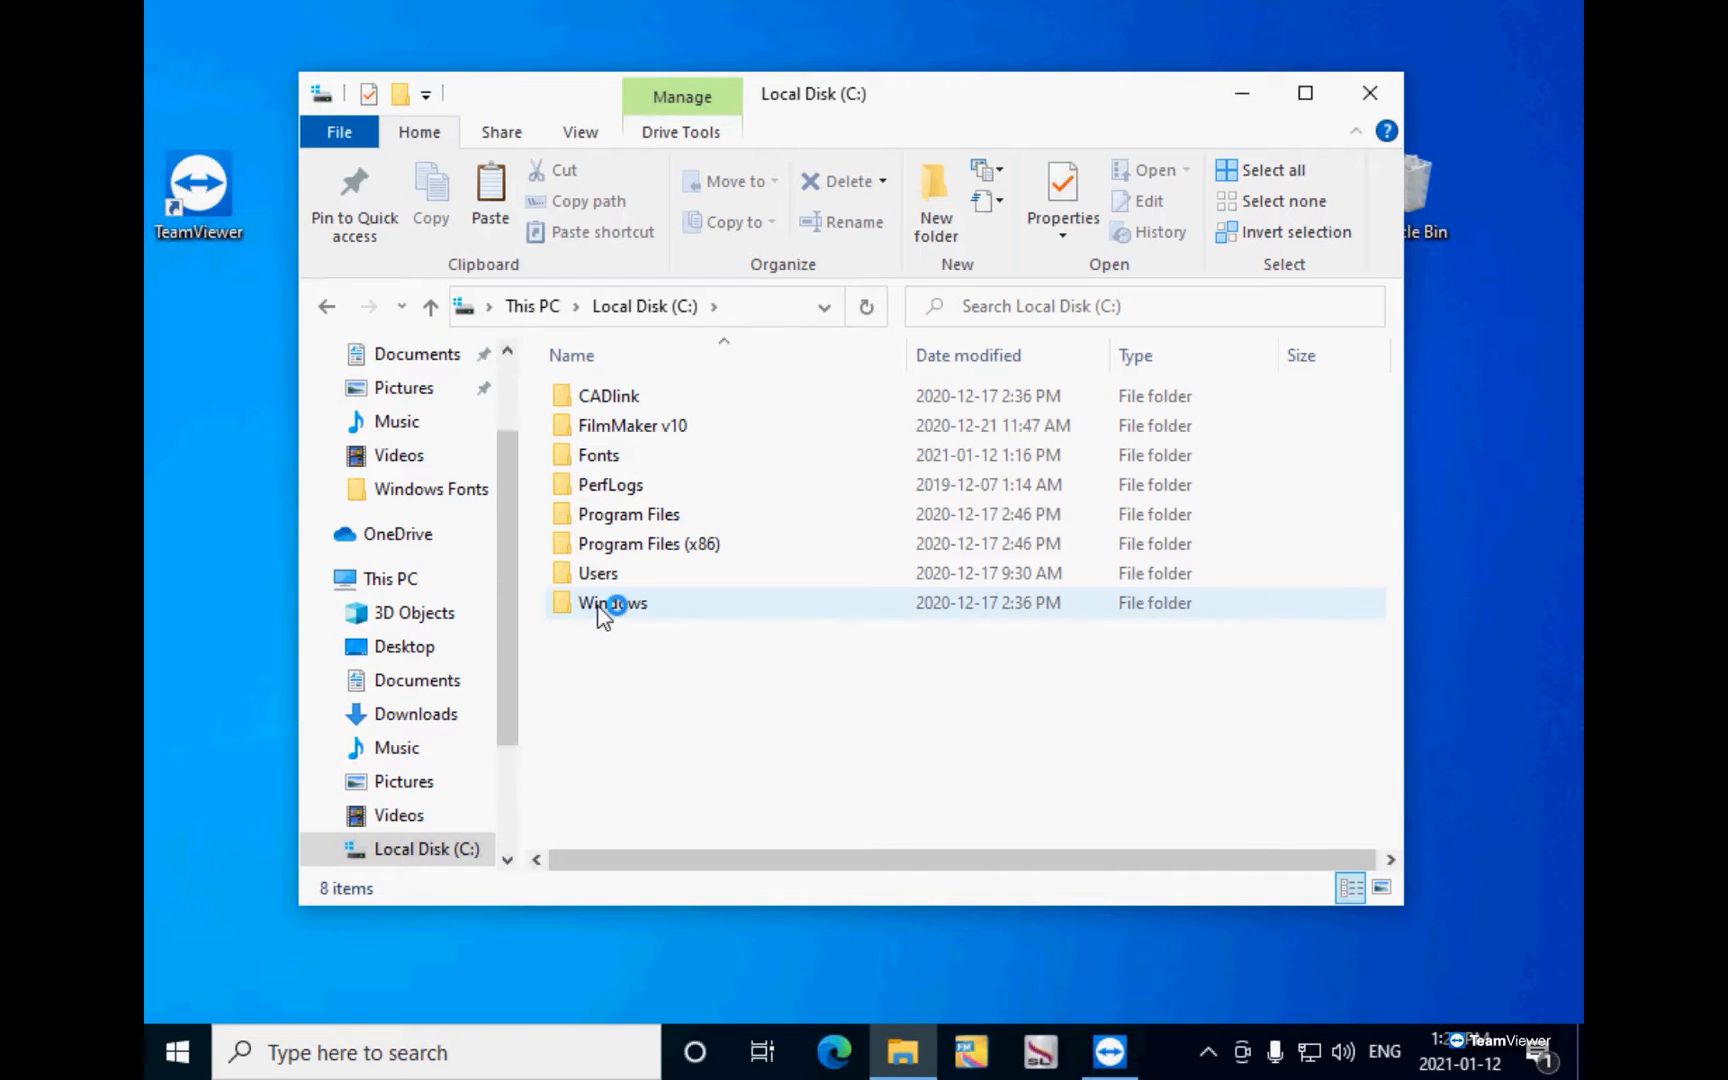
{"action": "double_click", "coordinate": [612, 602]}
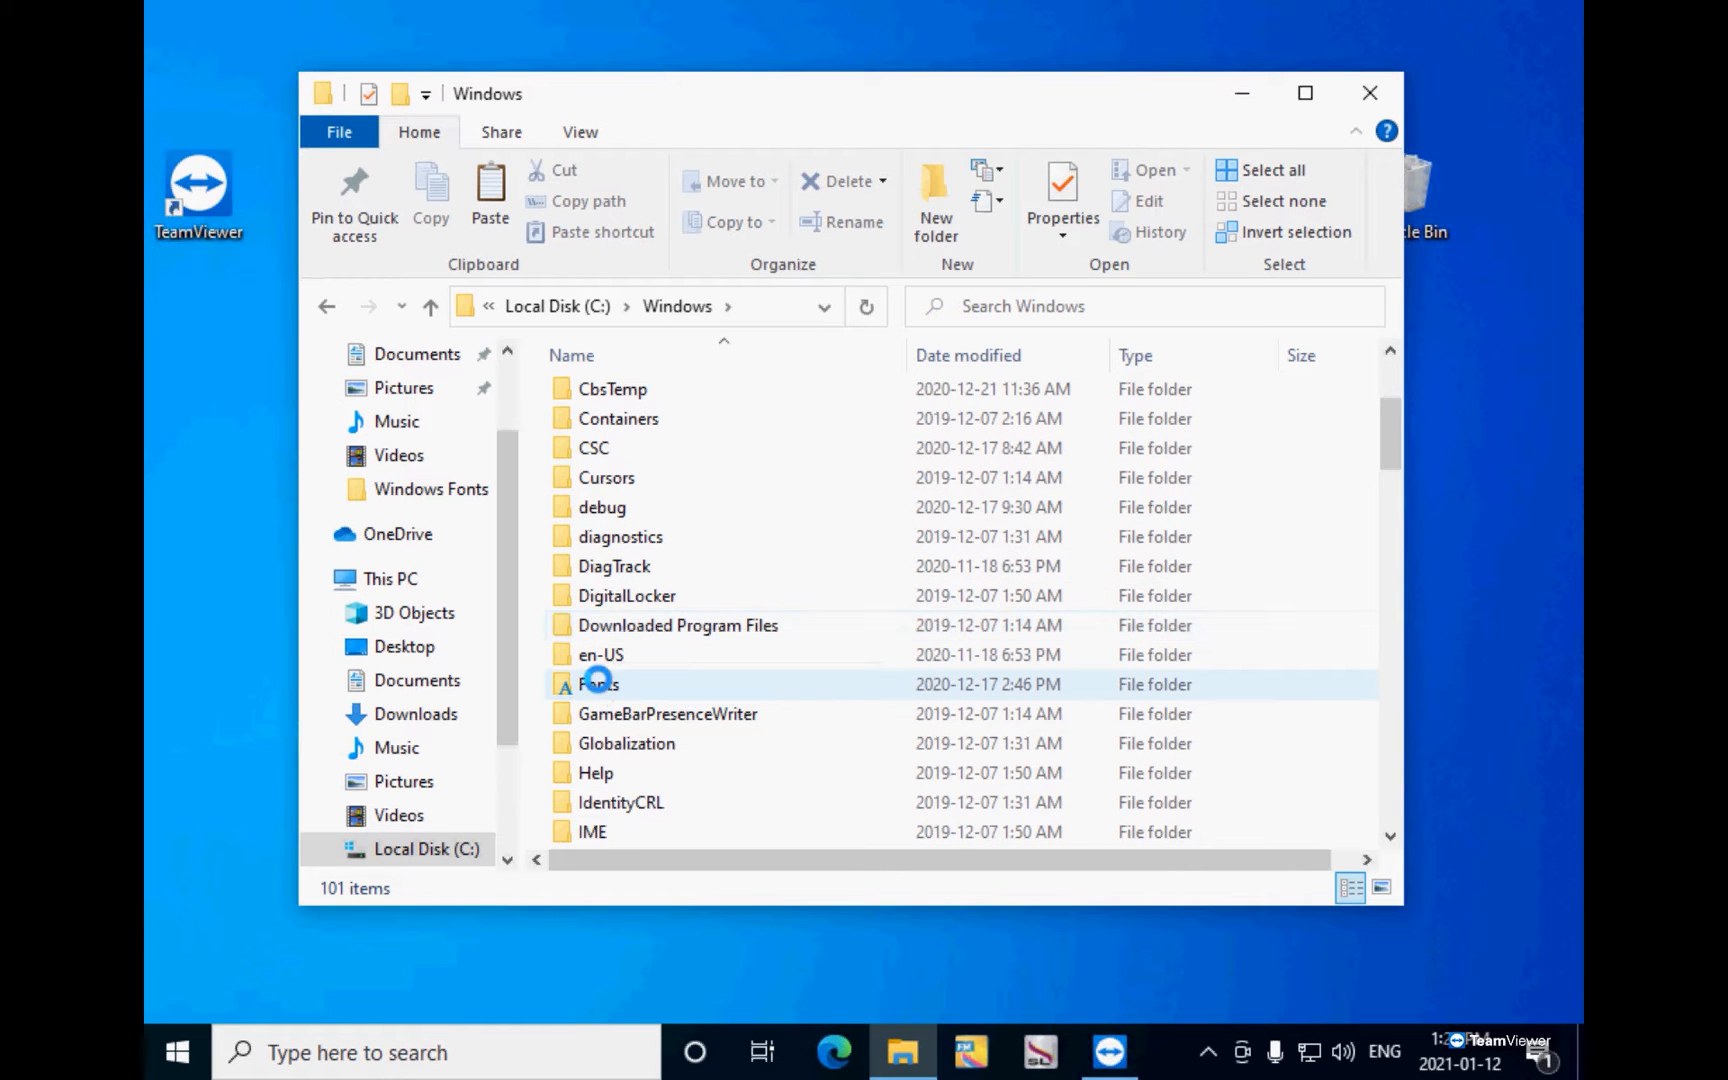
{"action": "double_click", "coordinate": [598, 684]}
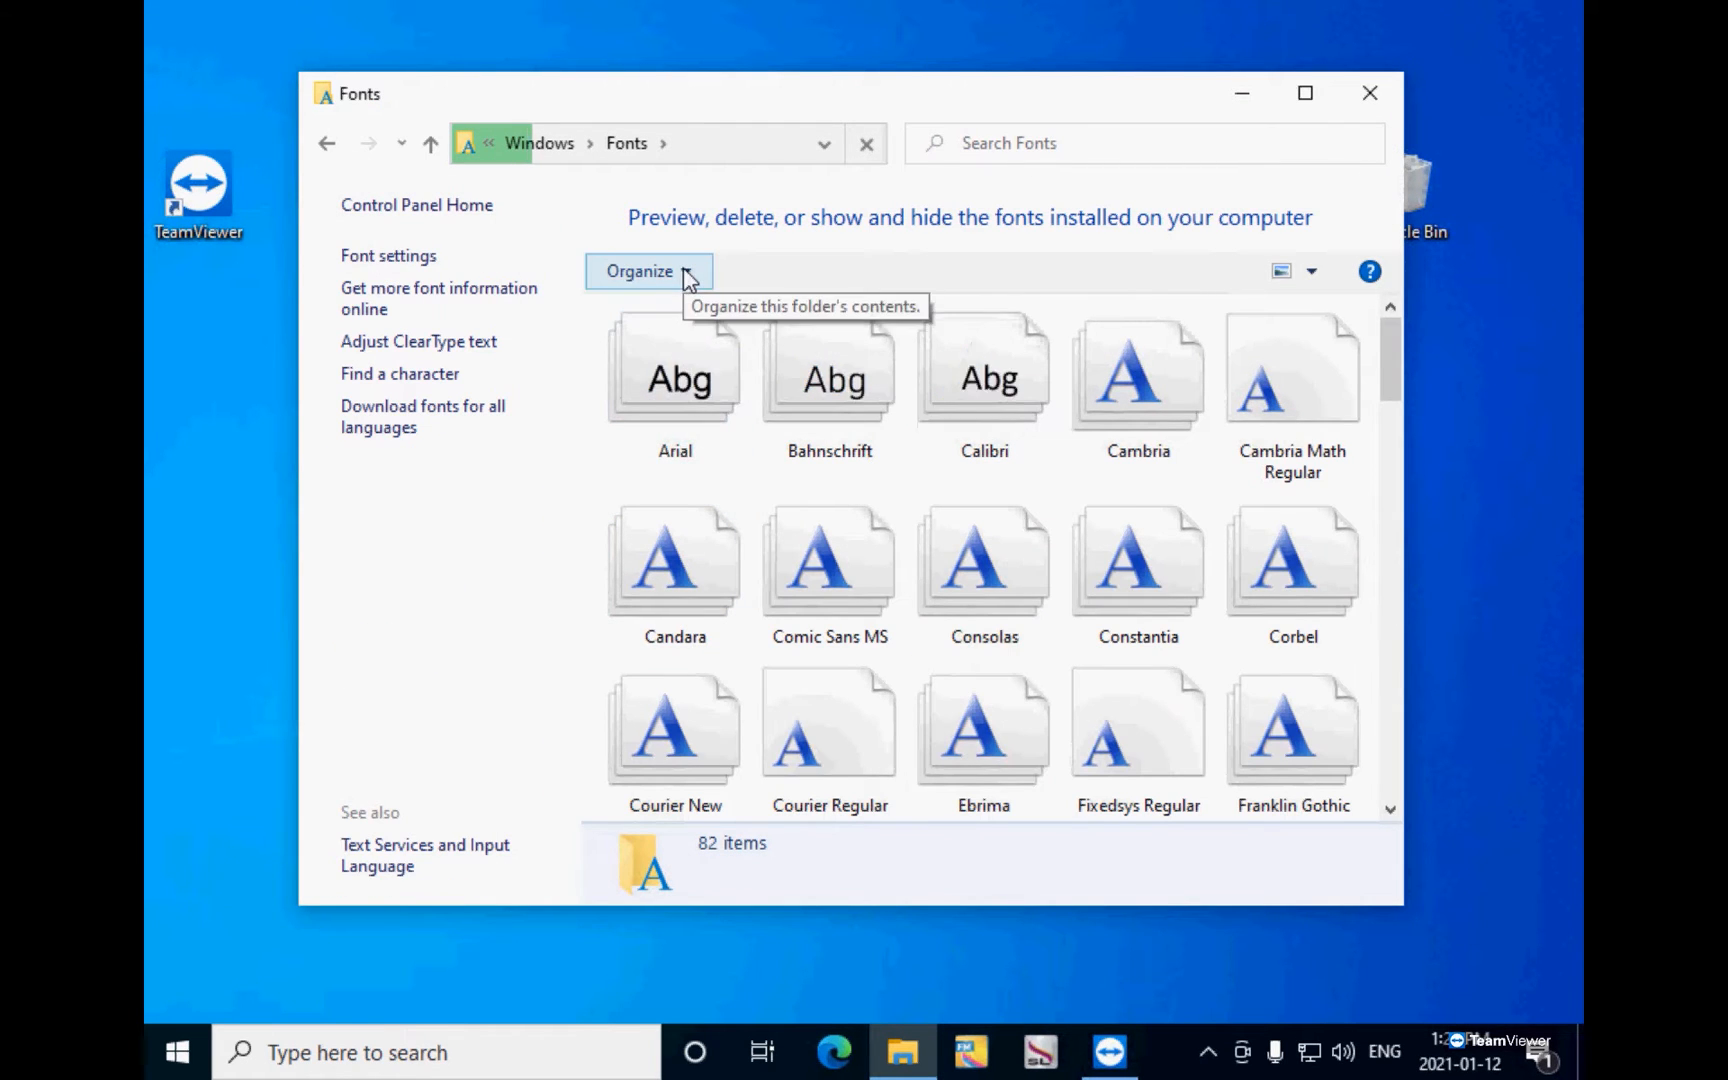
Step: Select all the installed fonts using Organize > Select all
{"action": "left_click", "coordinate": [646, 272]}
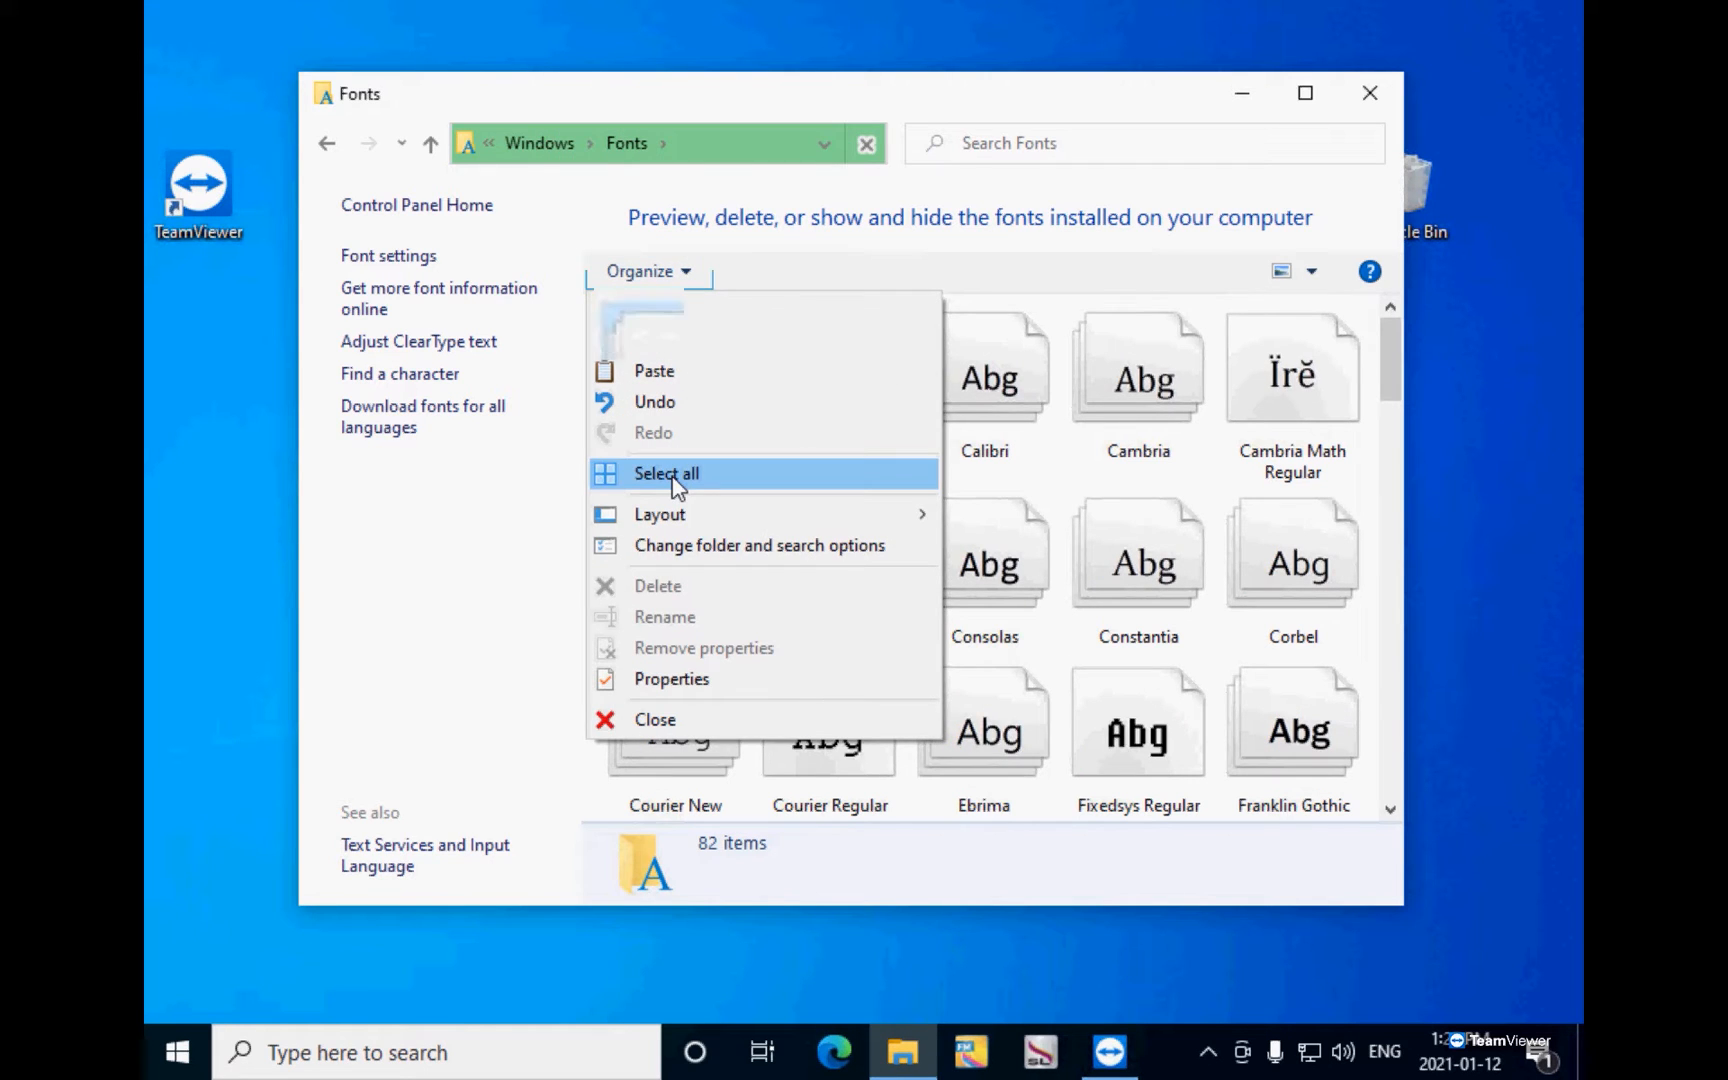
{"action": "left_click", "coordinate": [664, 472]}
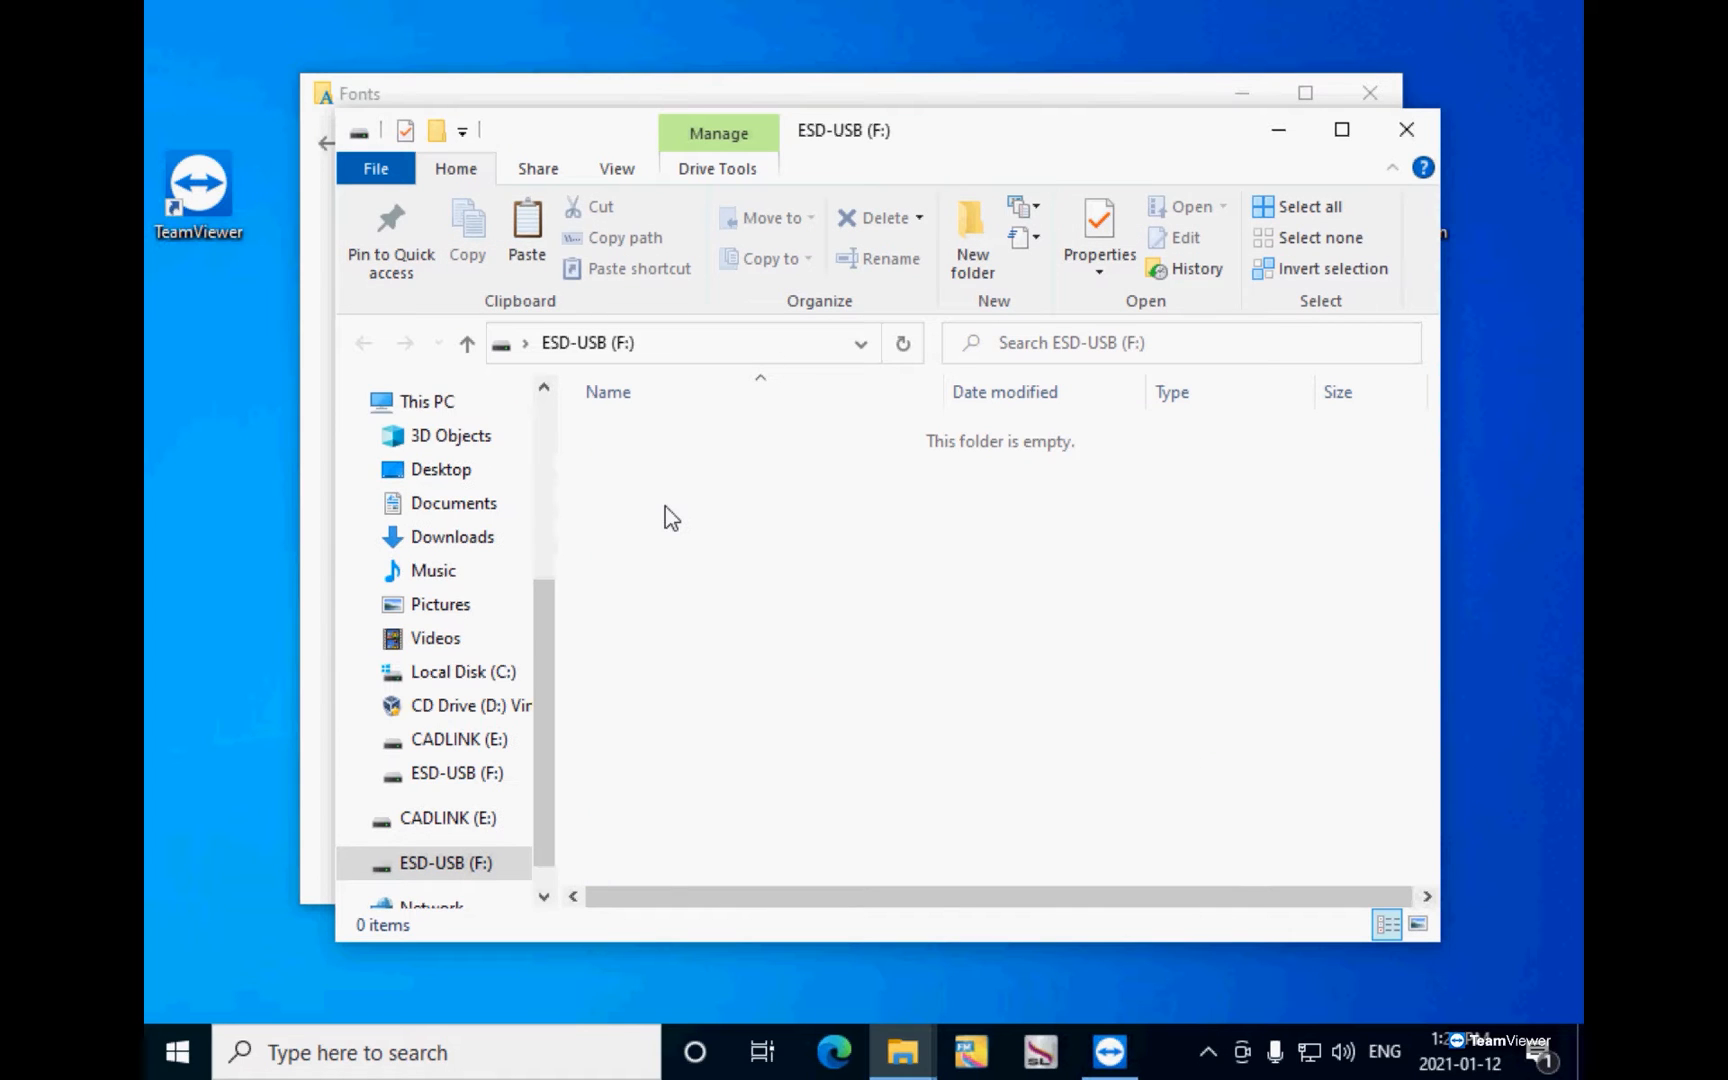
Step: Create a new Windows Fonts folder on the ESD-USB (F:) drive and enter it
{"action": "right_click", "coordinate": [672, 518]}
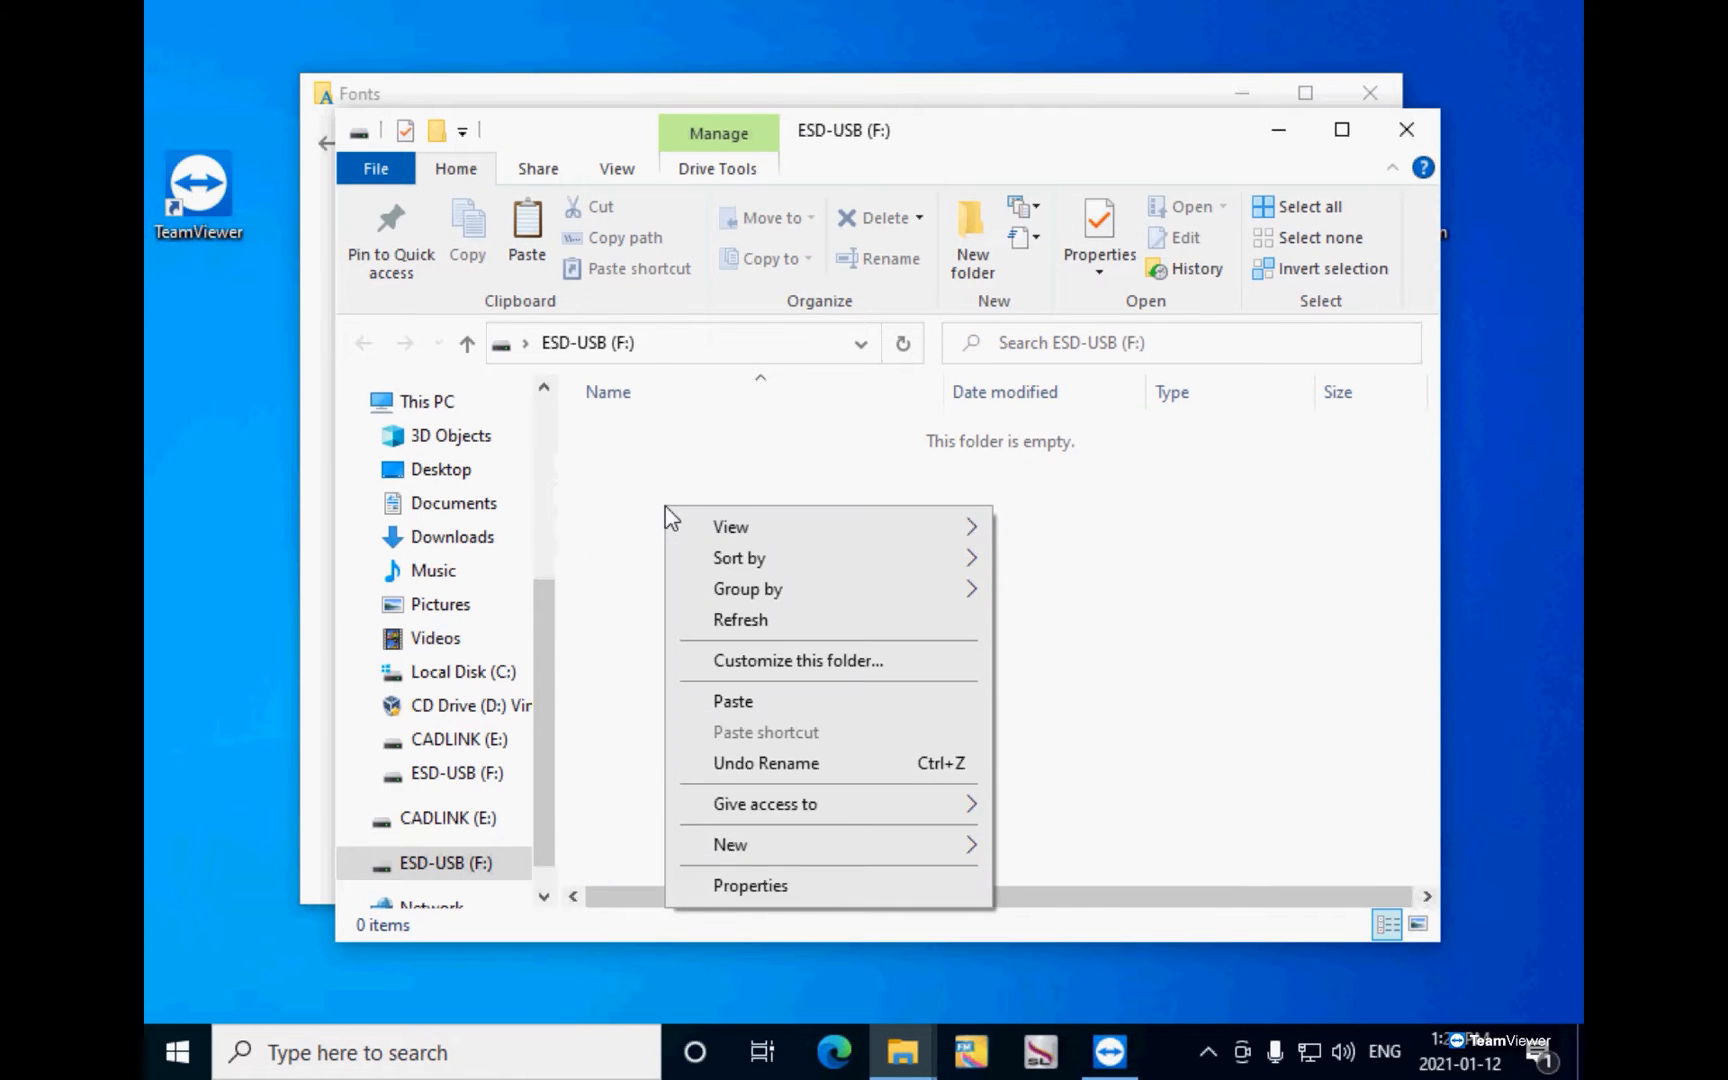
{"action": "left_click", "coordinate": [730, 844]}
{"action": "type", "text": "Windows Fonts"}
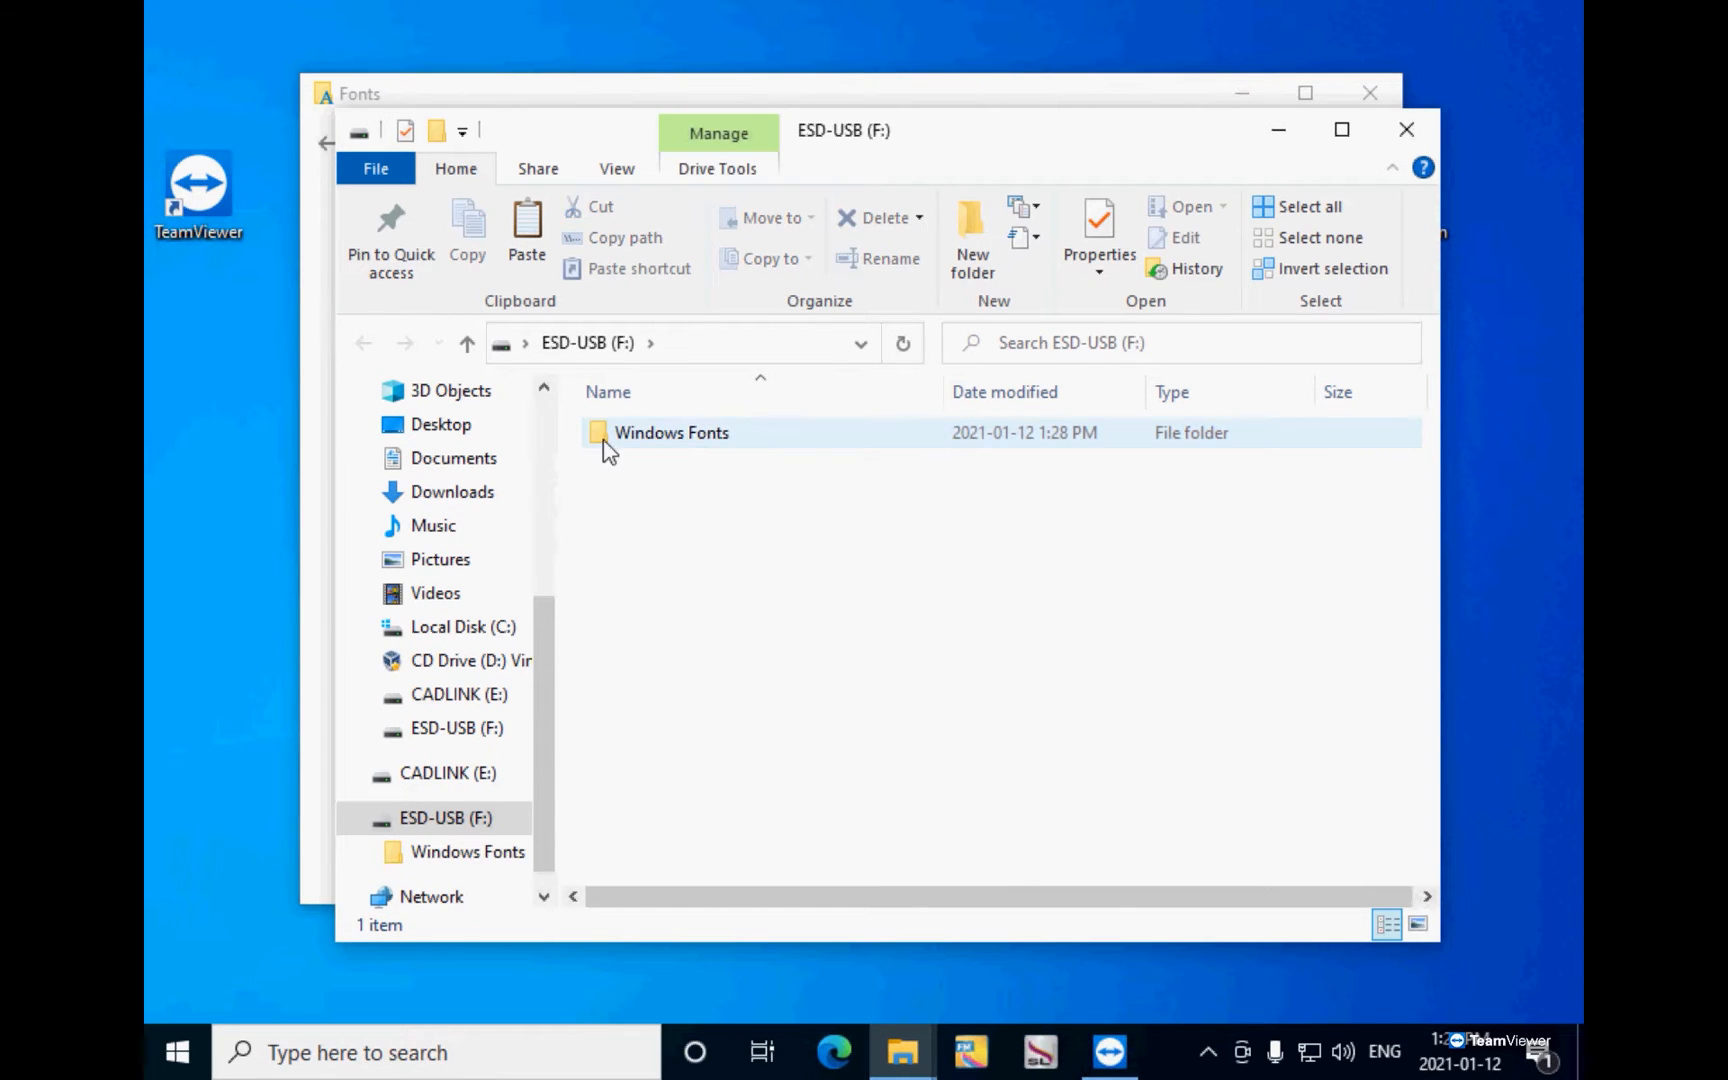
{"action": "double_click", "coordinate": [672, 432]}
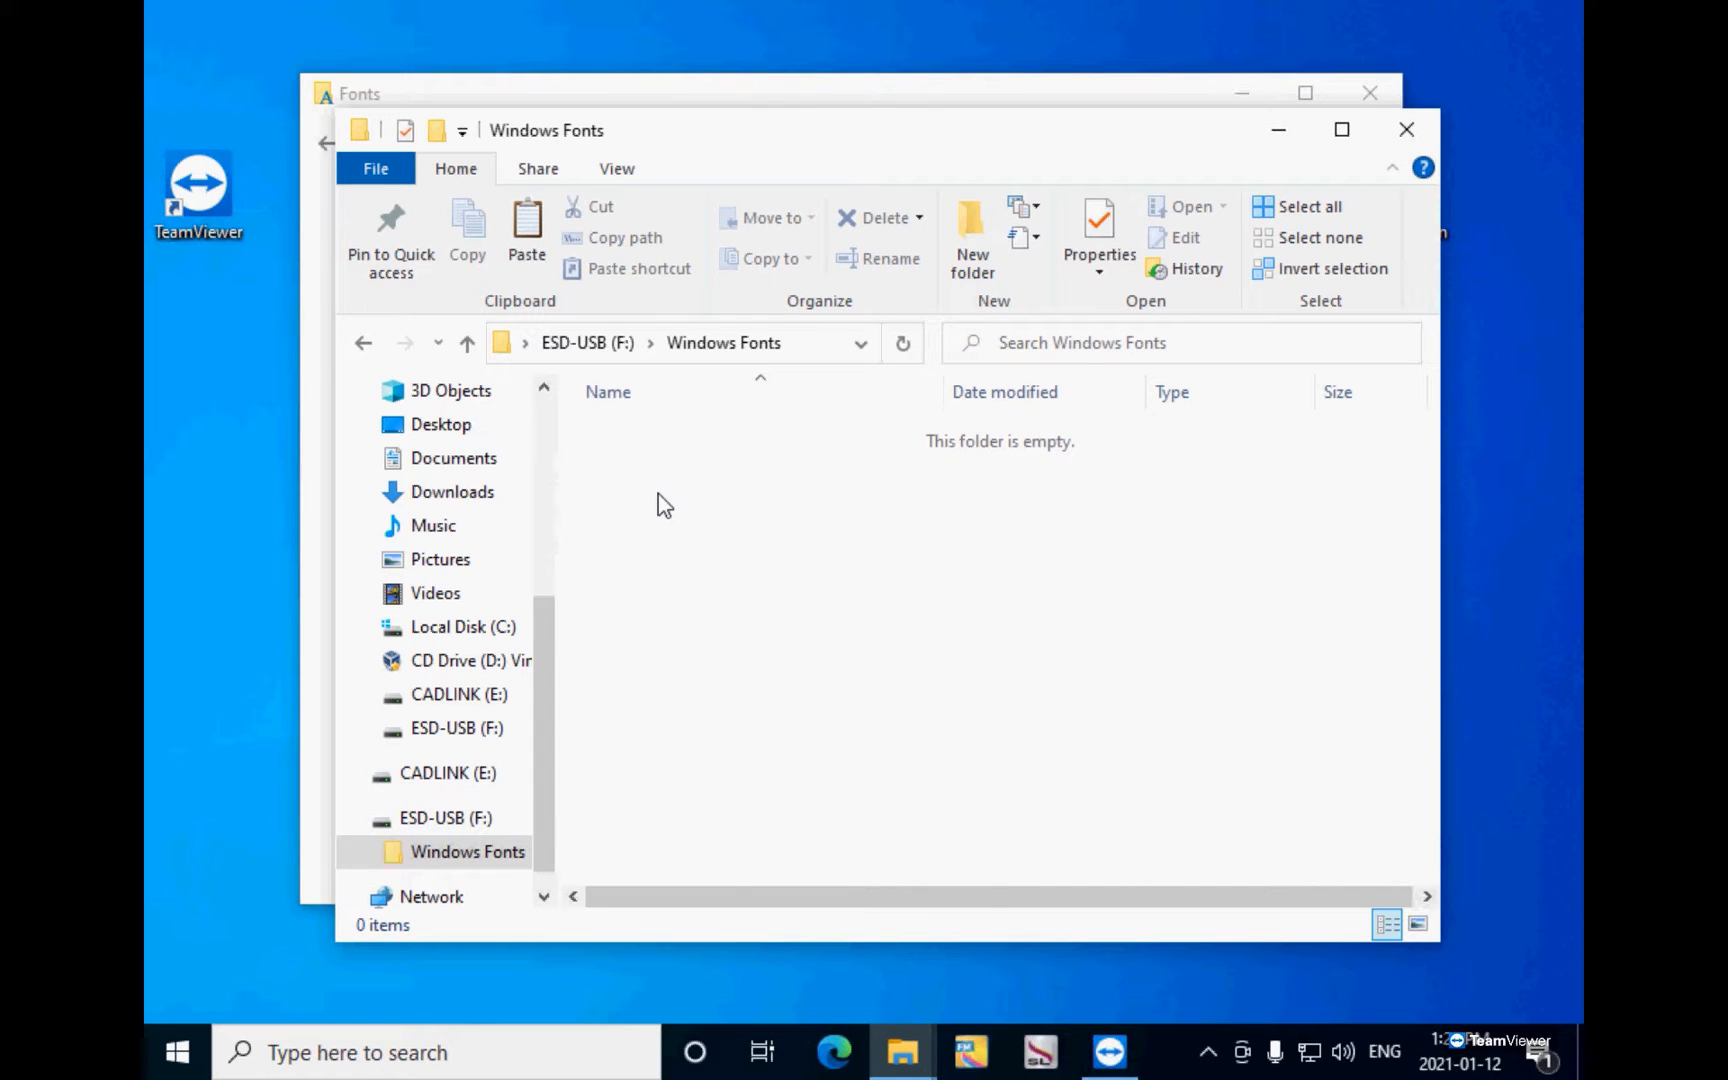
Step: Paste the copied Windows fonts into the Windows Fonts folder
{"action": "right_click", "coordinate": [662, 504]}
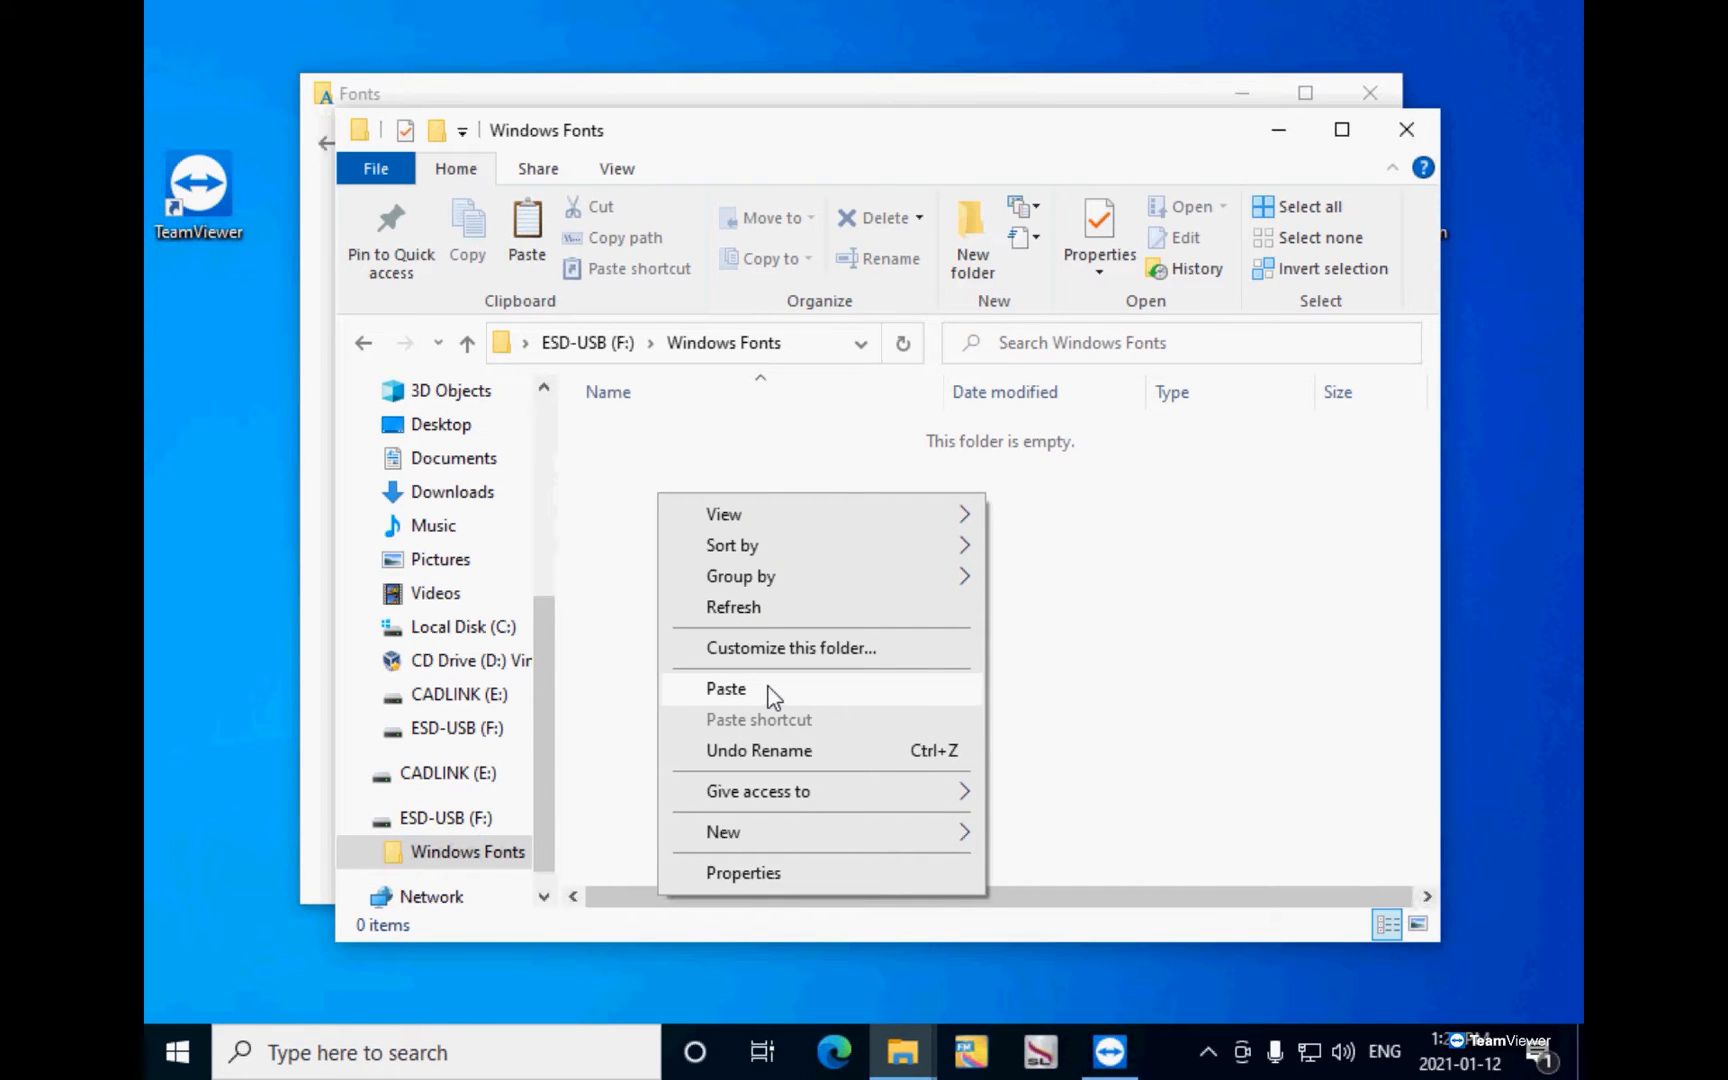
{"action": "left_click", "coordinate": [726, 688]}
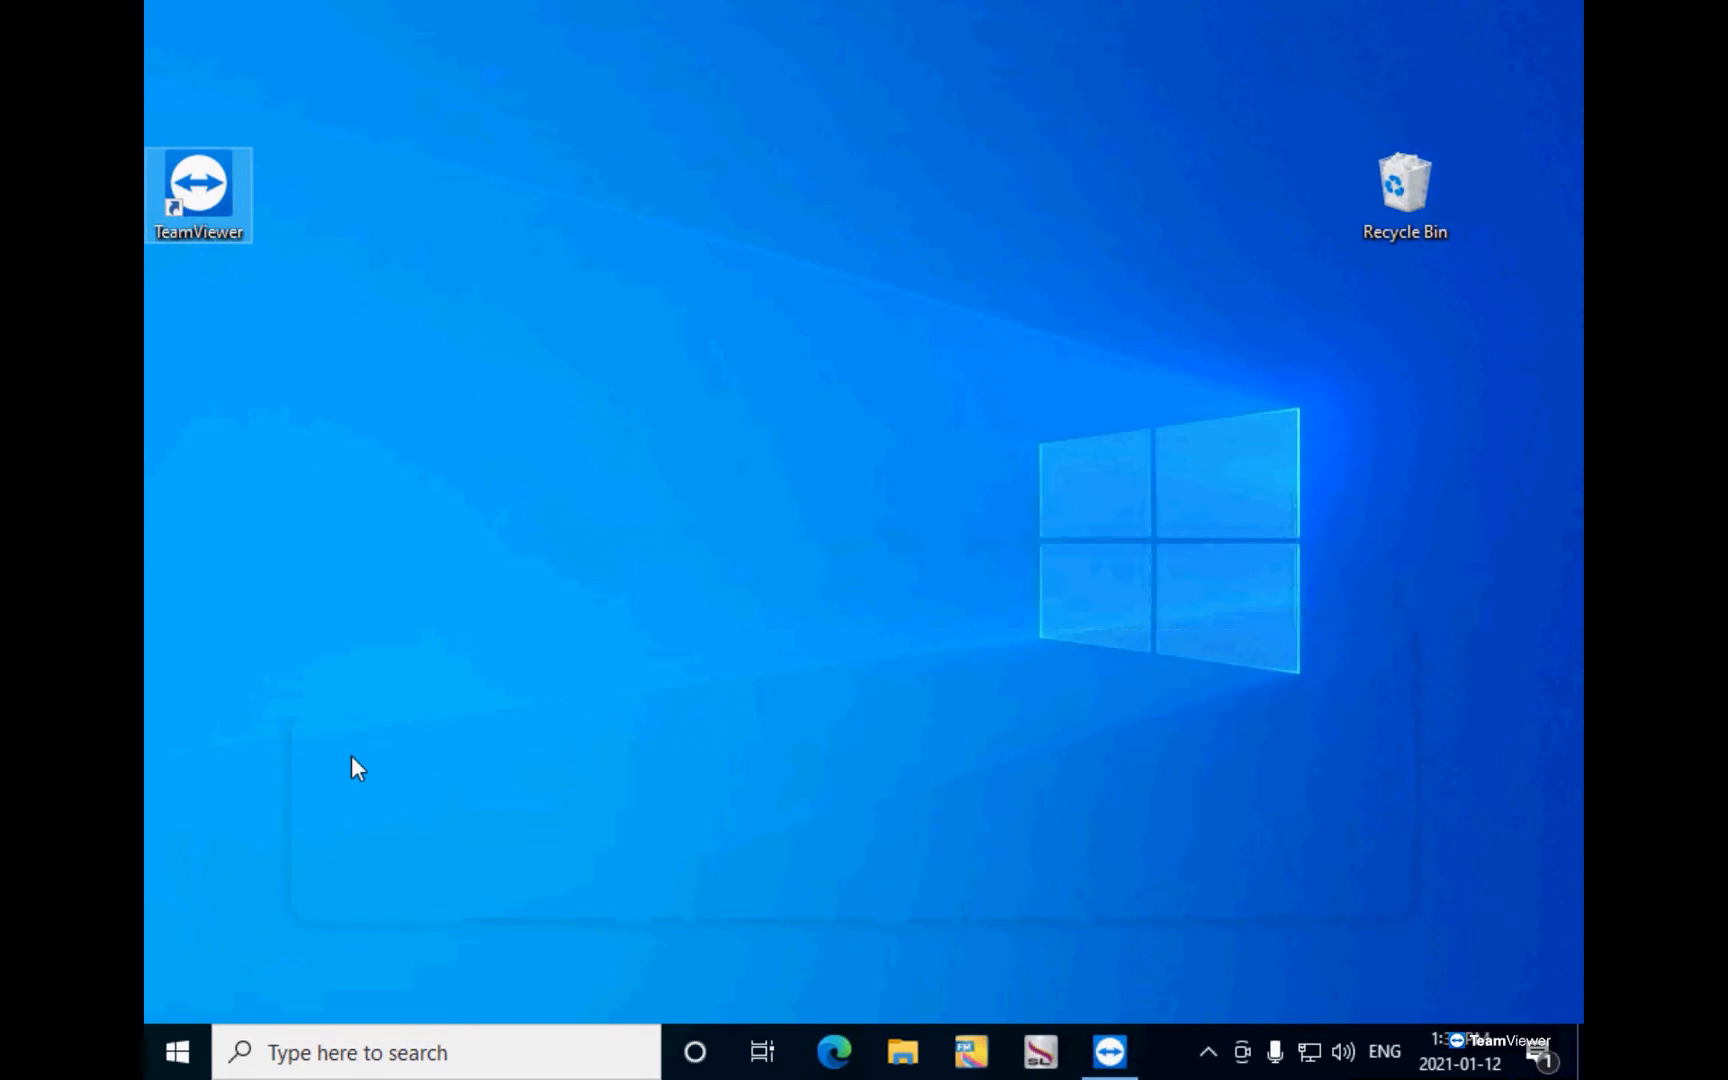
Step: Launch a new File Explorer window and navigate to %programdata% via the address bar
{"action": "right_click", "coordinate": [176, 1052]}
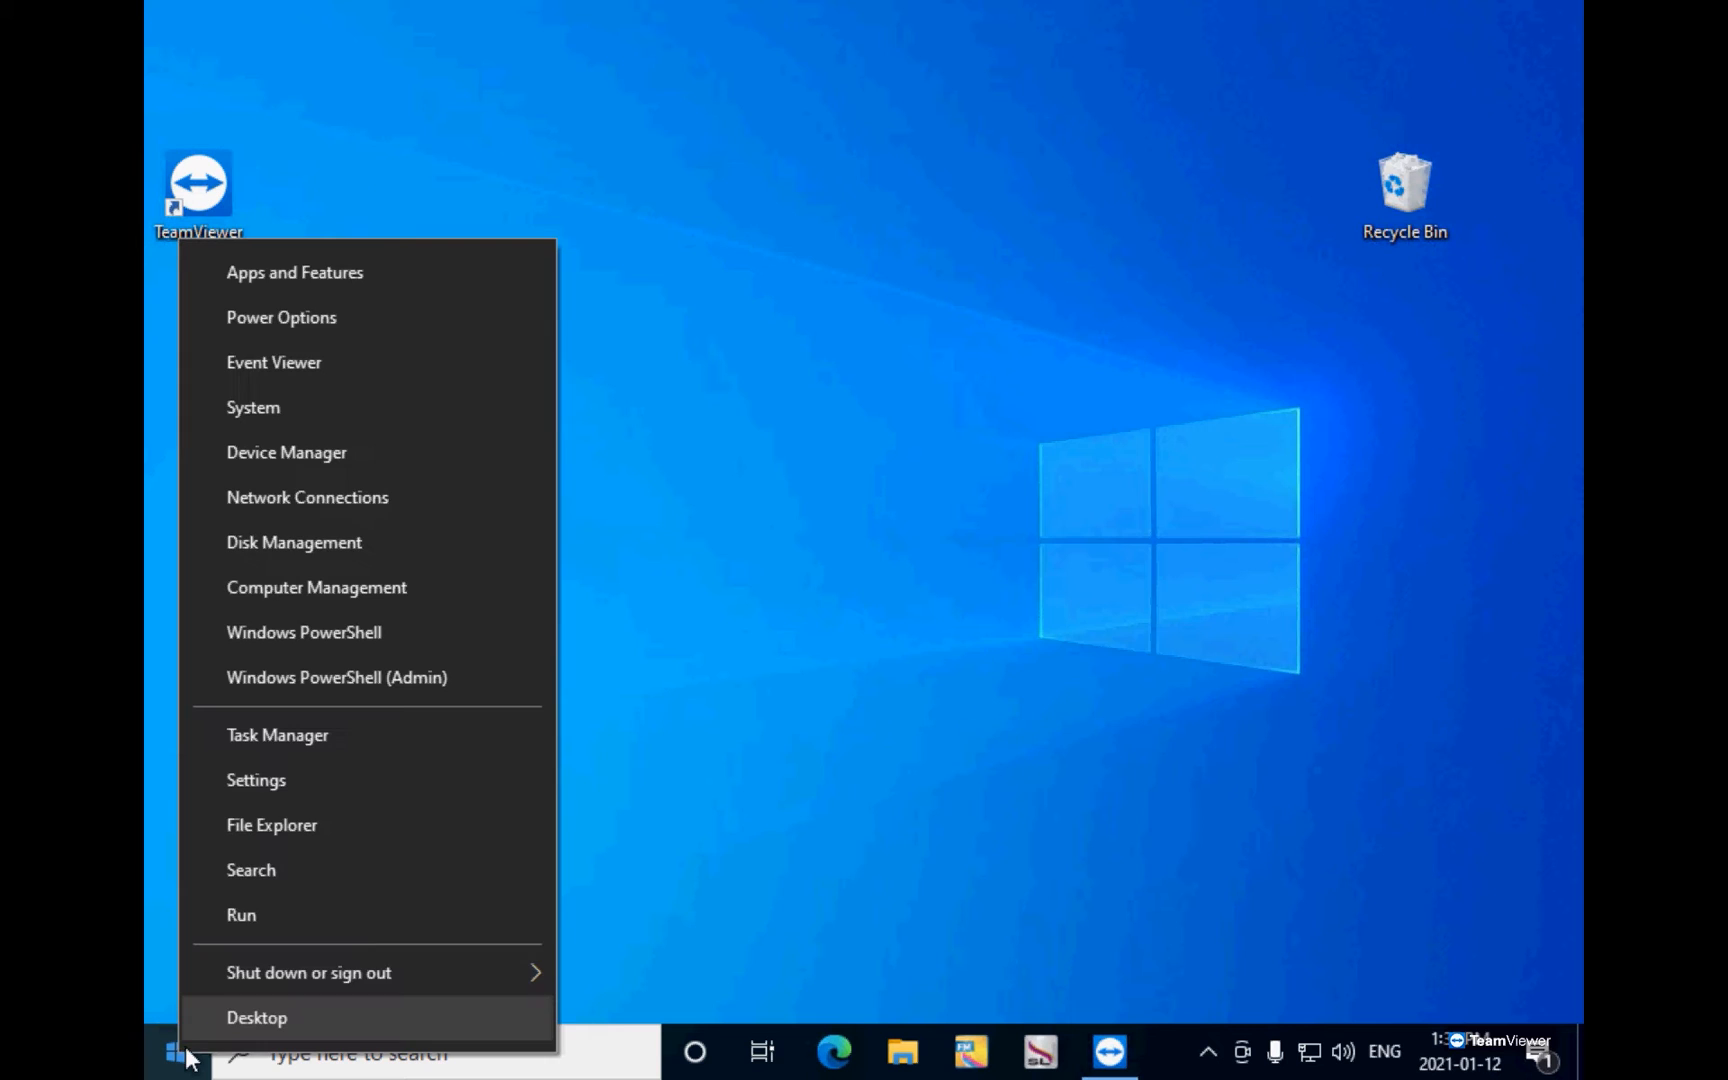
{"action": "mouse_move", "coordinate": [272, 824]}
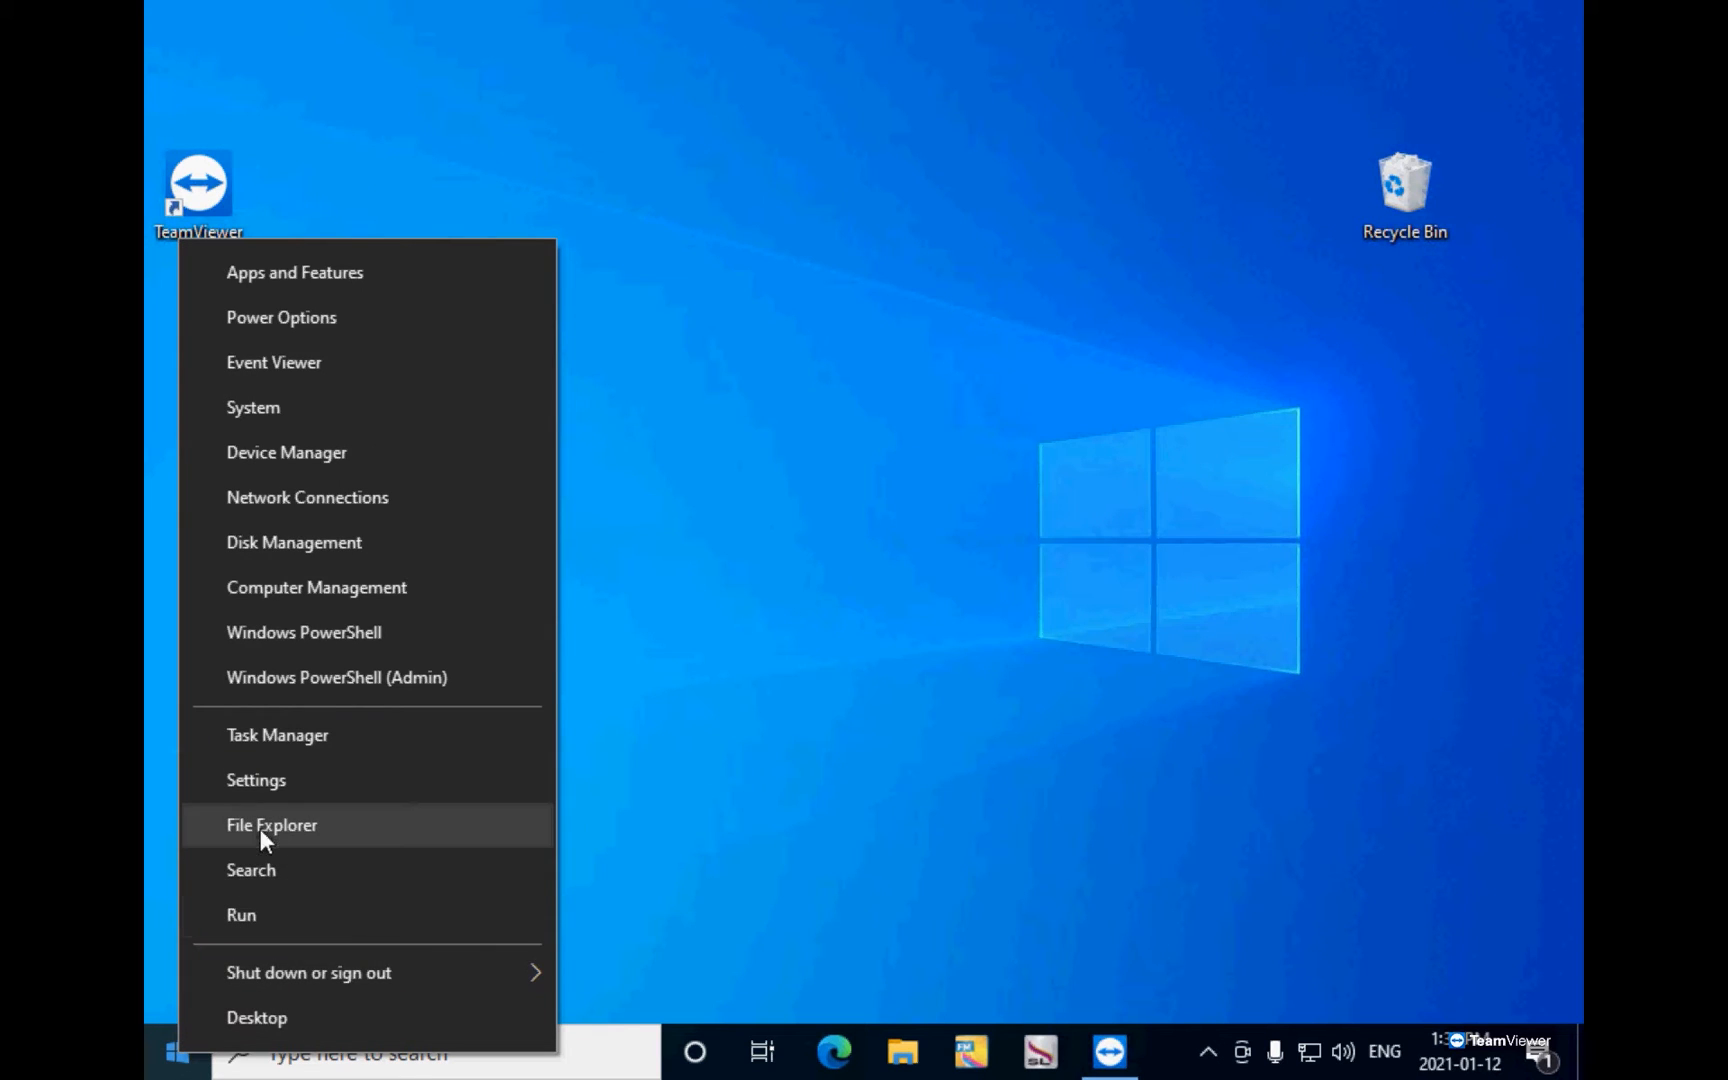
{"action": "left_click", "coordinate": [272, 824]}
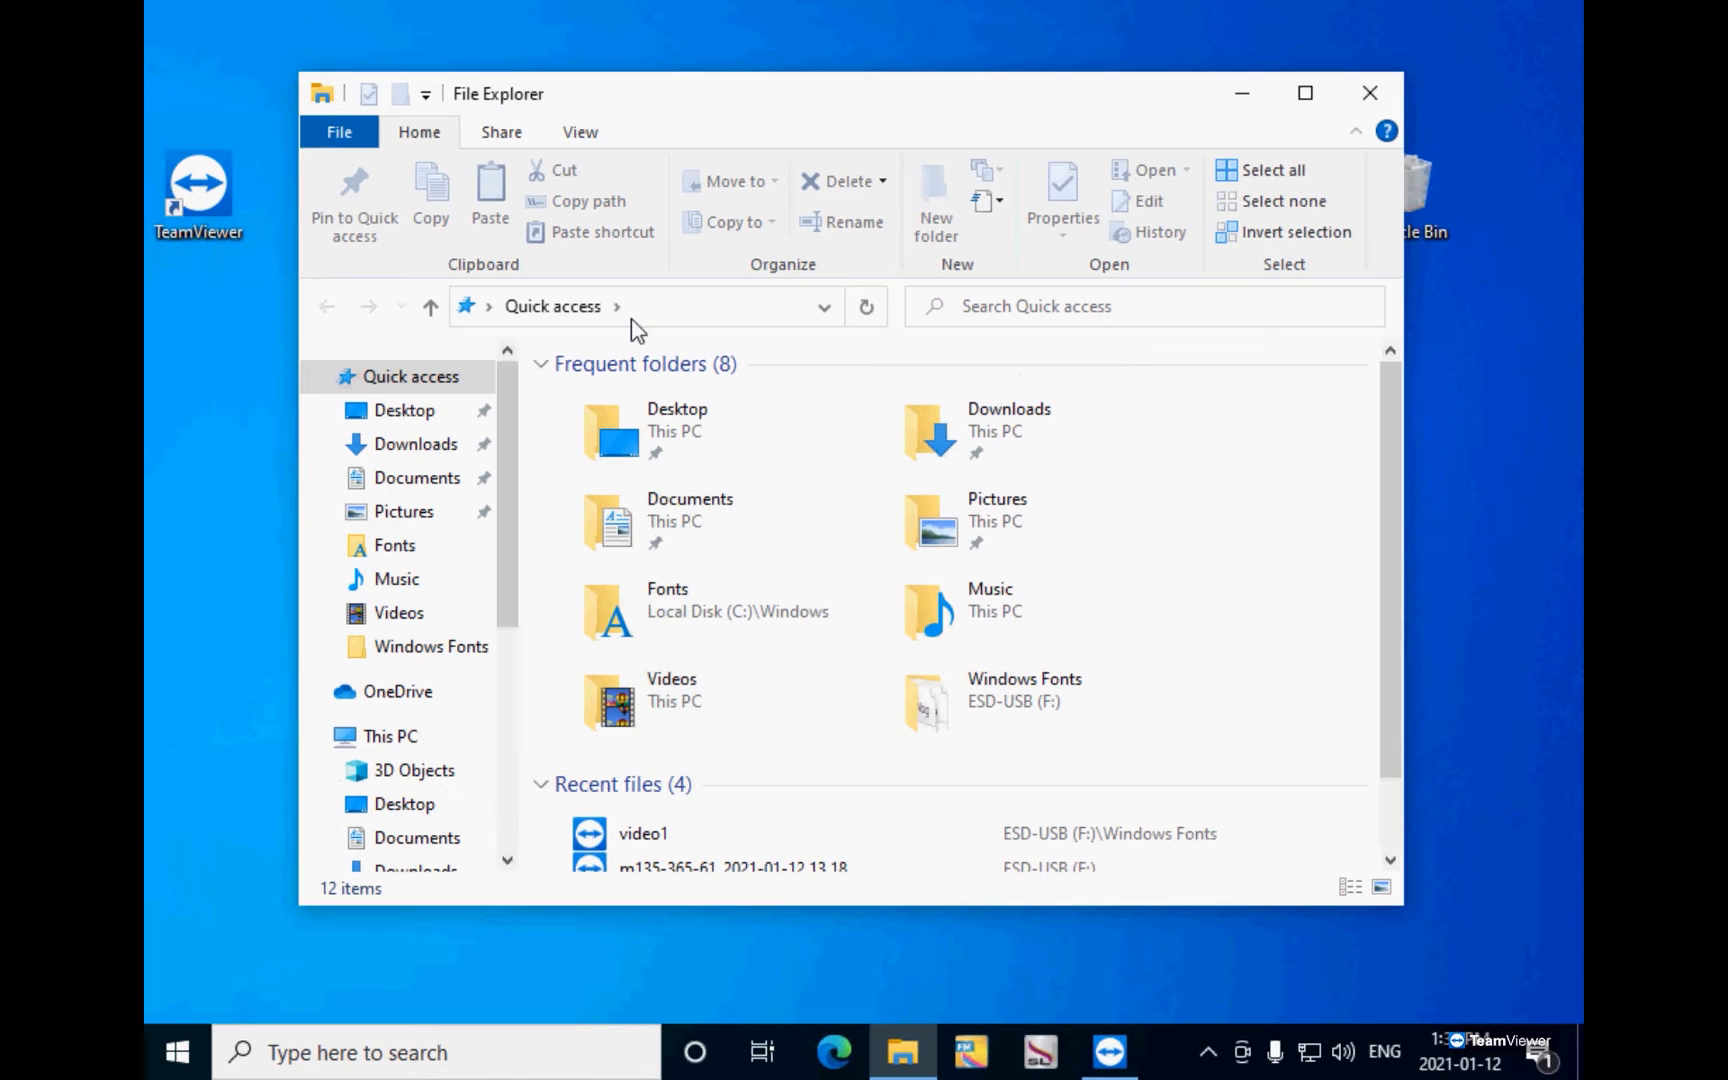
{"action": "left_click", "coordinate": [662, 306]}
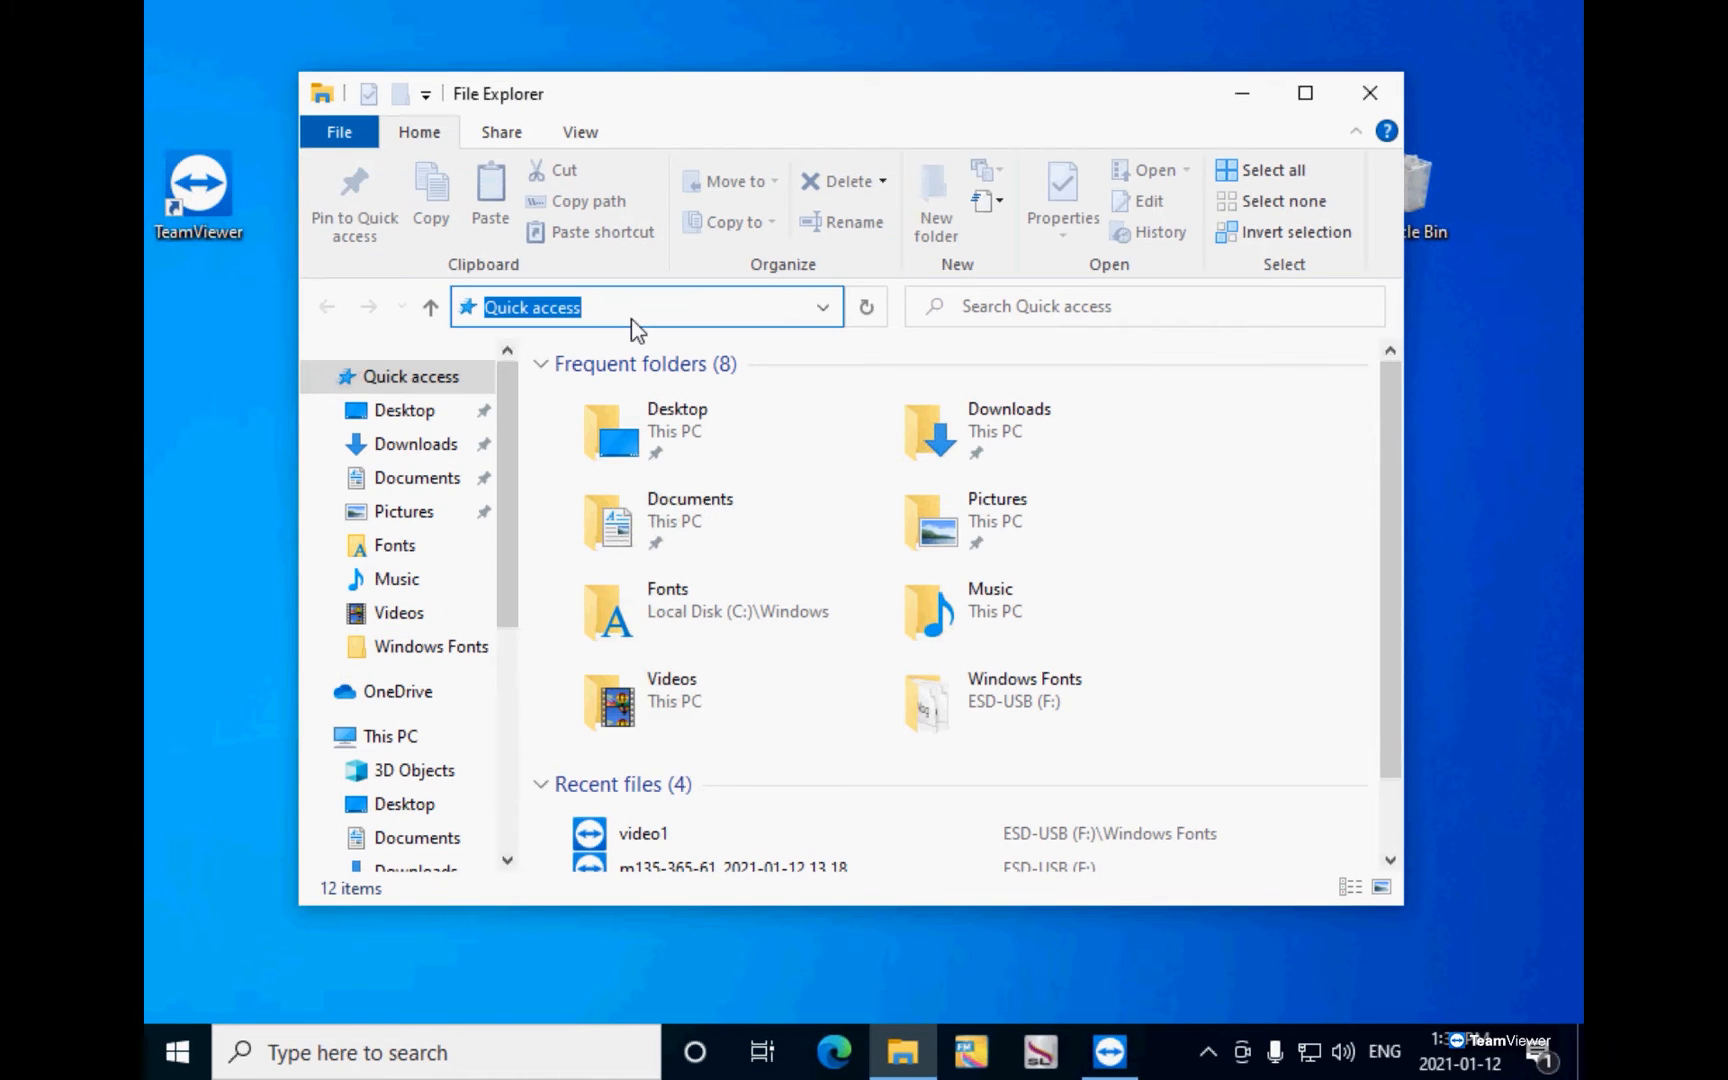
{"action": "type", "text": "%p"}
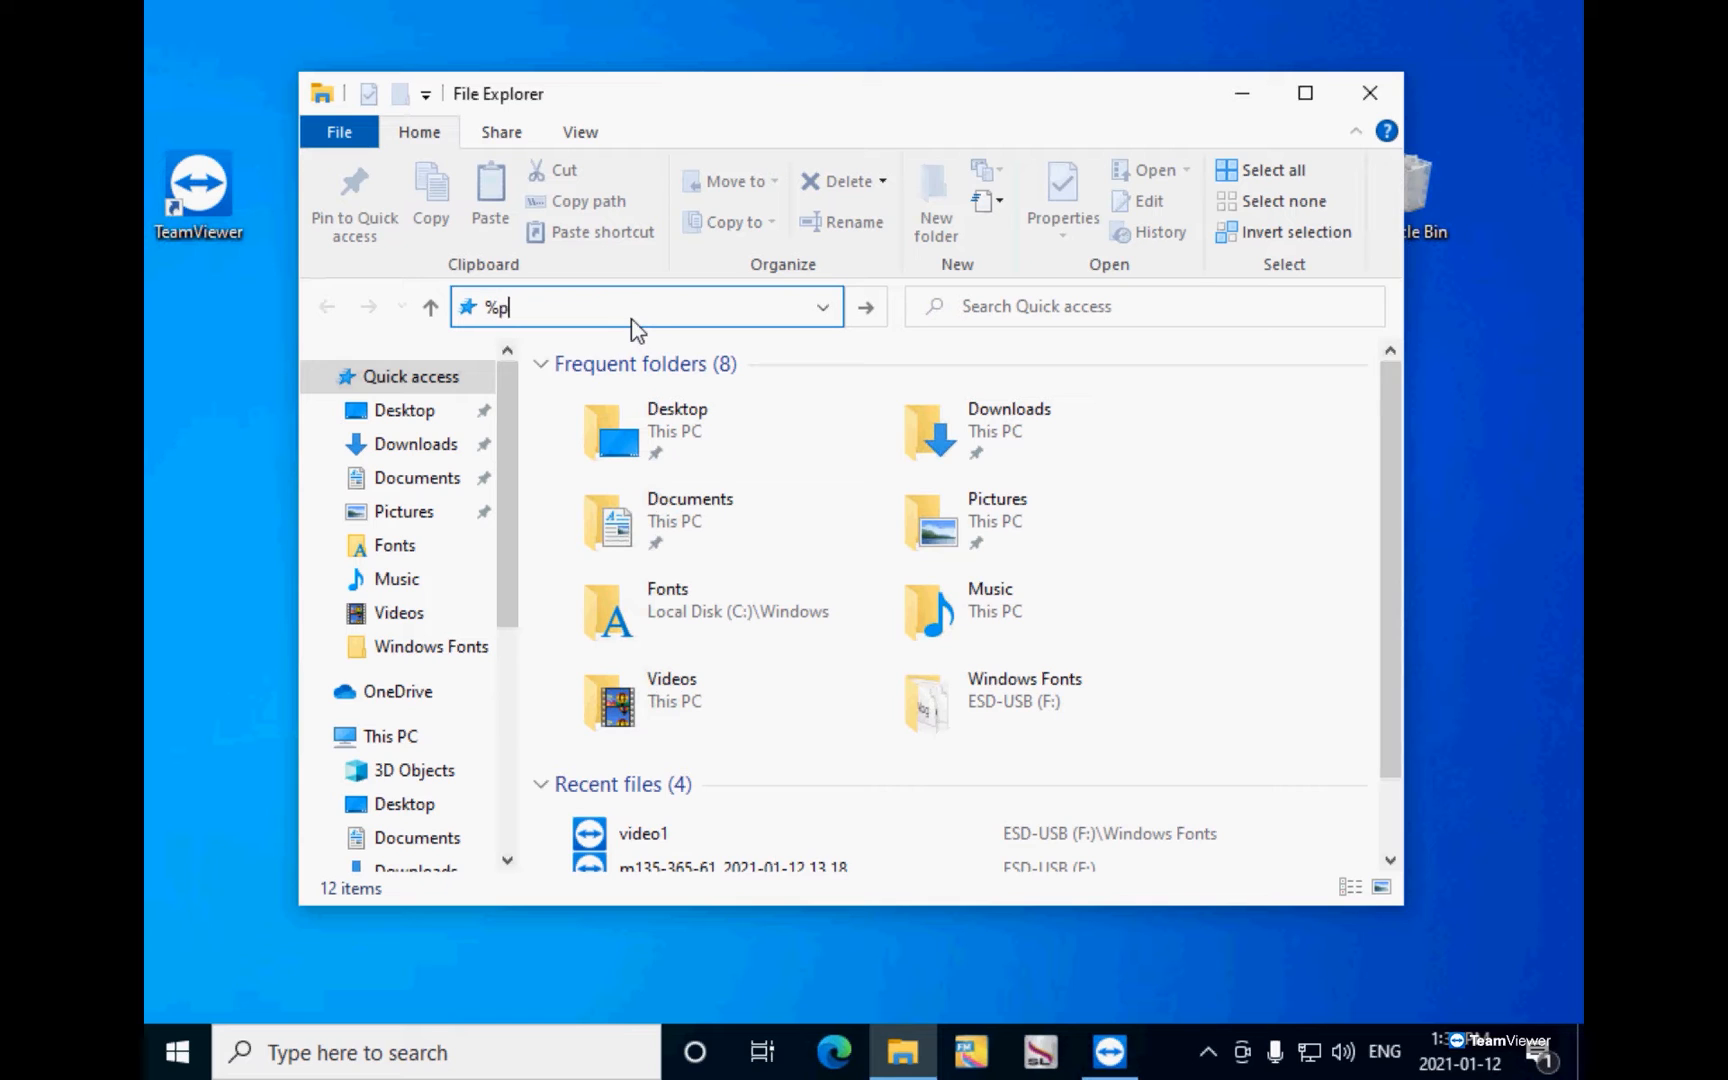
{"action": "type", "text": "rogramda"}
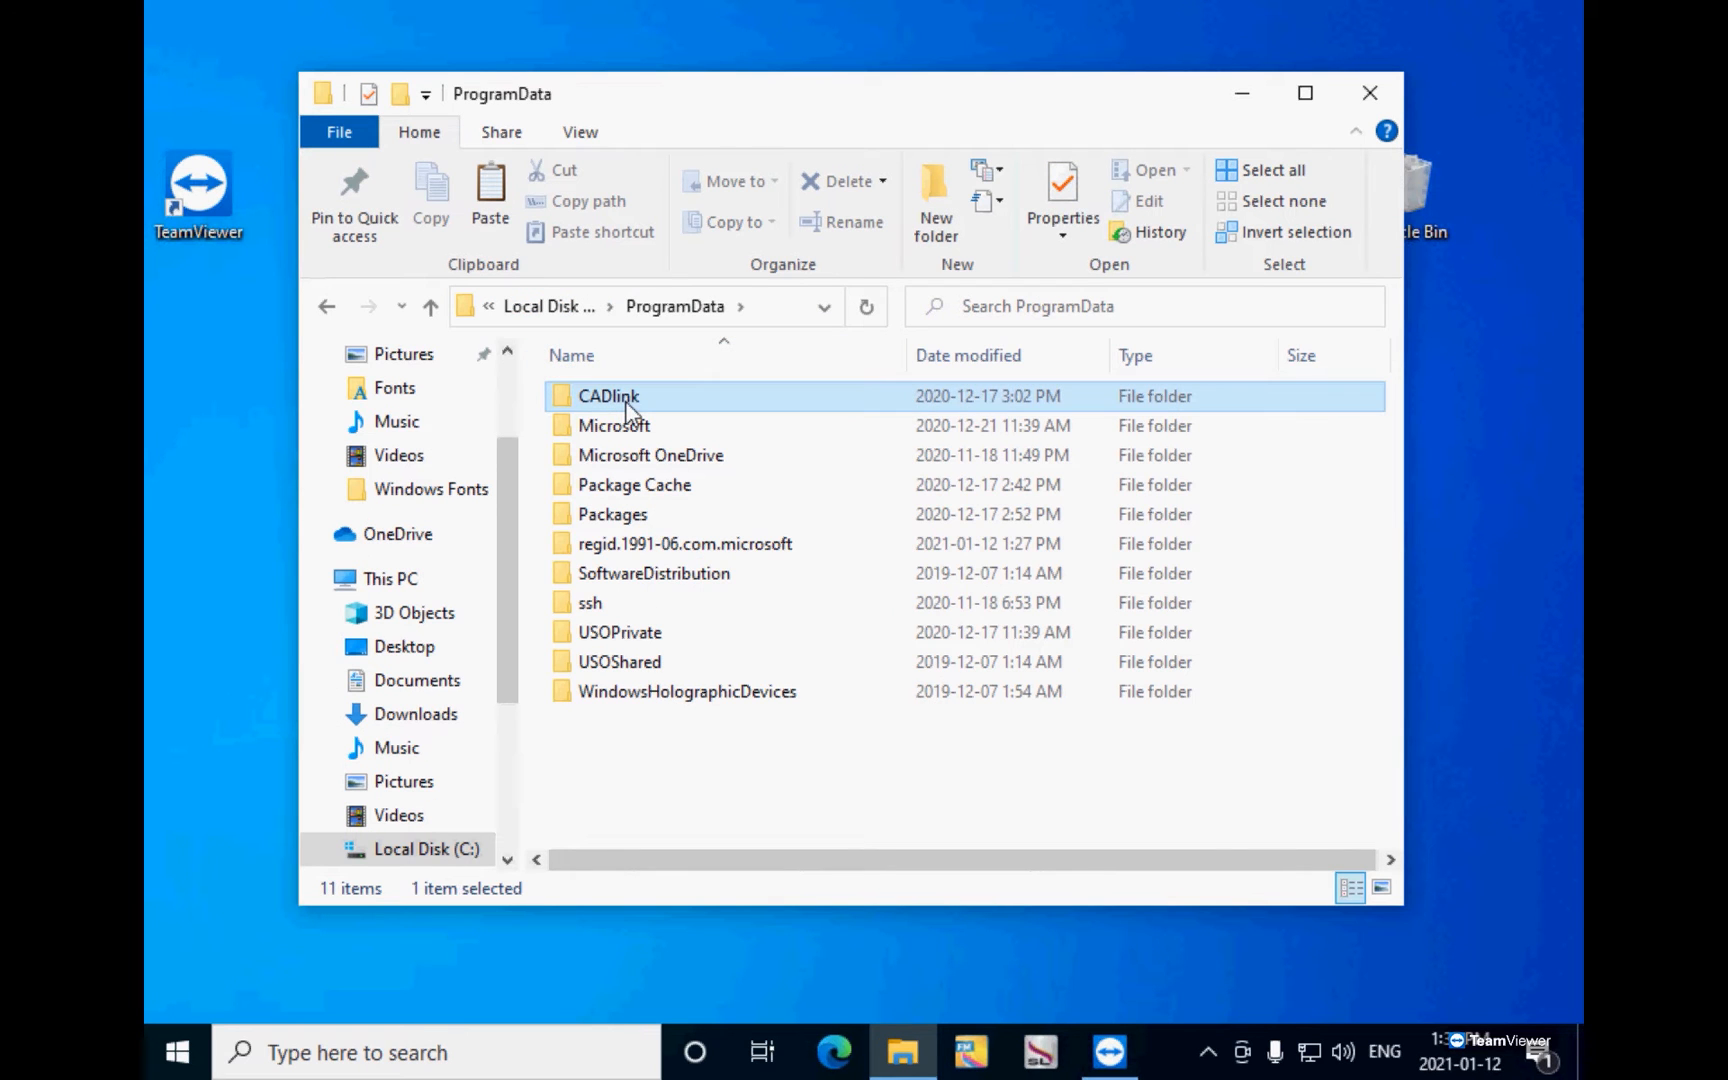
Step: Go into CADlink\Fonts, select all 15 font folders and bring up their actions
{"action": "double_click", "coordinate": [608, 396]}
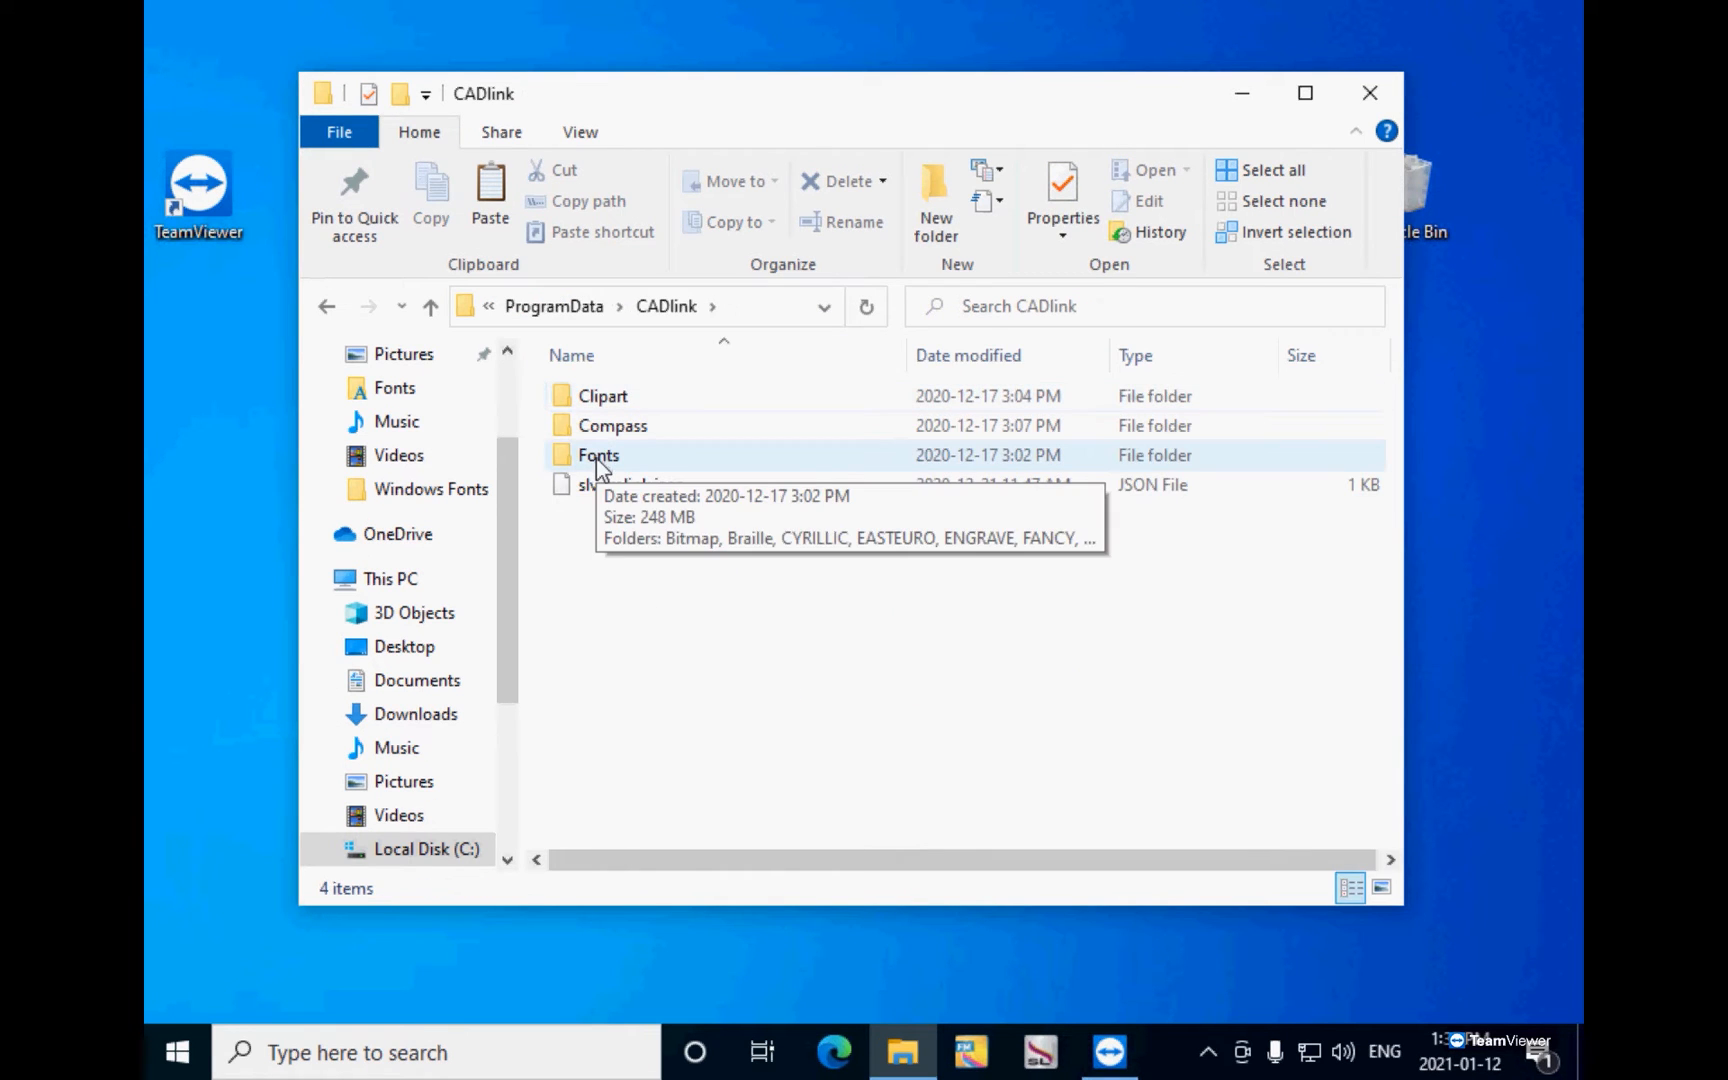
{"action": "double_click", "coordinate": [598, 456]}
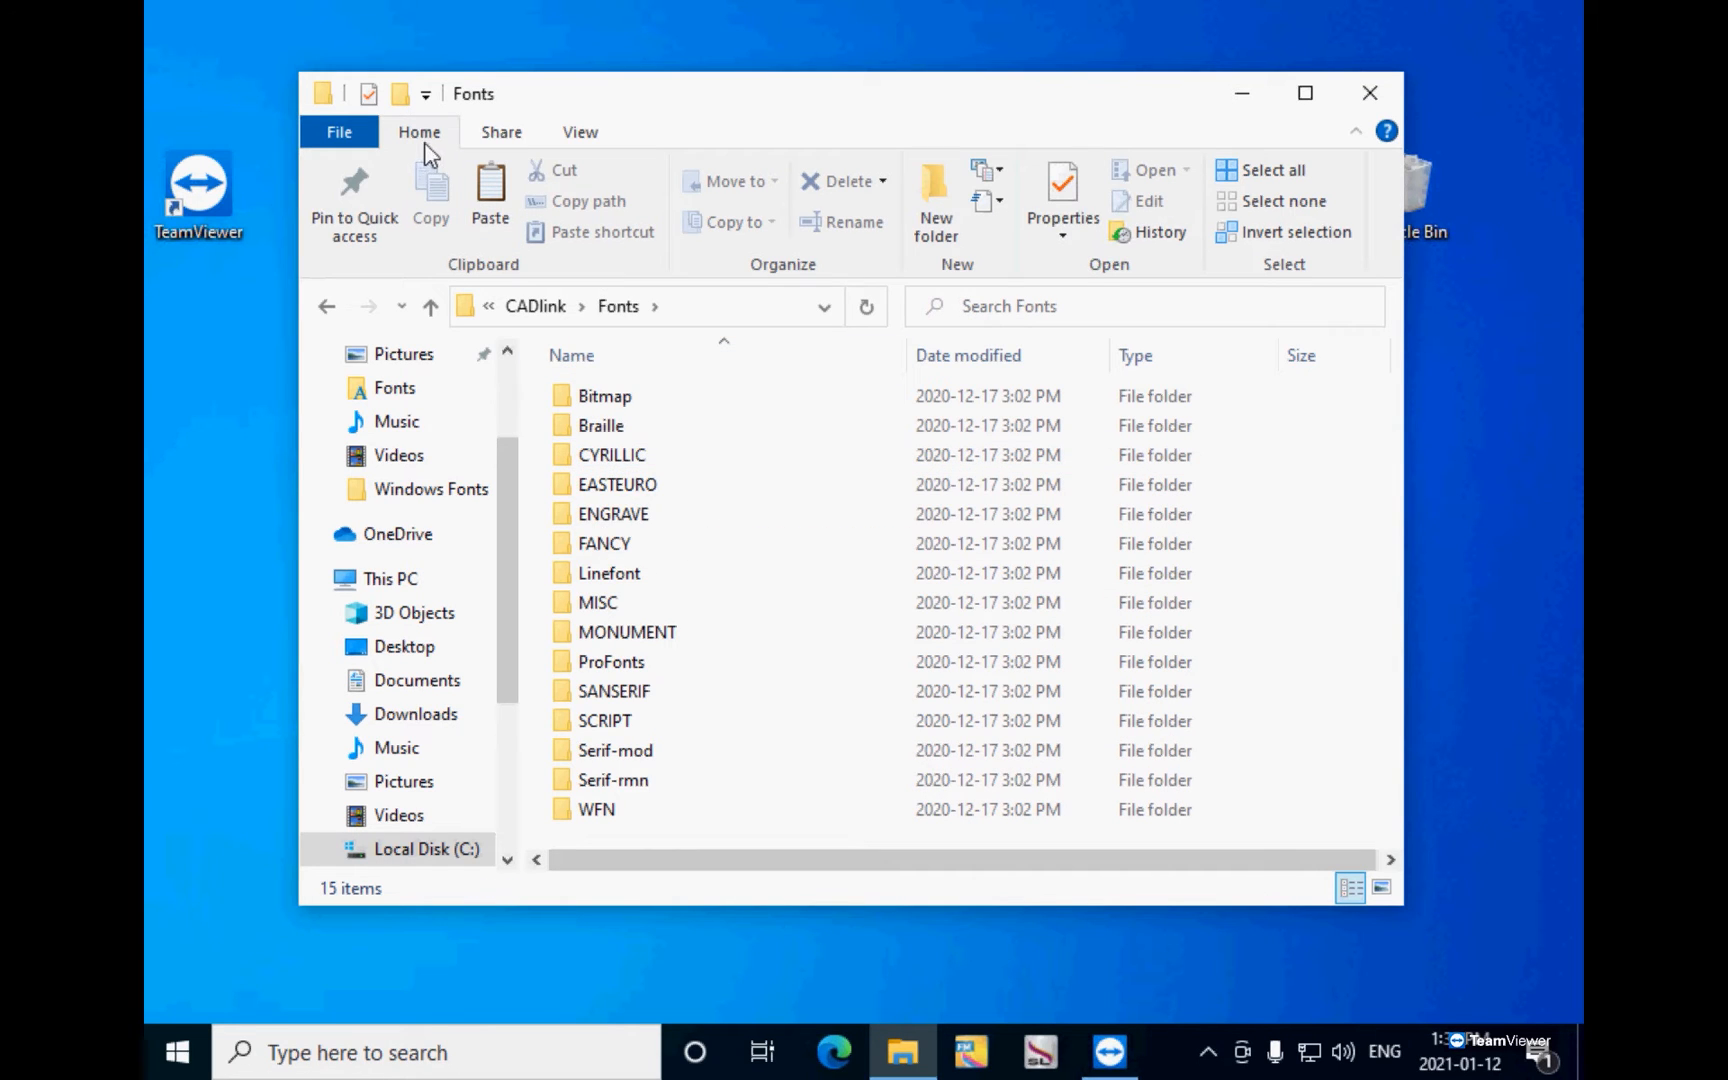
{"action": "mouse_move", "coordinate": [1254, 176]}
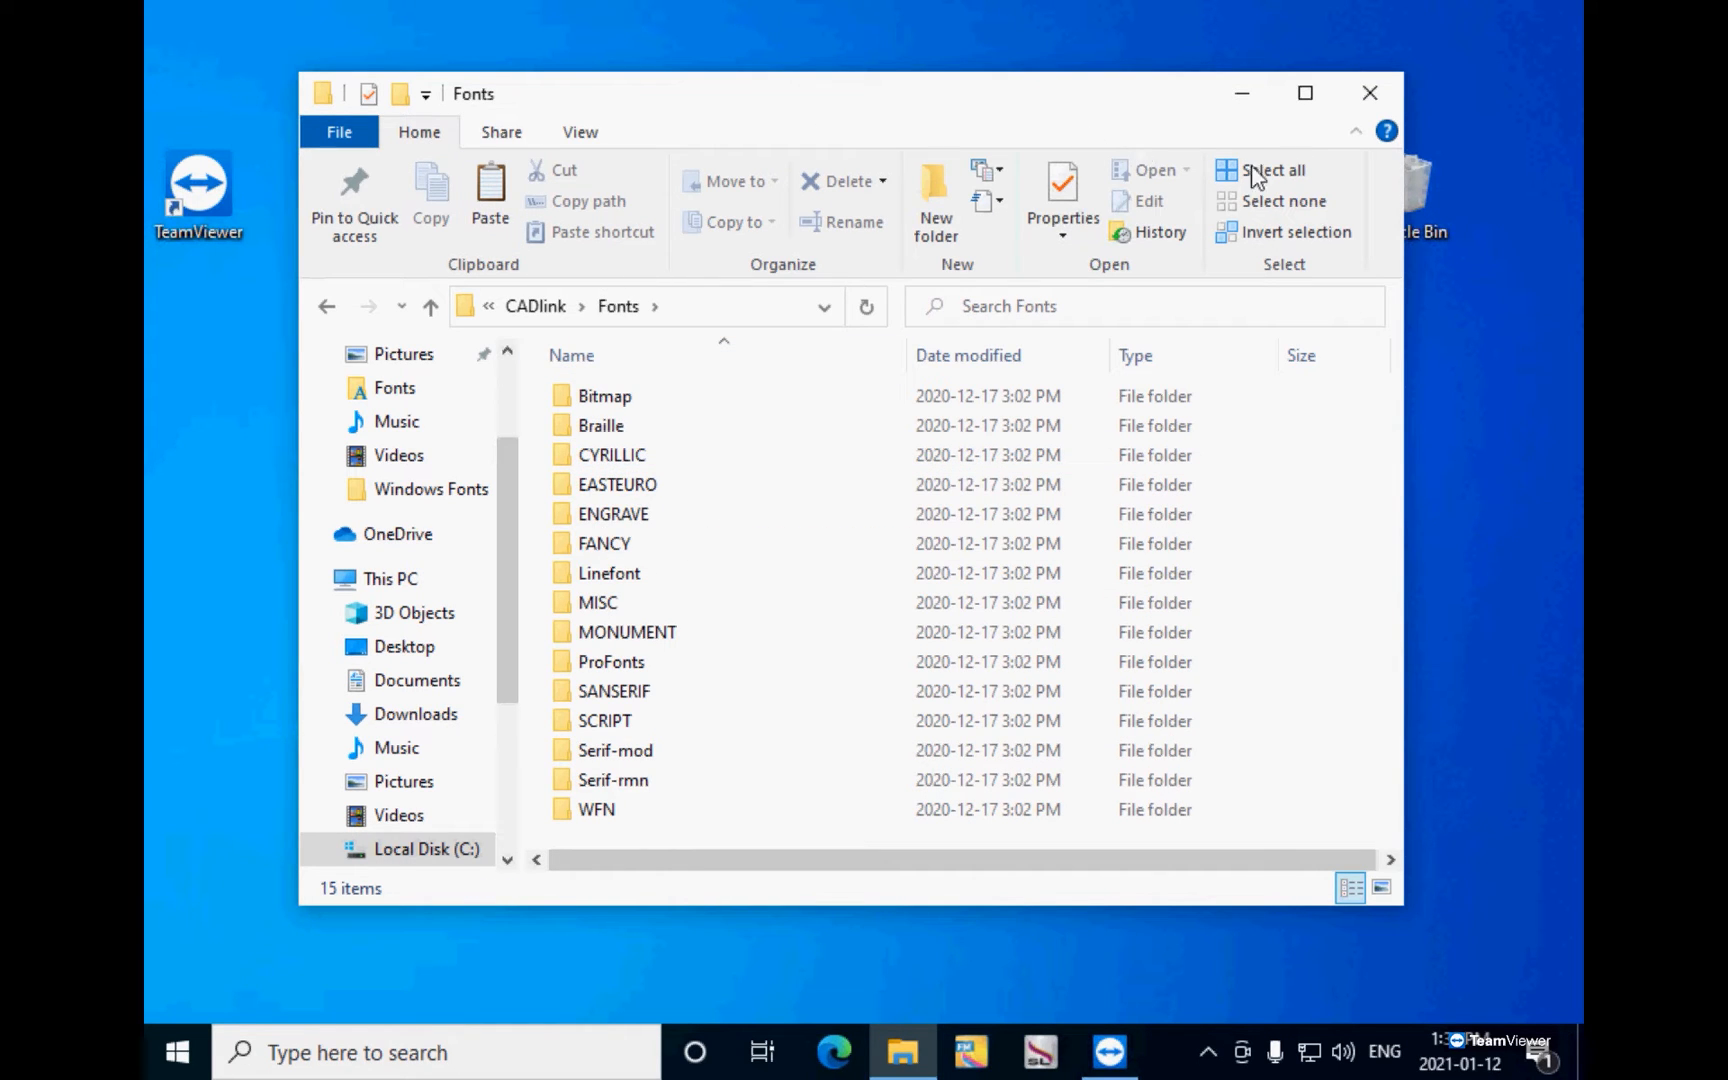
{"action": "left_click", "coordinate": [1270, 170]}
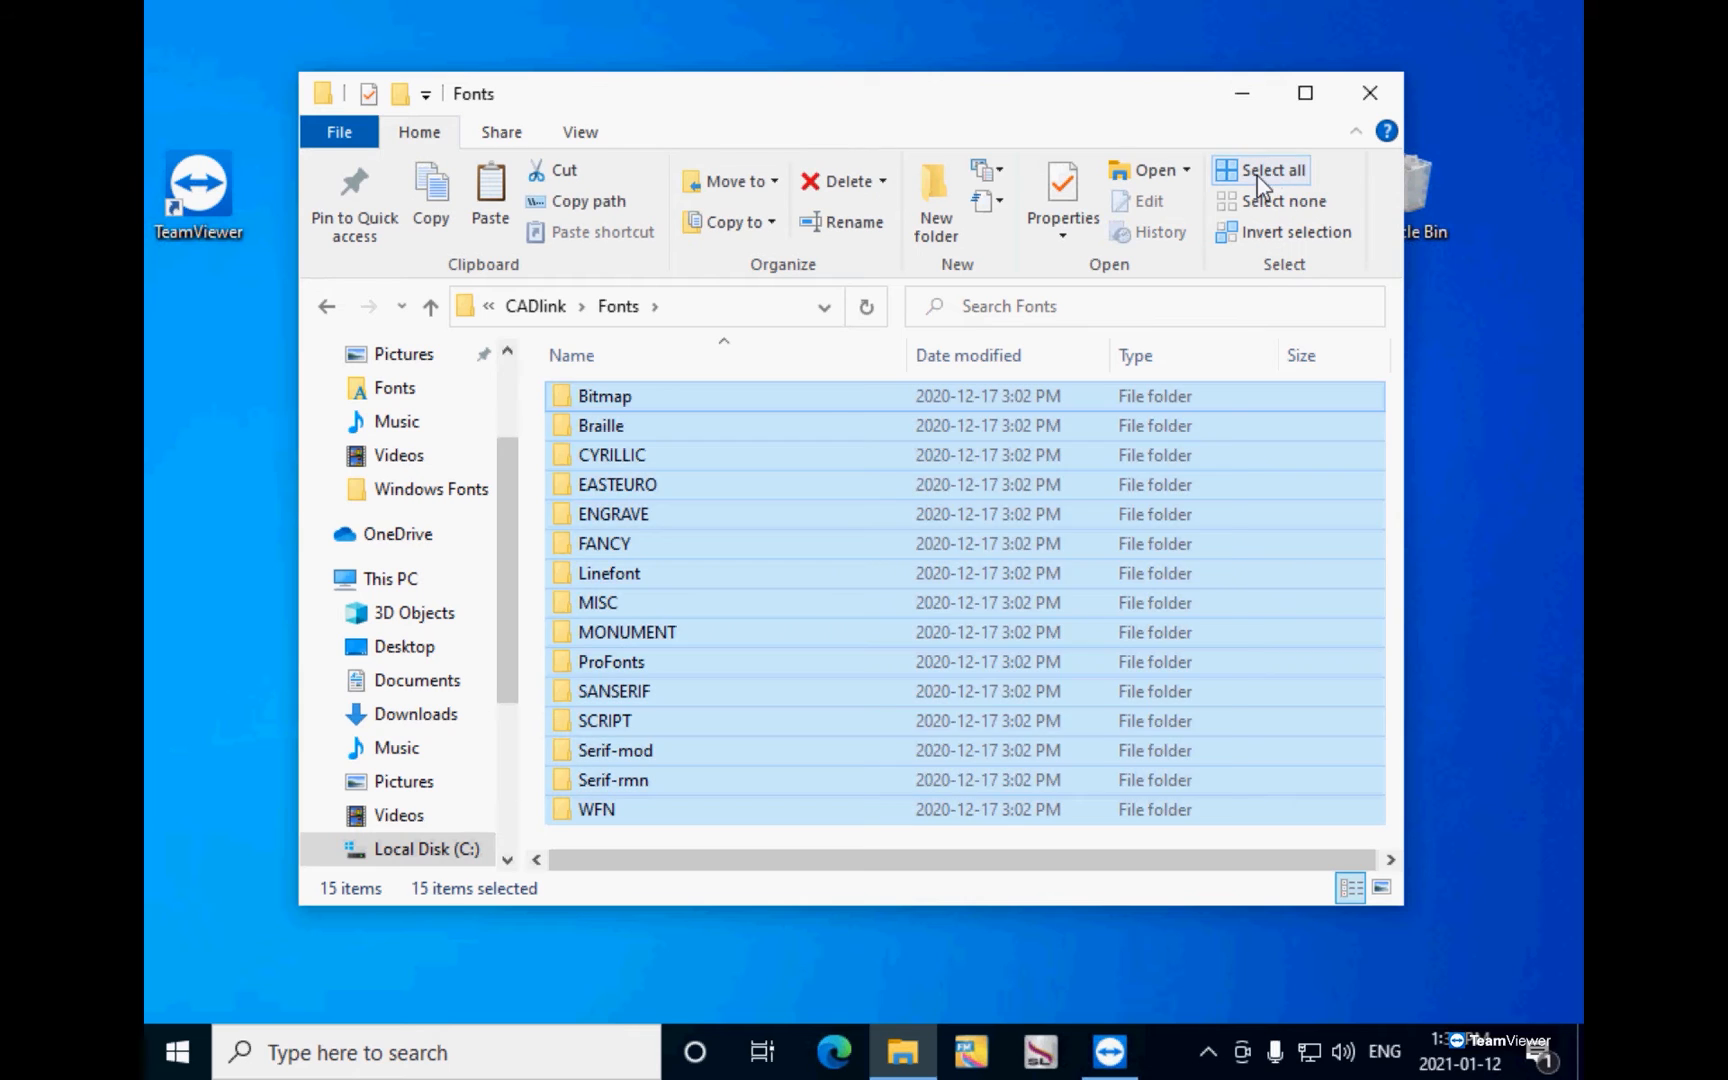
{"action": "right_click", "coordinate": [706, 426]}
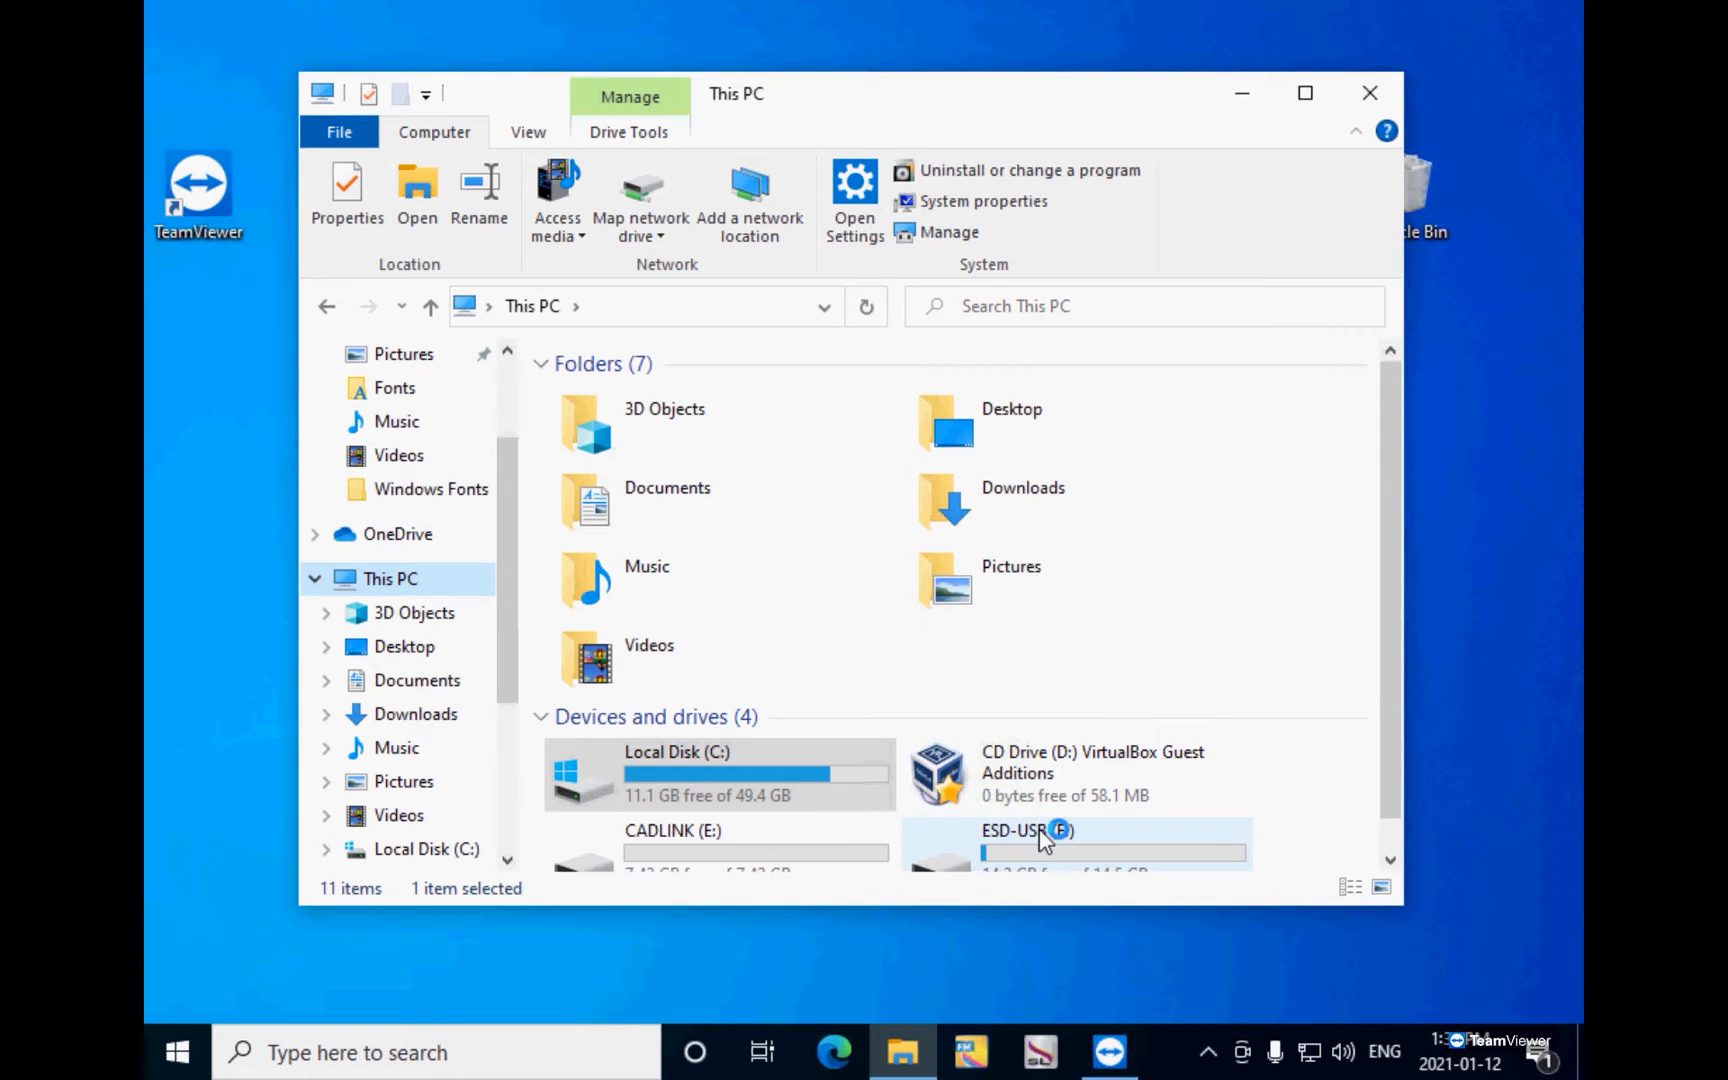
Step: Create a new folder named 'Non-Windows Fonts' on the ESD-USB drive
{"action": "double_click", "coordinate": [1024, 830]}
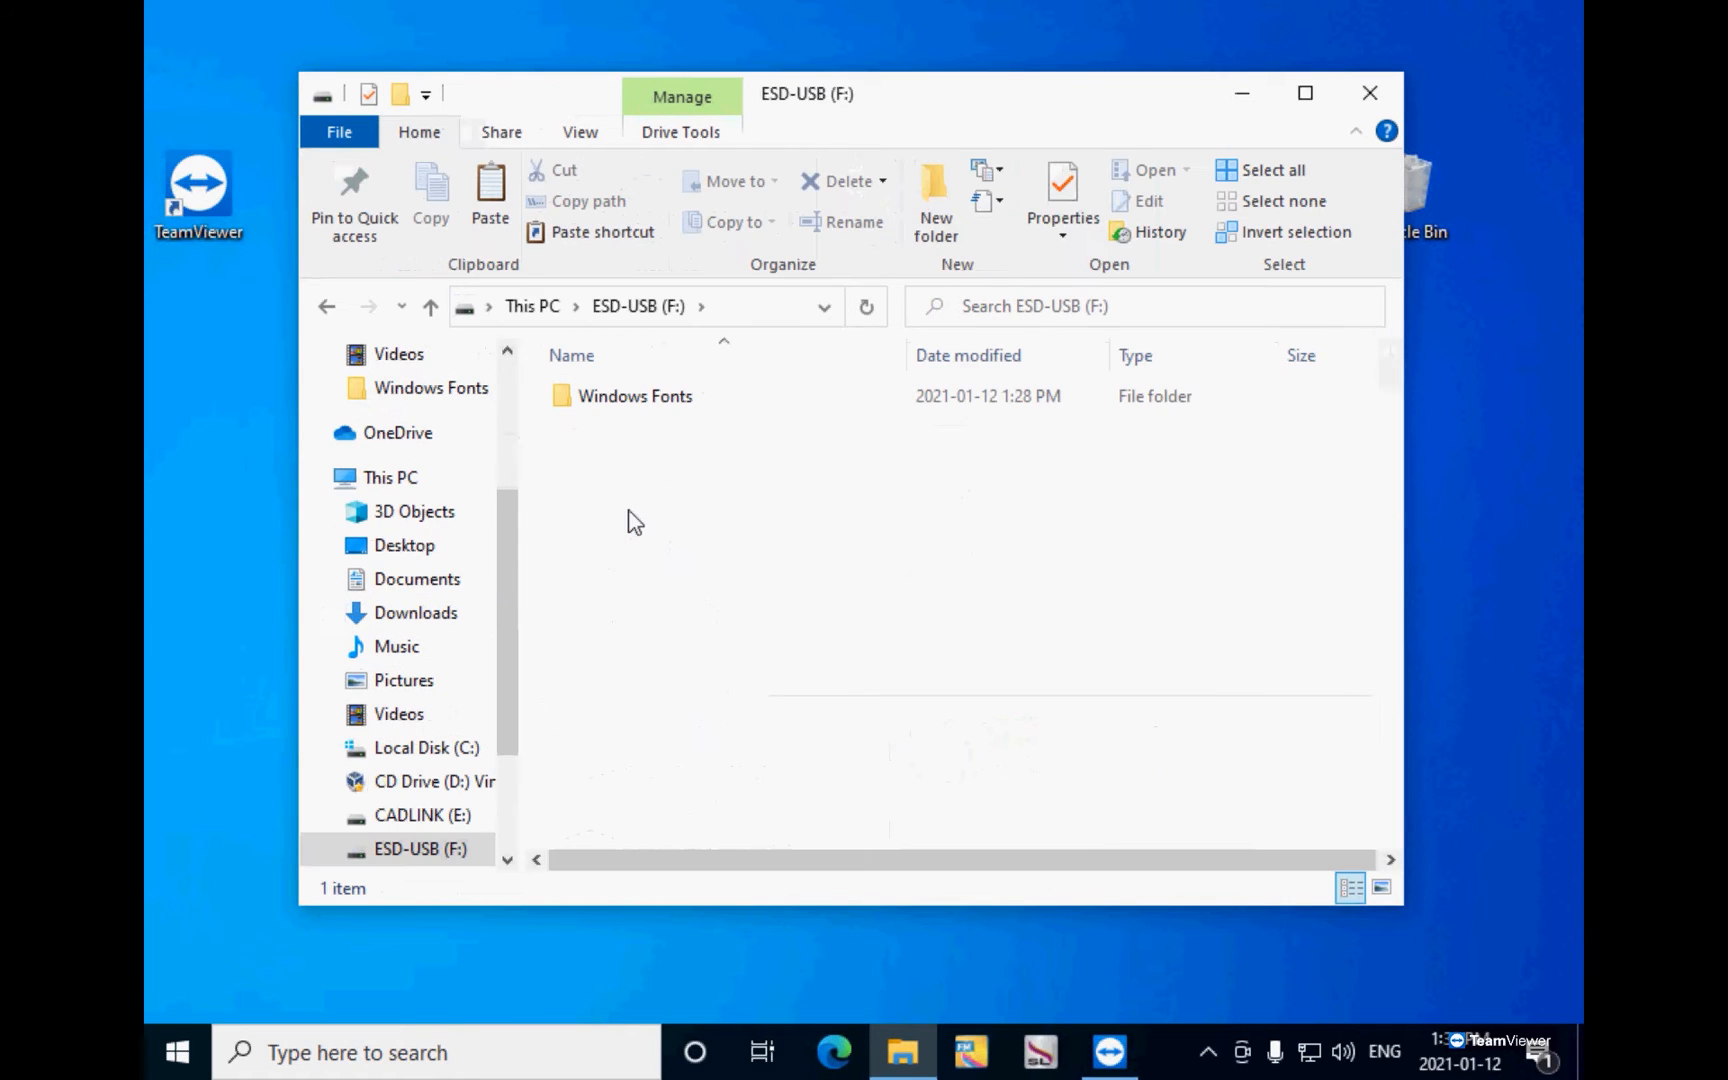
{"action": "right_click", "coordinate": [634, 522]}
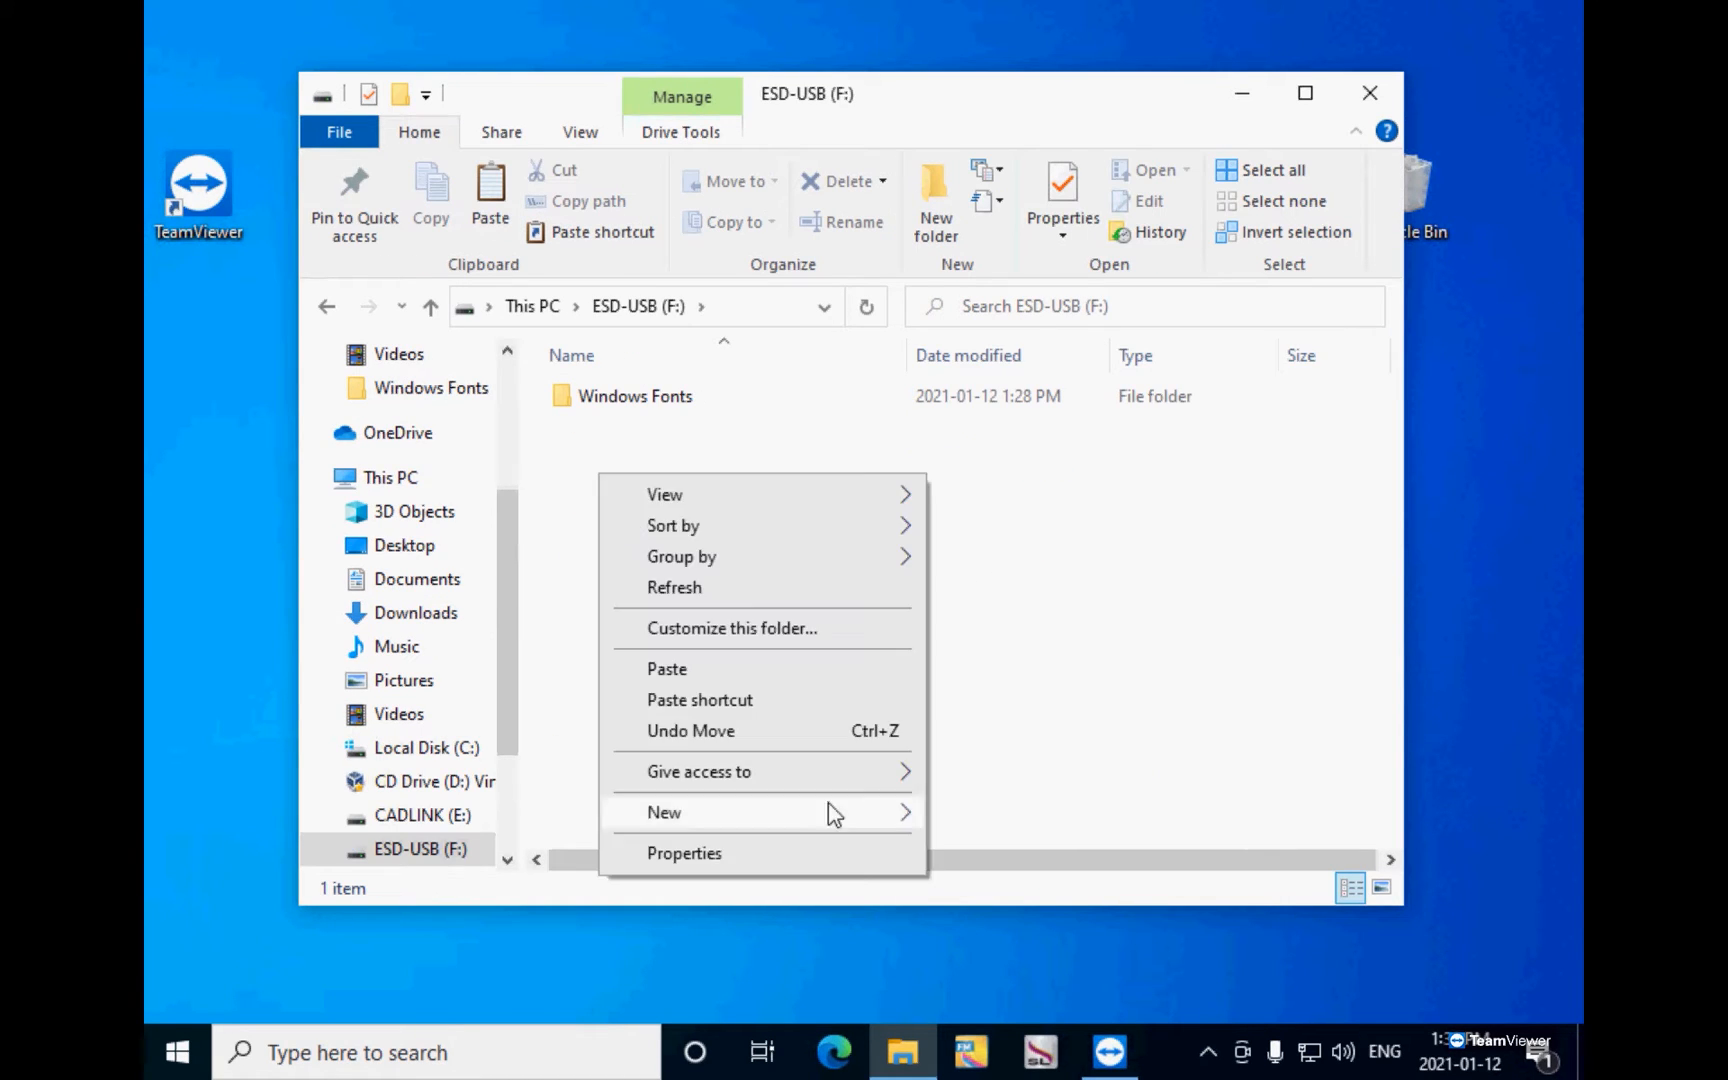
{"action": "left_click", "coordinate": [832, 602]}
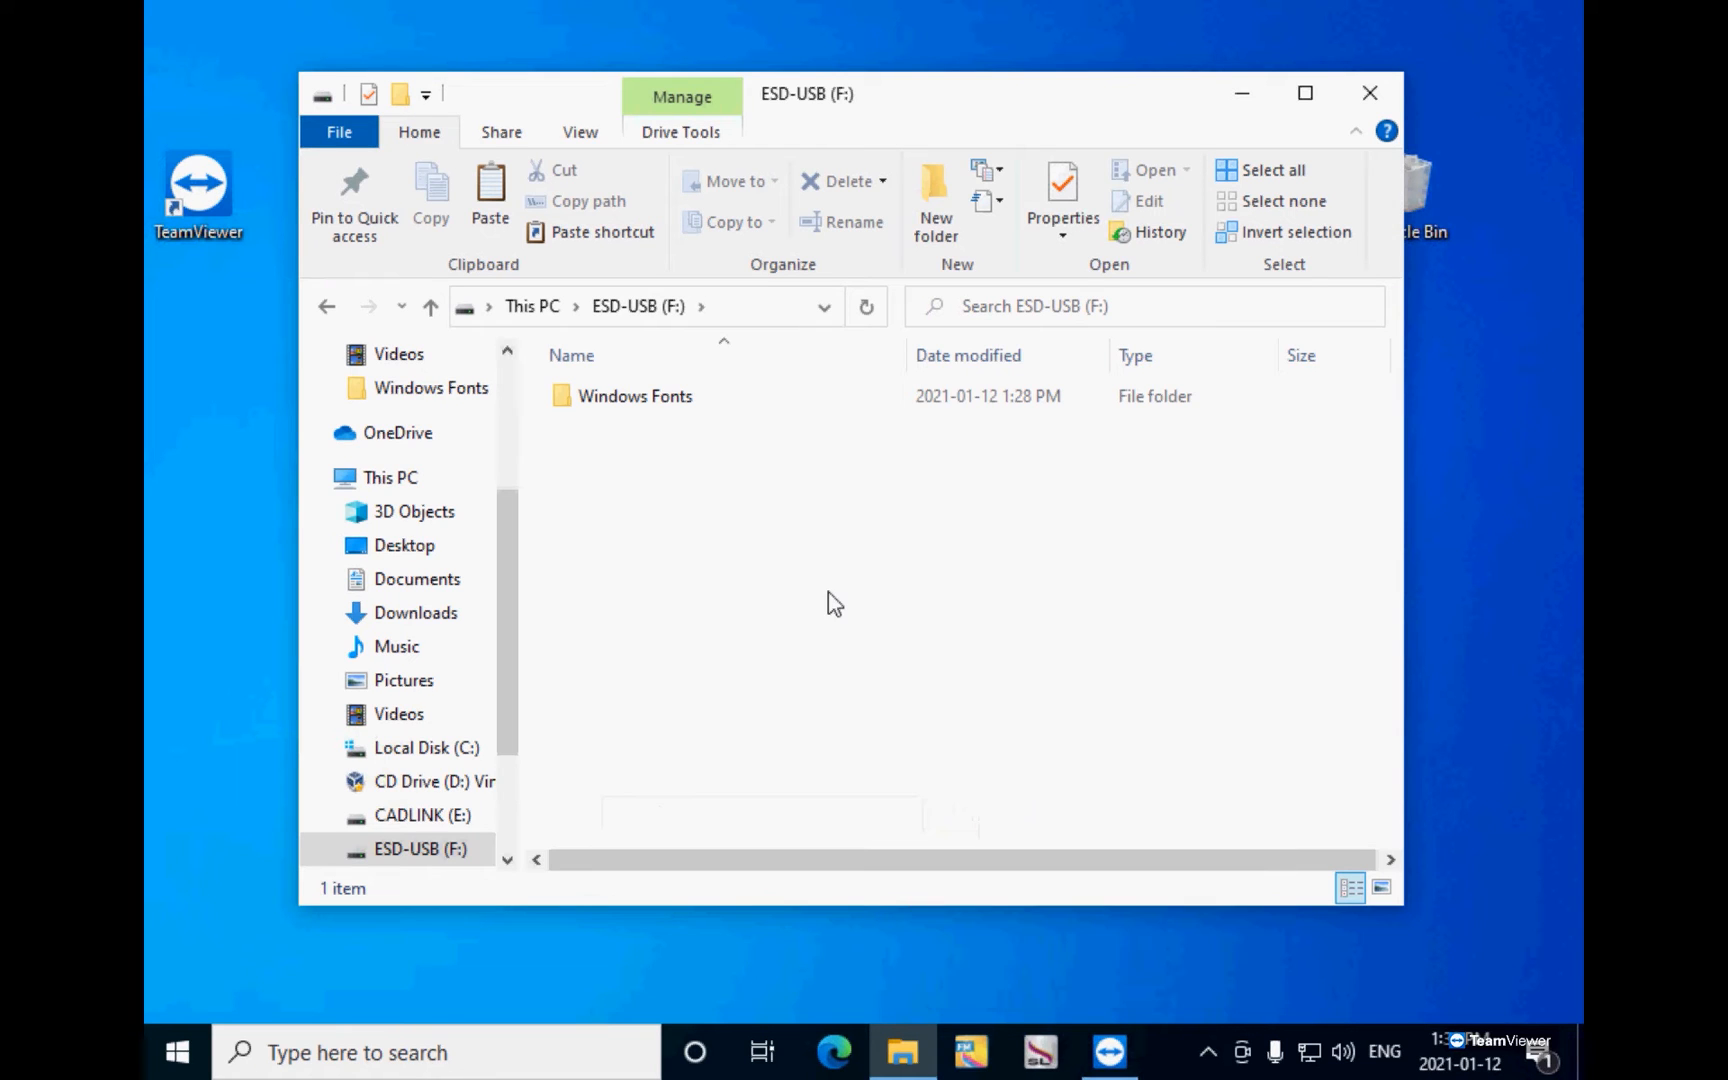
{"action": "left_click", "coordinate": [934, 198]}
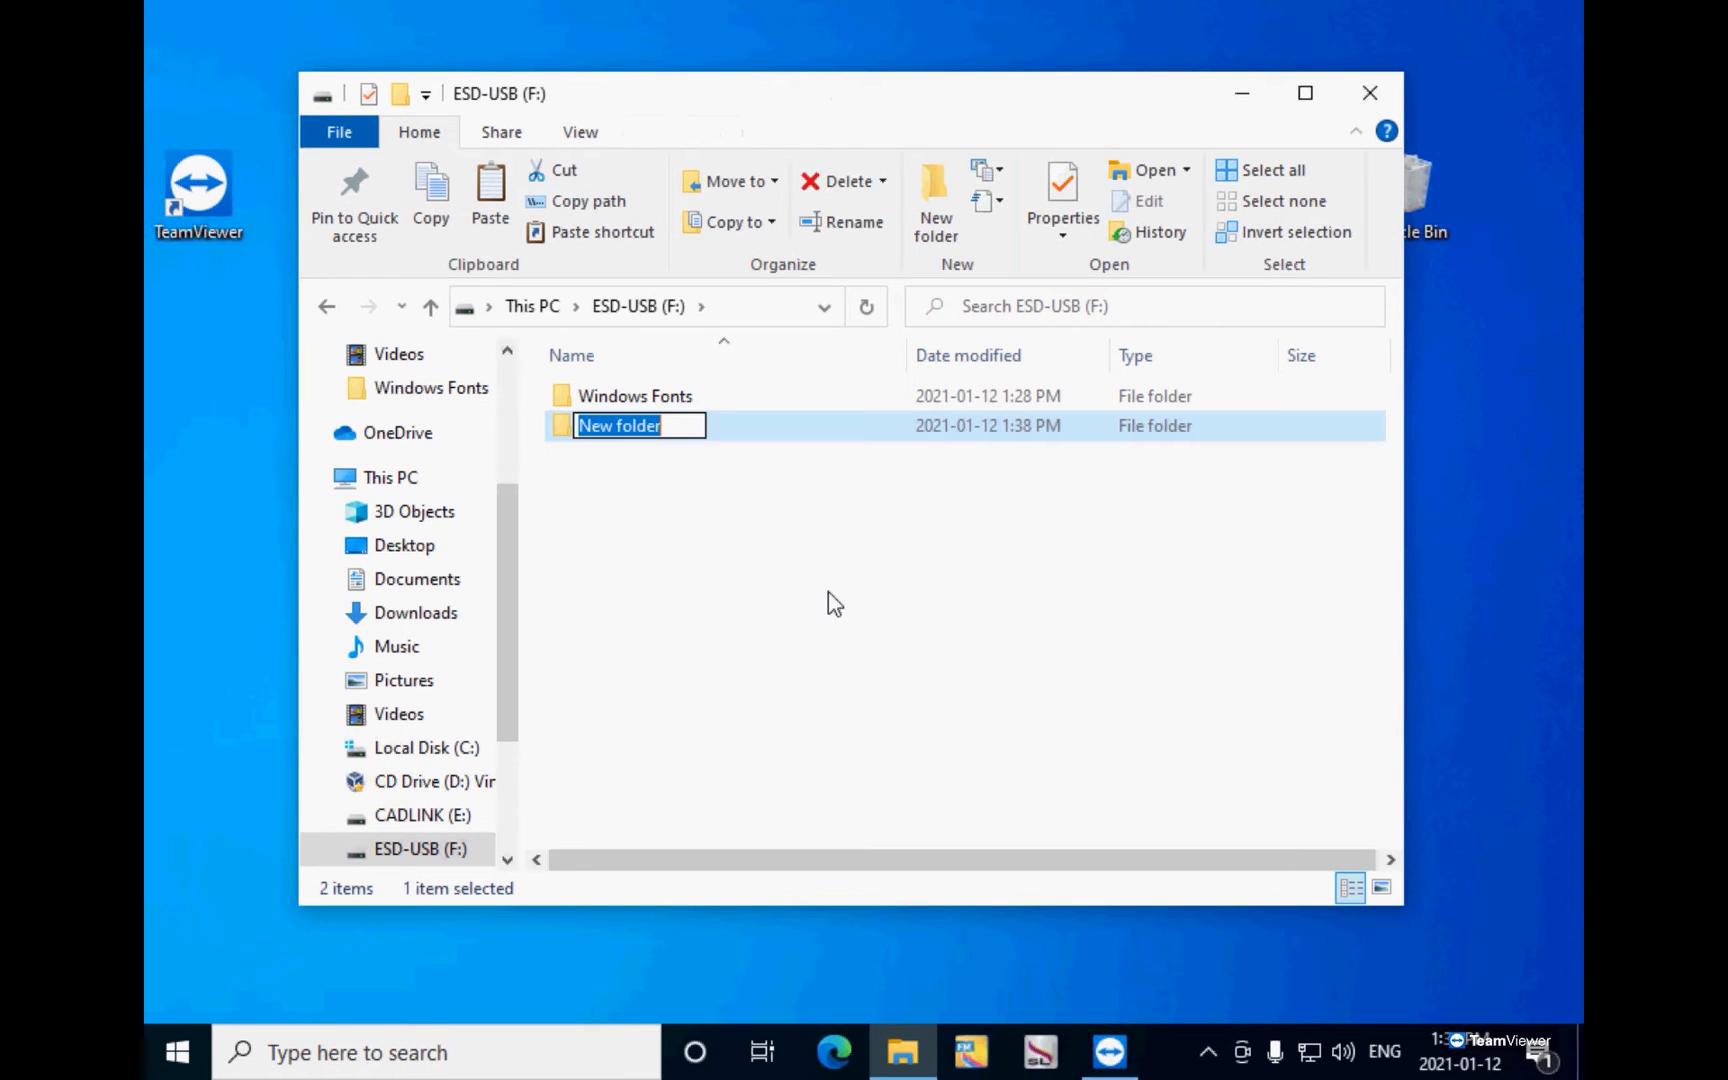
{"action": "type", "text": "Non-Wi"}
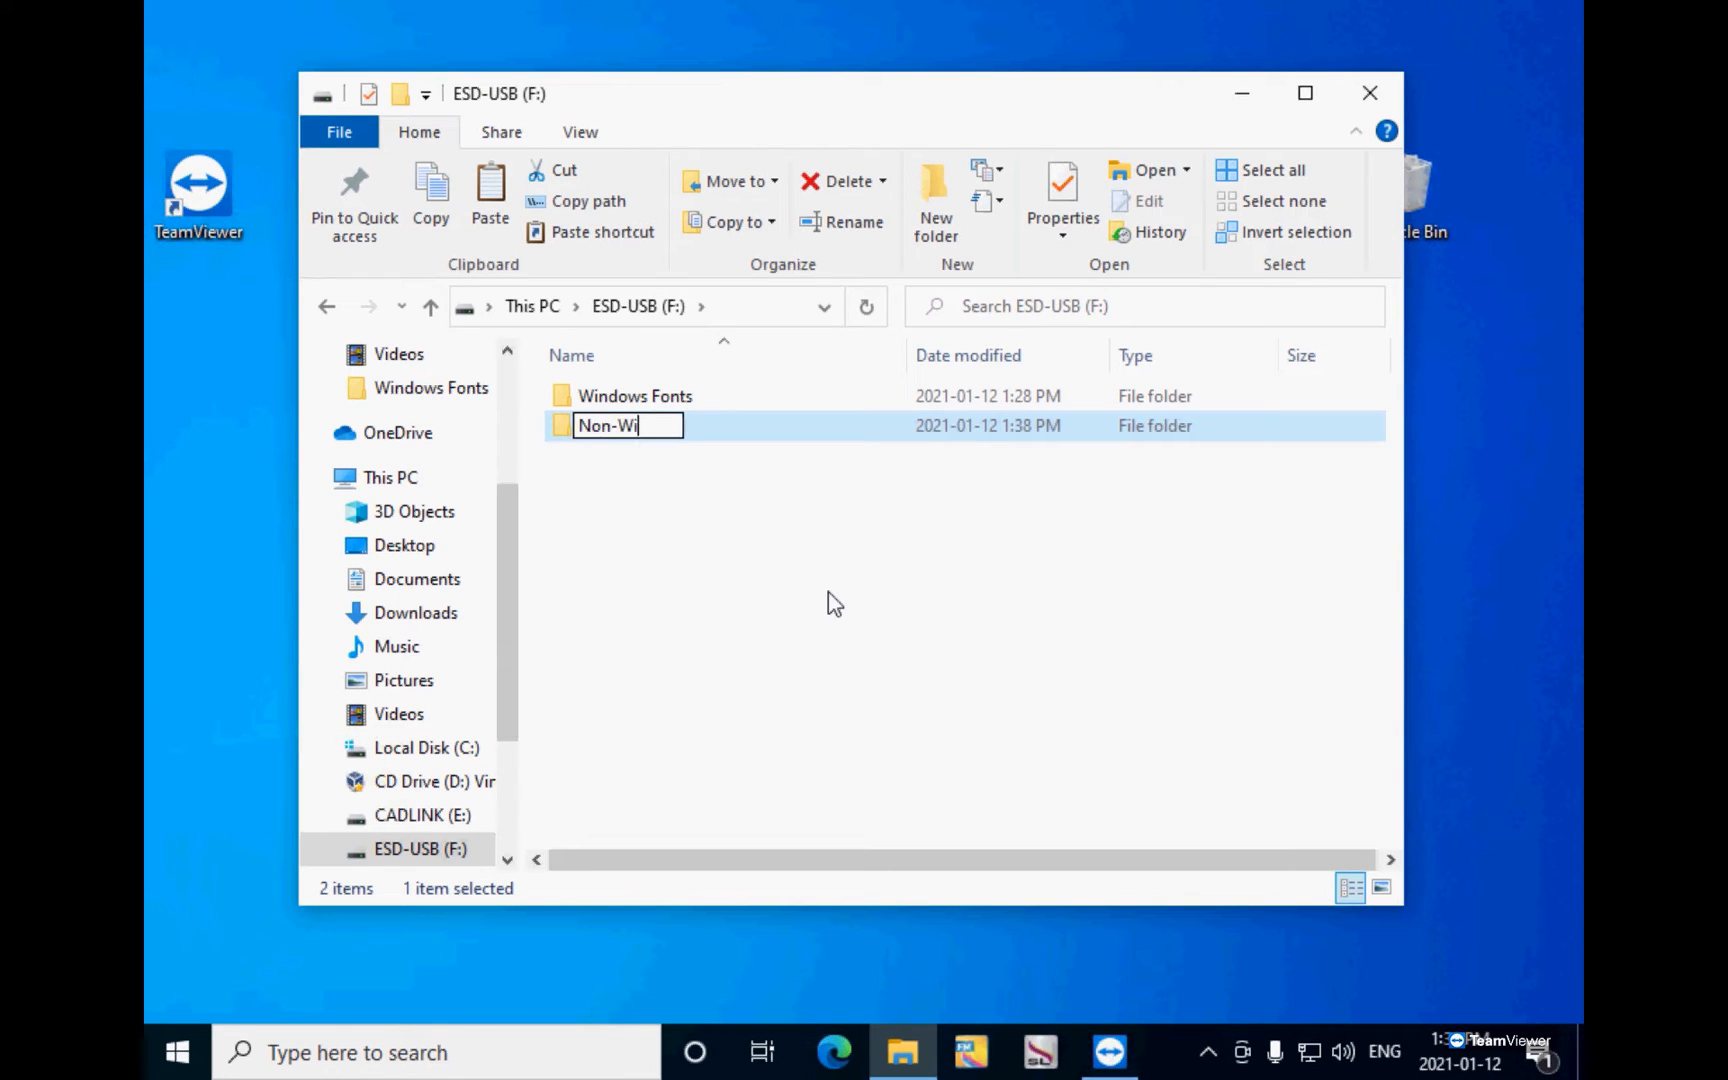
{"action": "type", "text": "ndows Fo"}
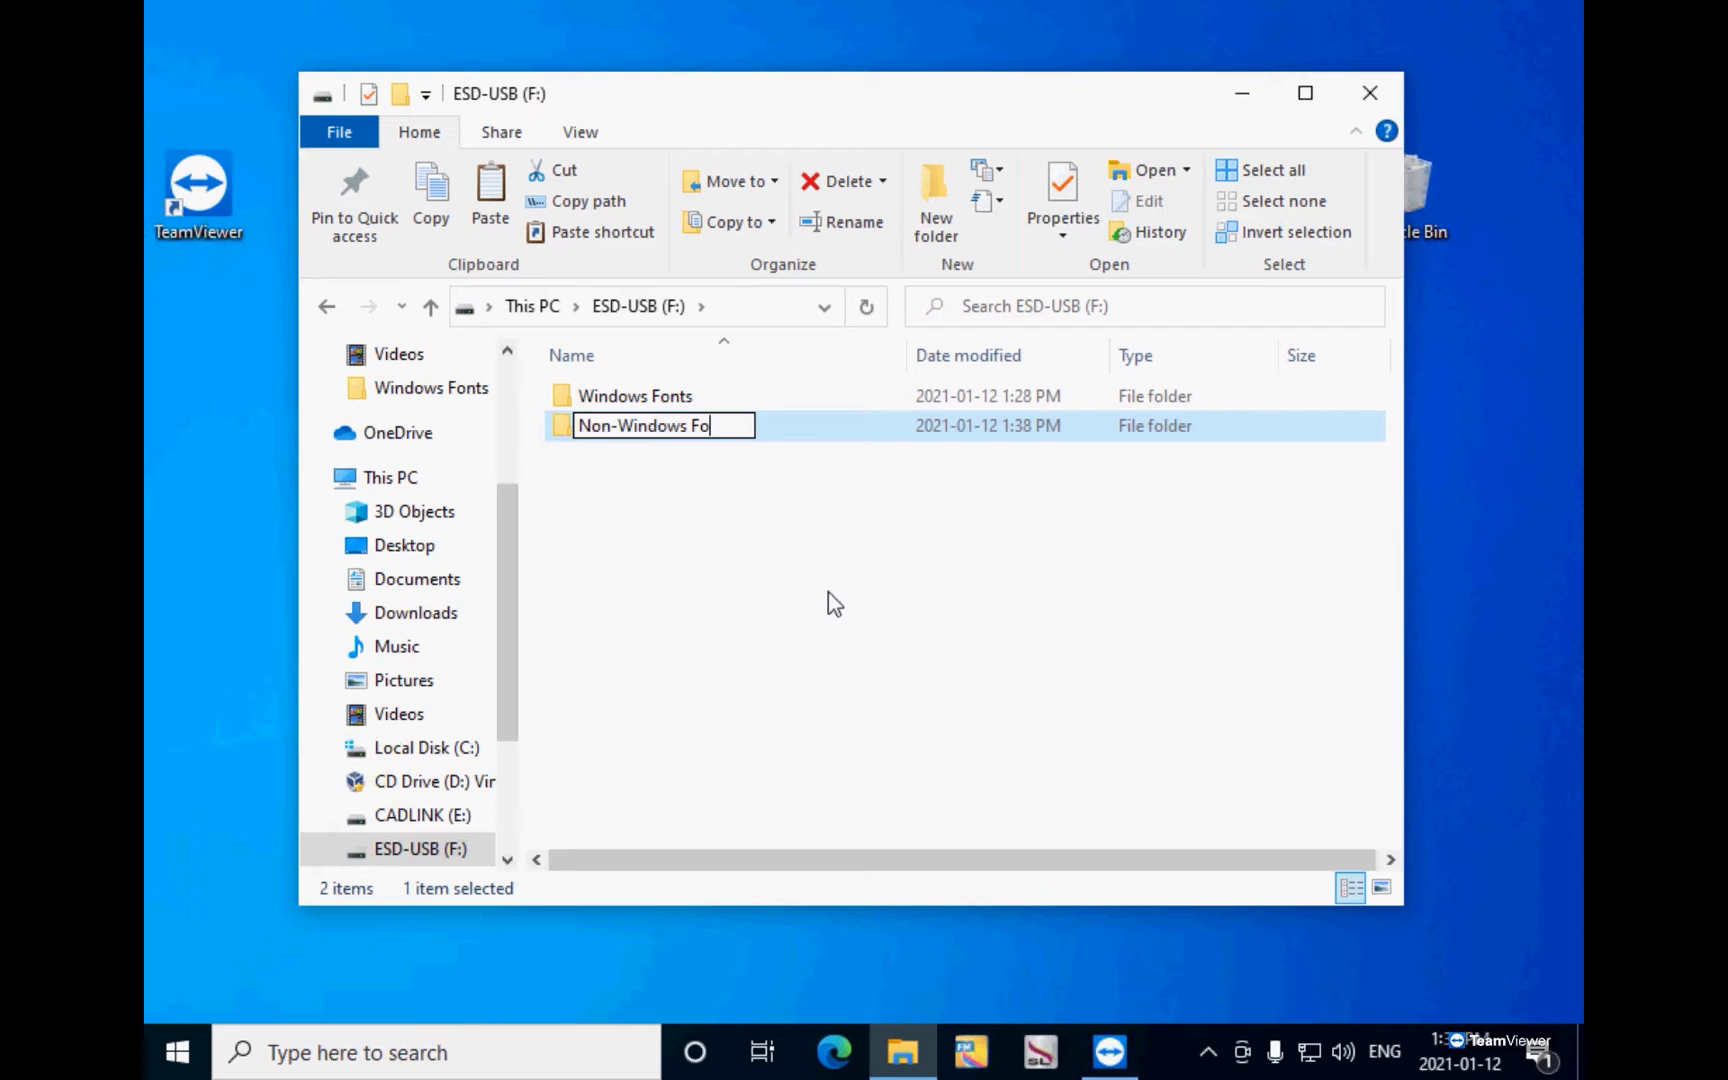
{"action": "type", "text": "nts"}
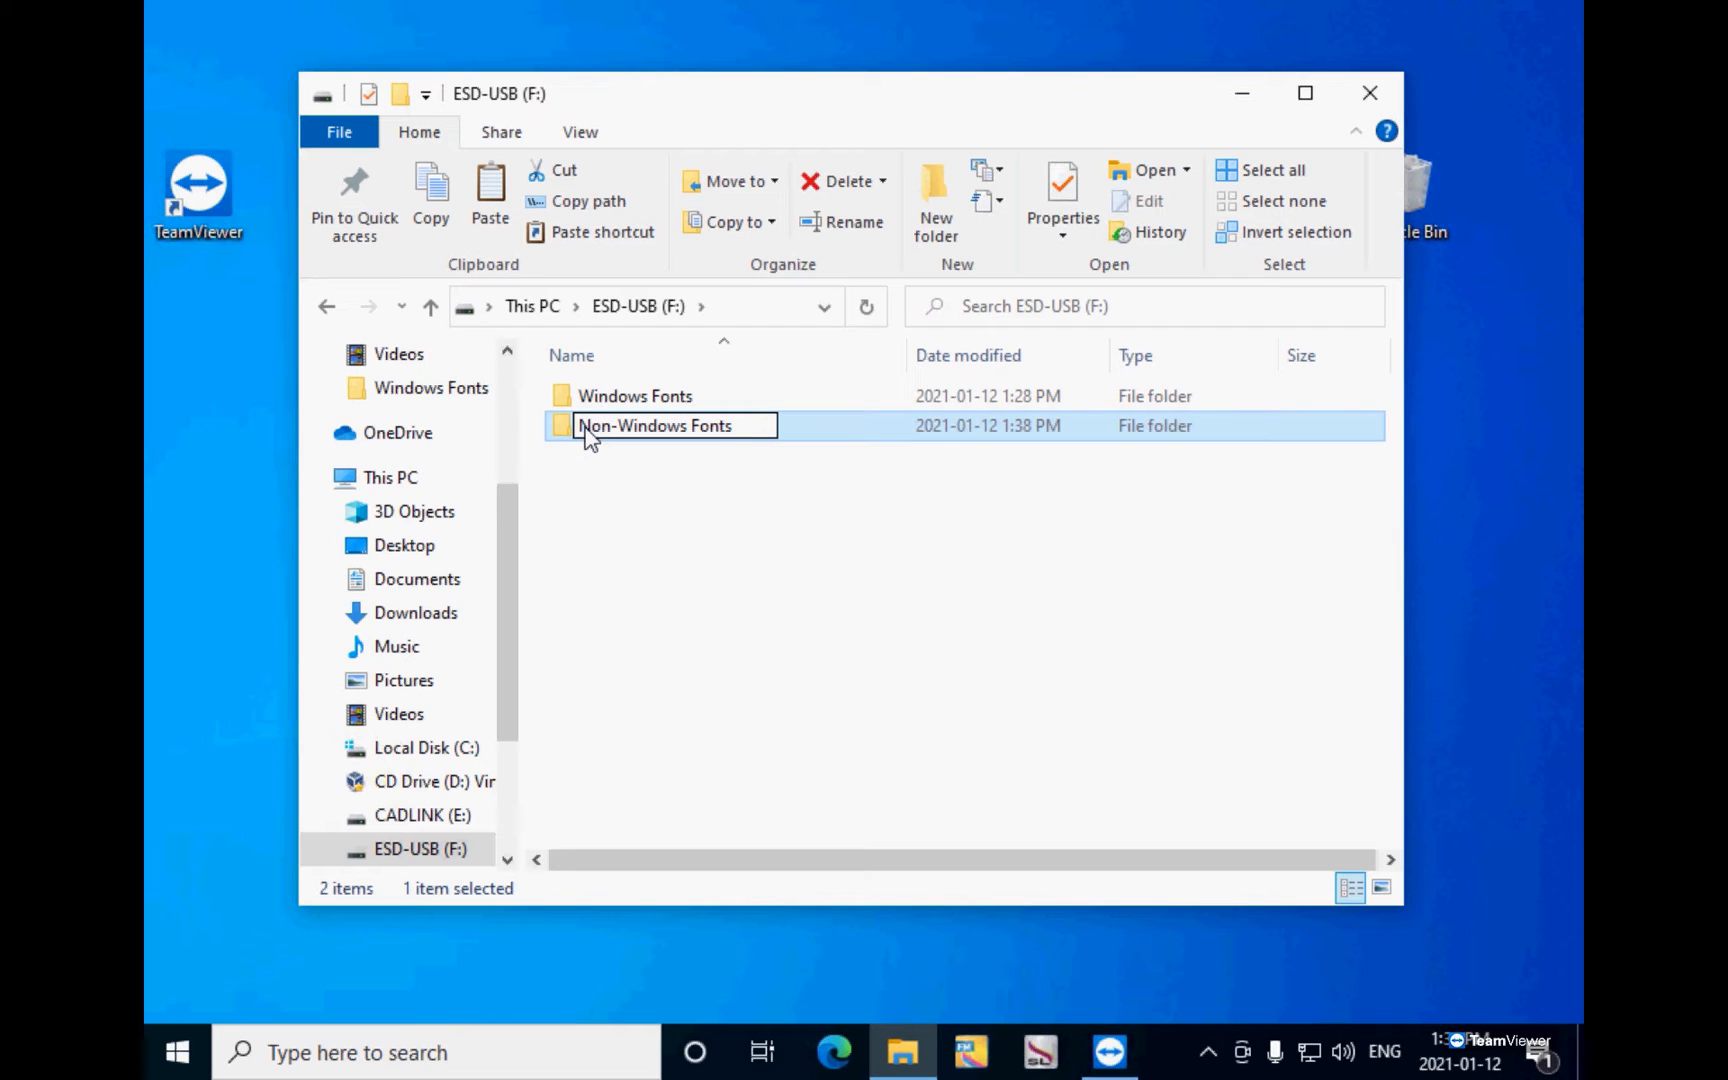
Step: Enter the Non-Windows Fonts folder, dismiss its actions list and return to Quick access
{"action": "double_click", "coordinate": [654, 426]}
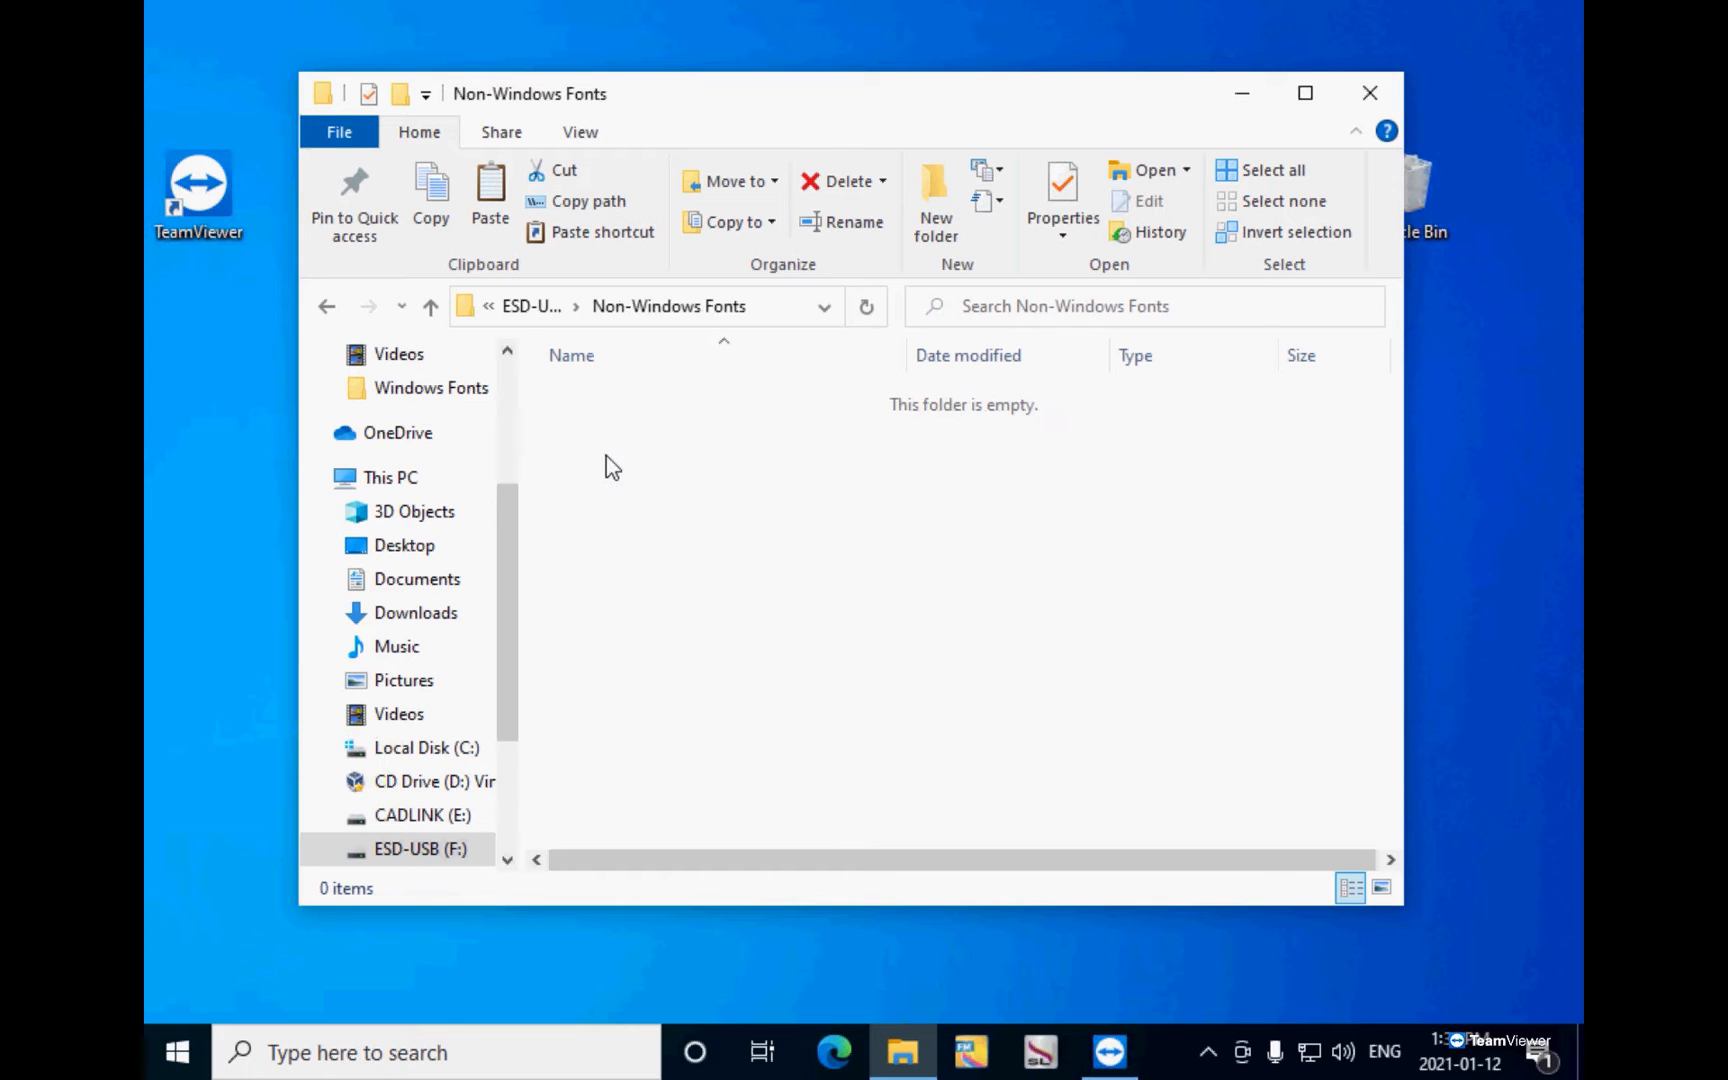
{"action": "right_click", "coordinate": [612, 464]}
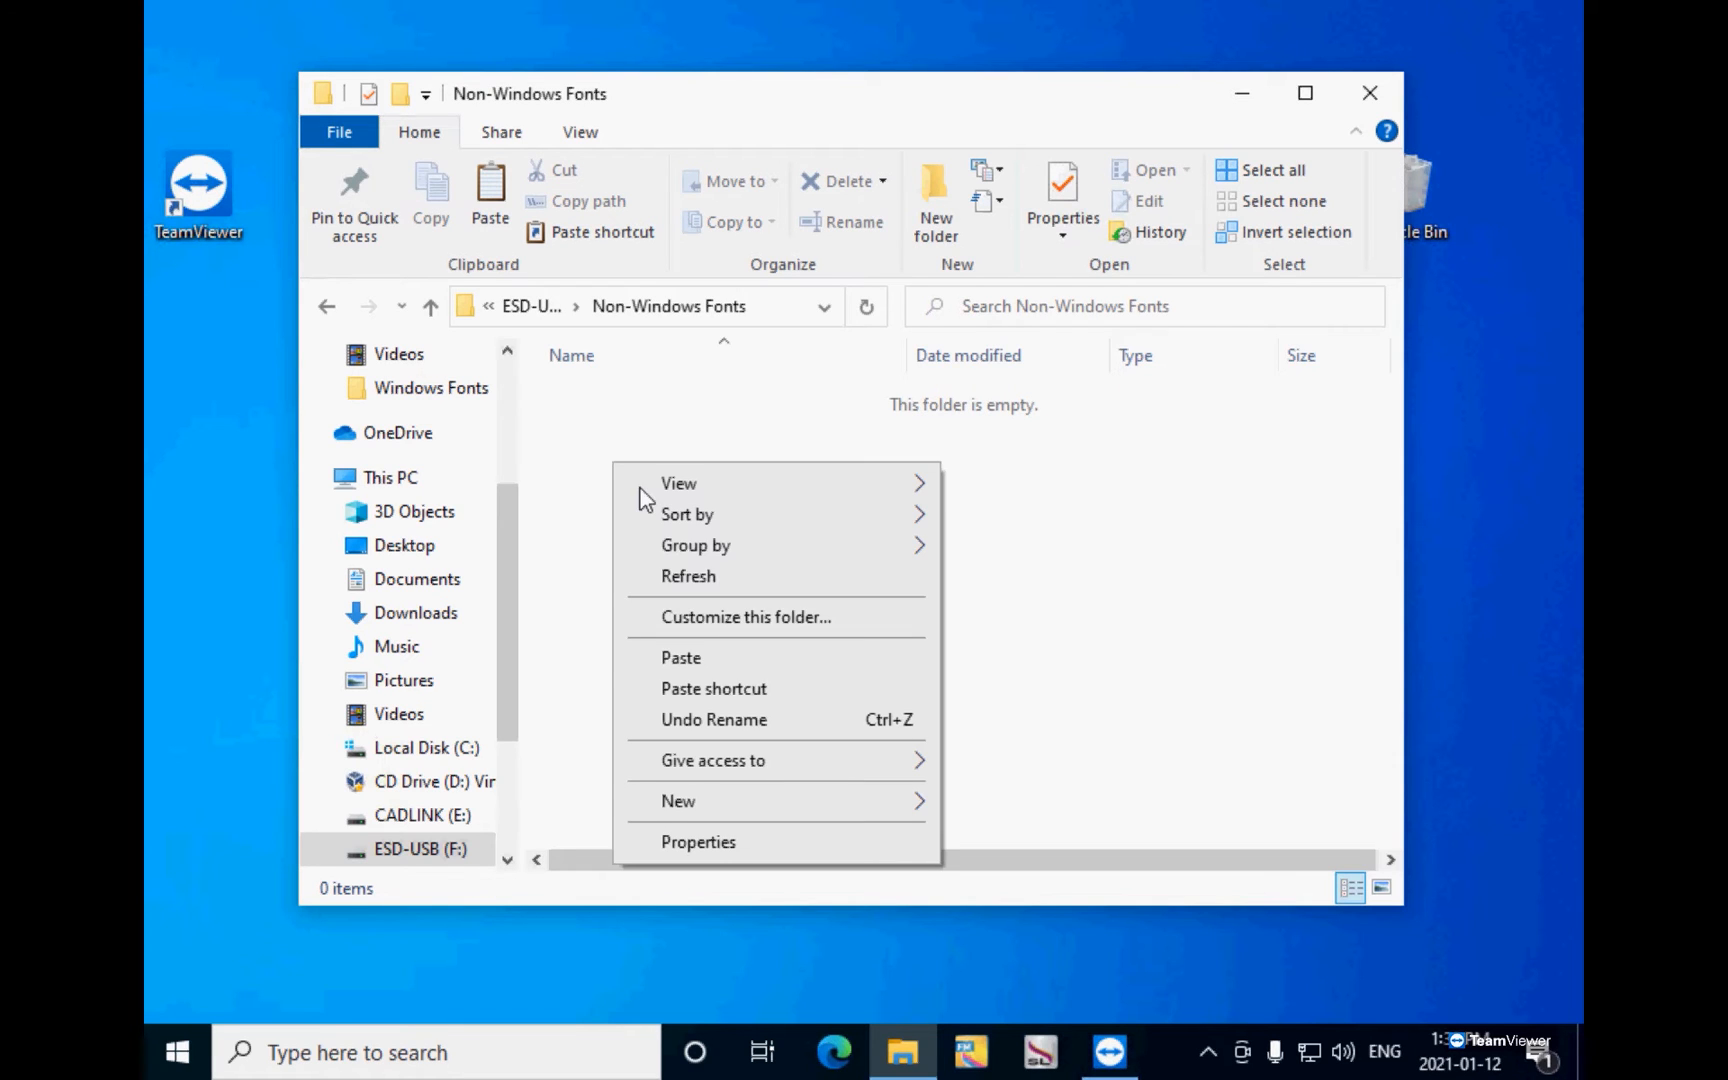
{"action": "left_click", "coordinate": [726, 664]}
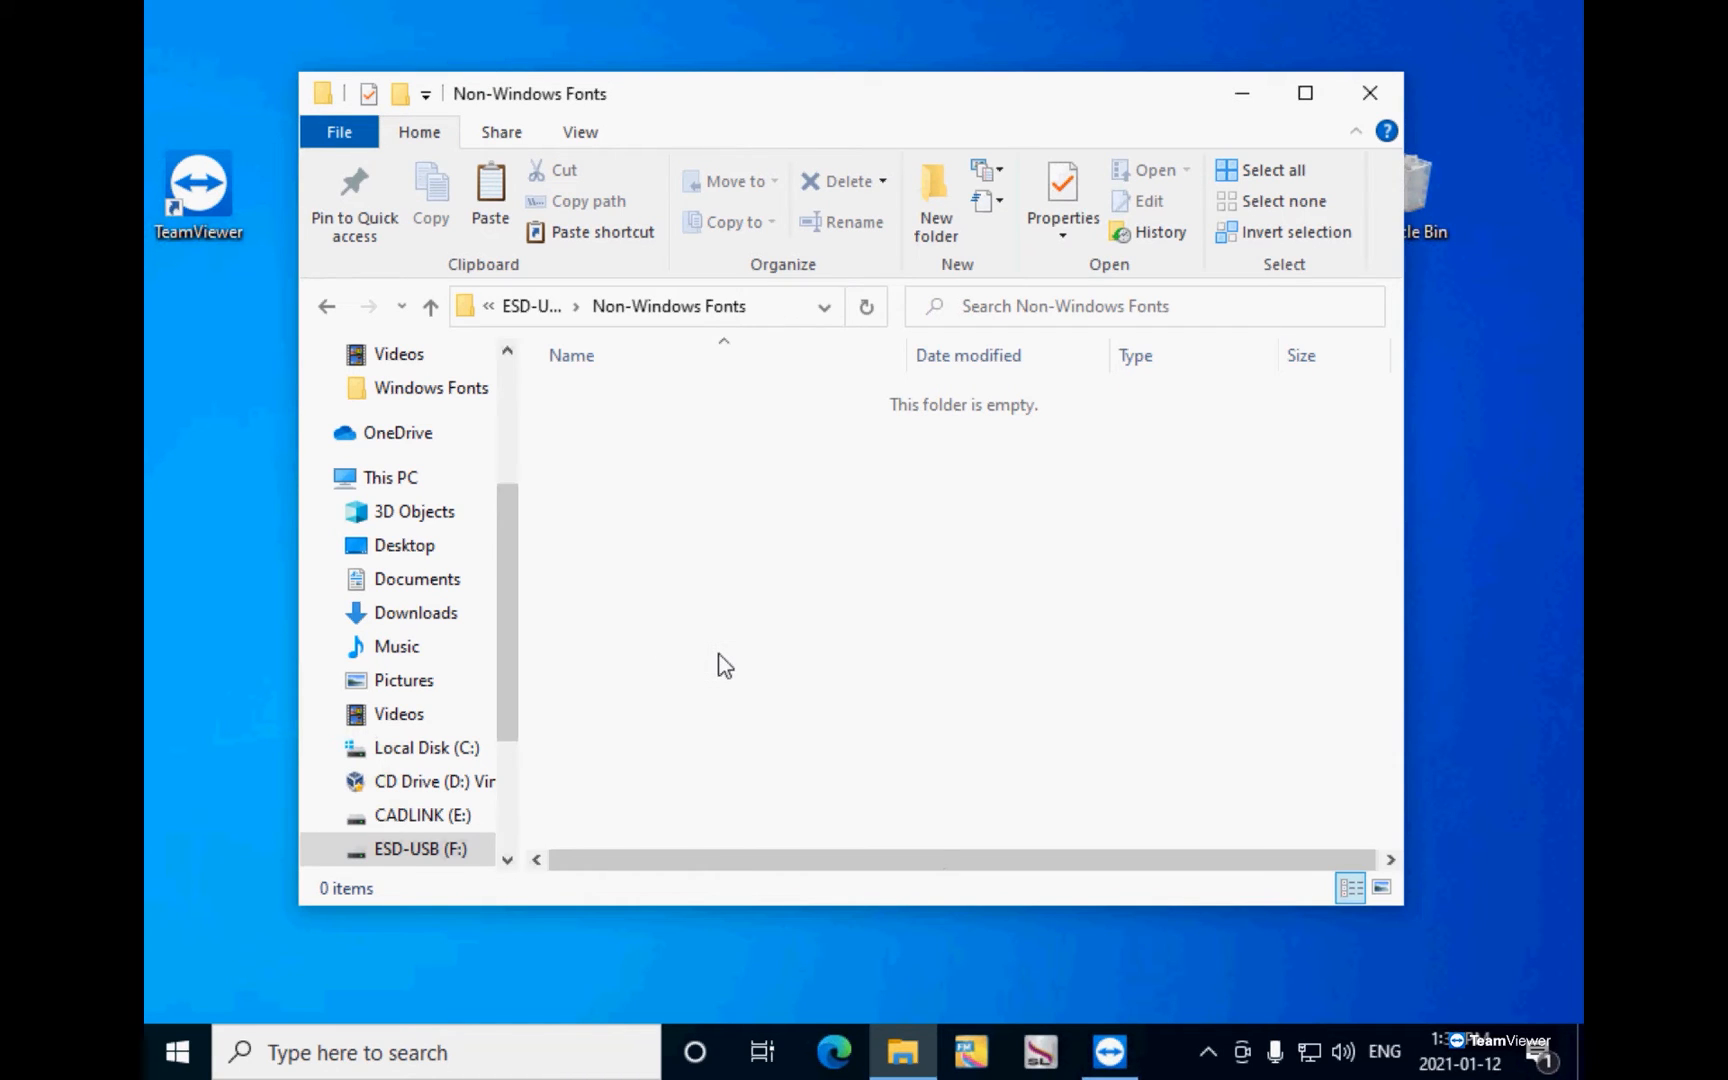
{"action": "left_click", "coordinate": [490, 198]}
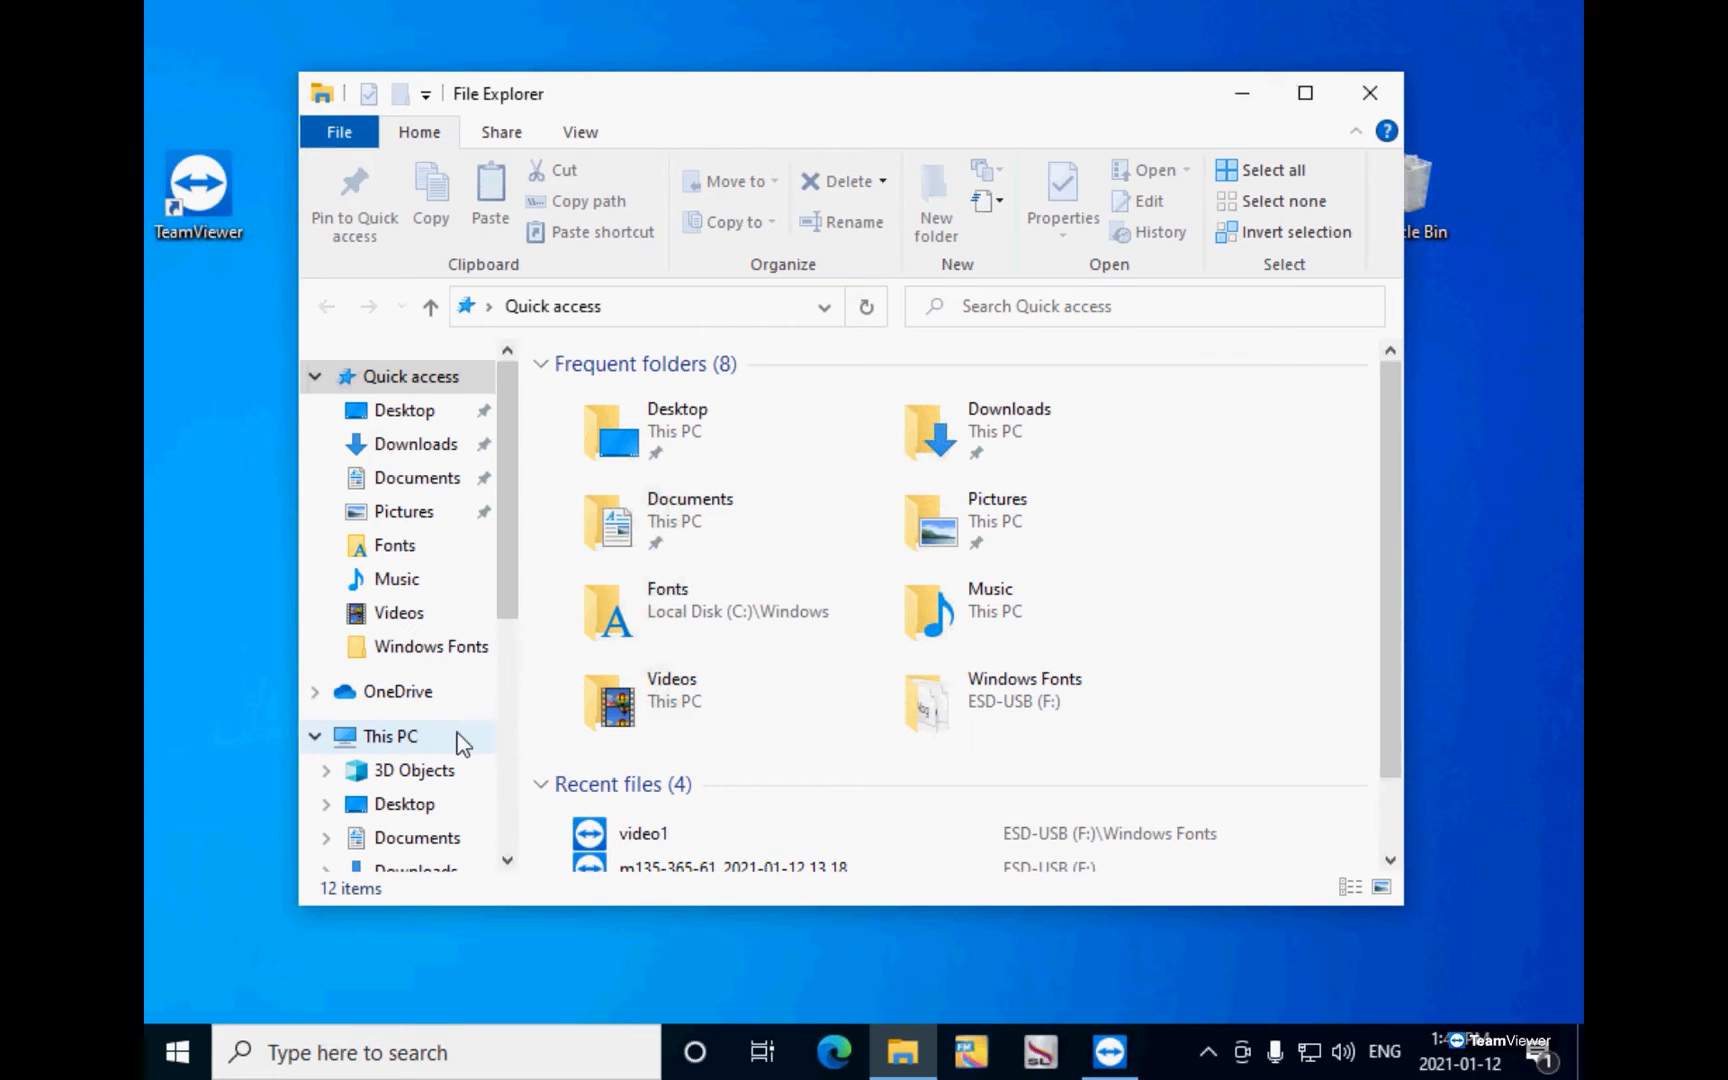
Step: Browse from This PC into Local Disk (C:) > CADlink > SignLab 10.0 > Fonts
{"action": "left_click", "coordinate": [388, 736]}
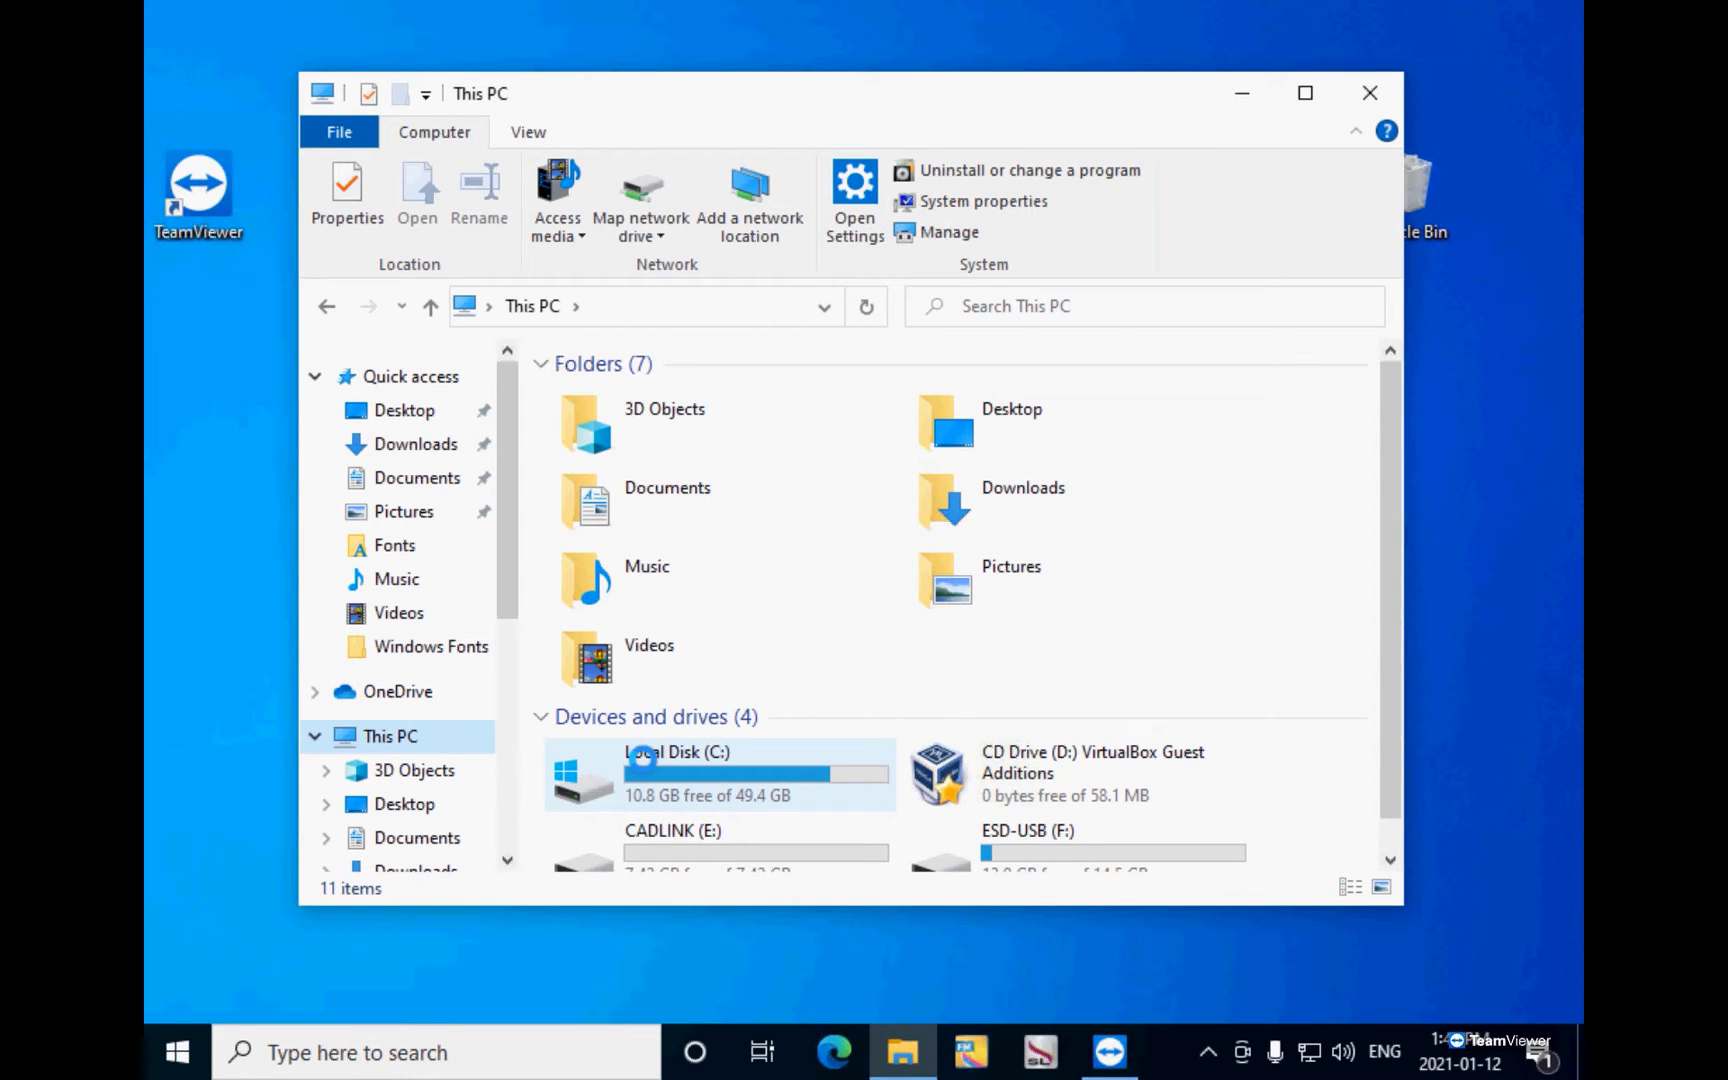
{"action": "double_click", "coordinate": [676, 772]}
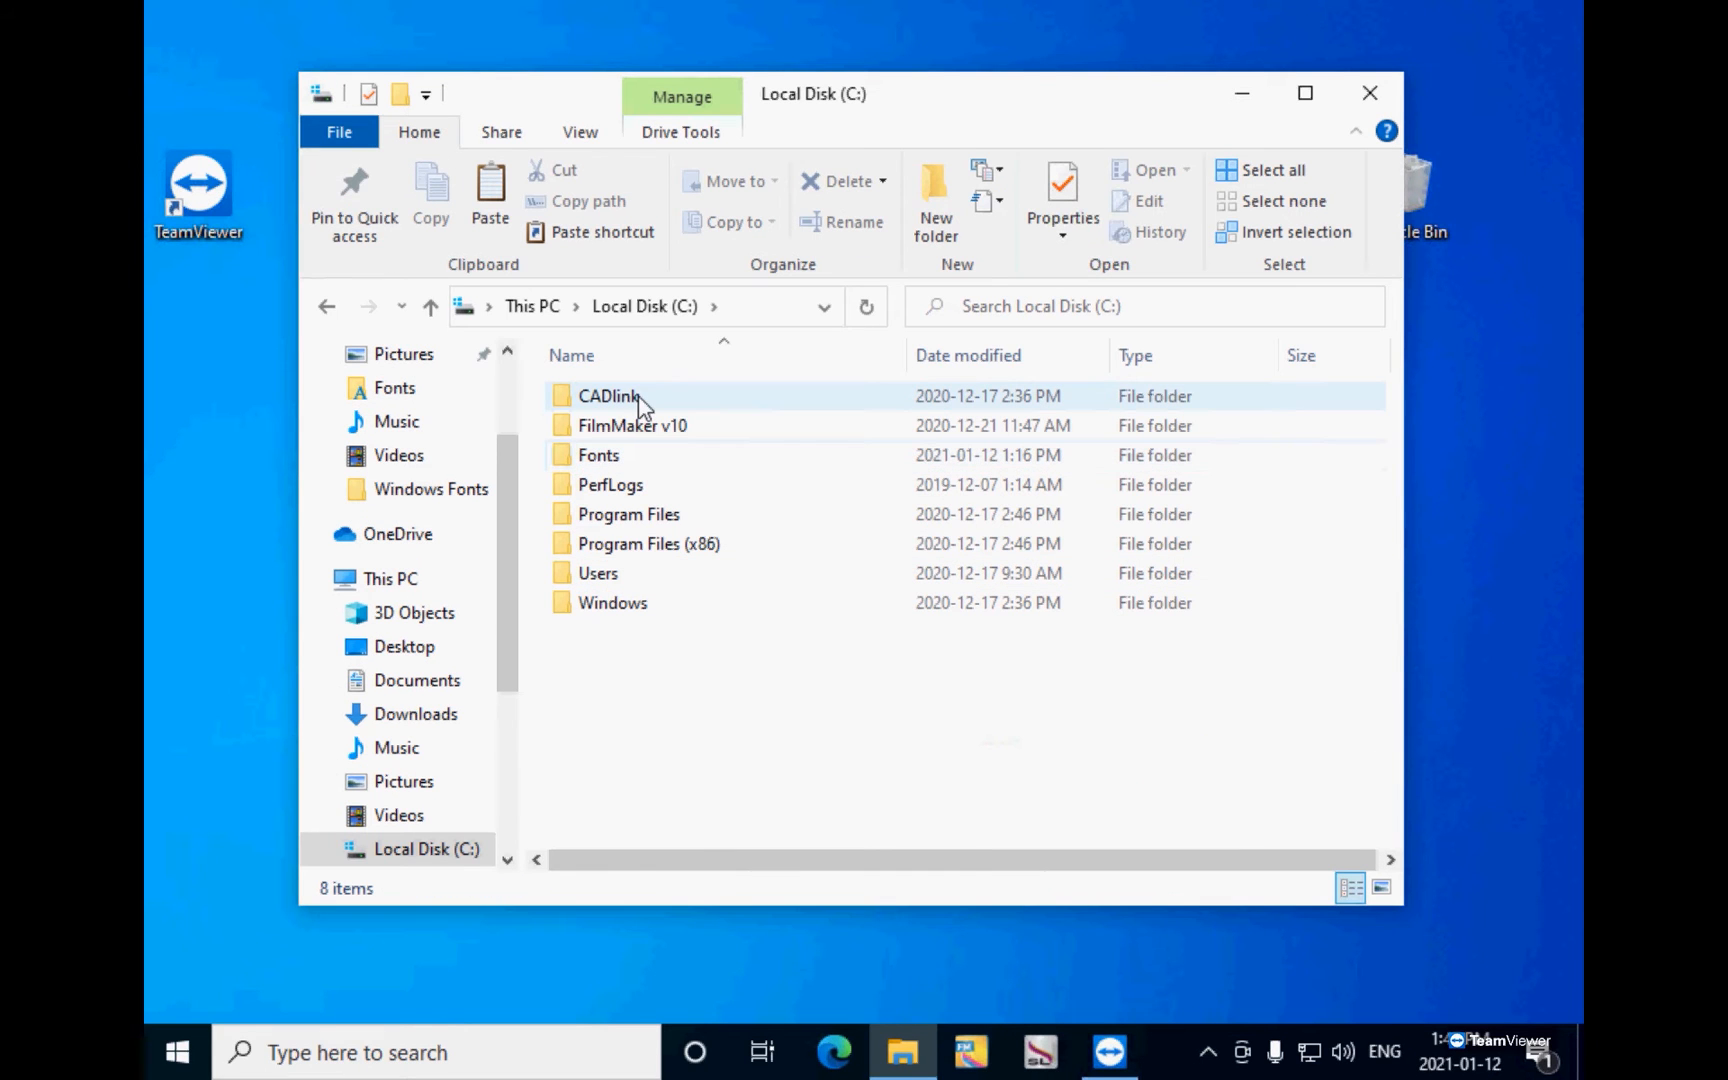
{"action": "double_click", "coordinate": [608, 396]}
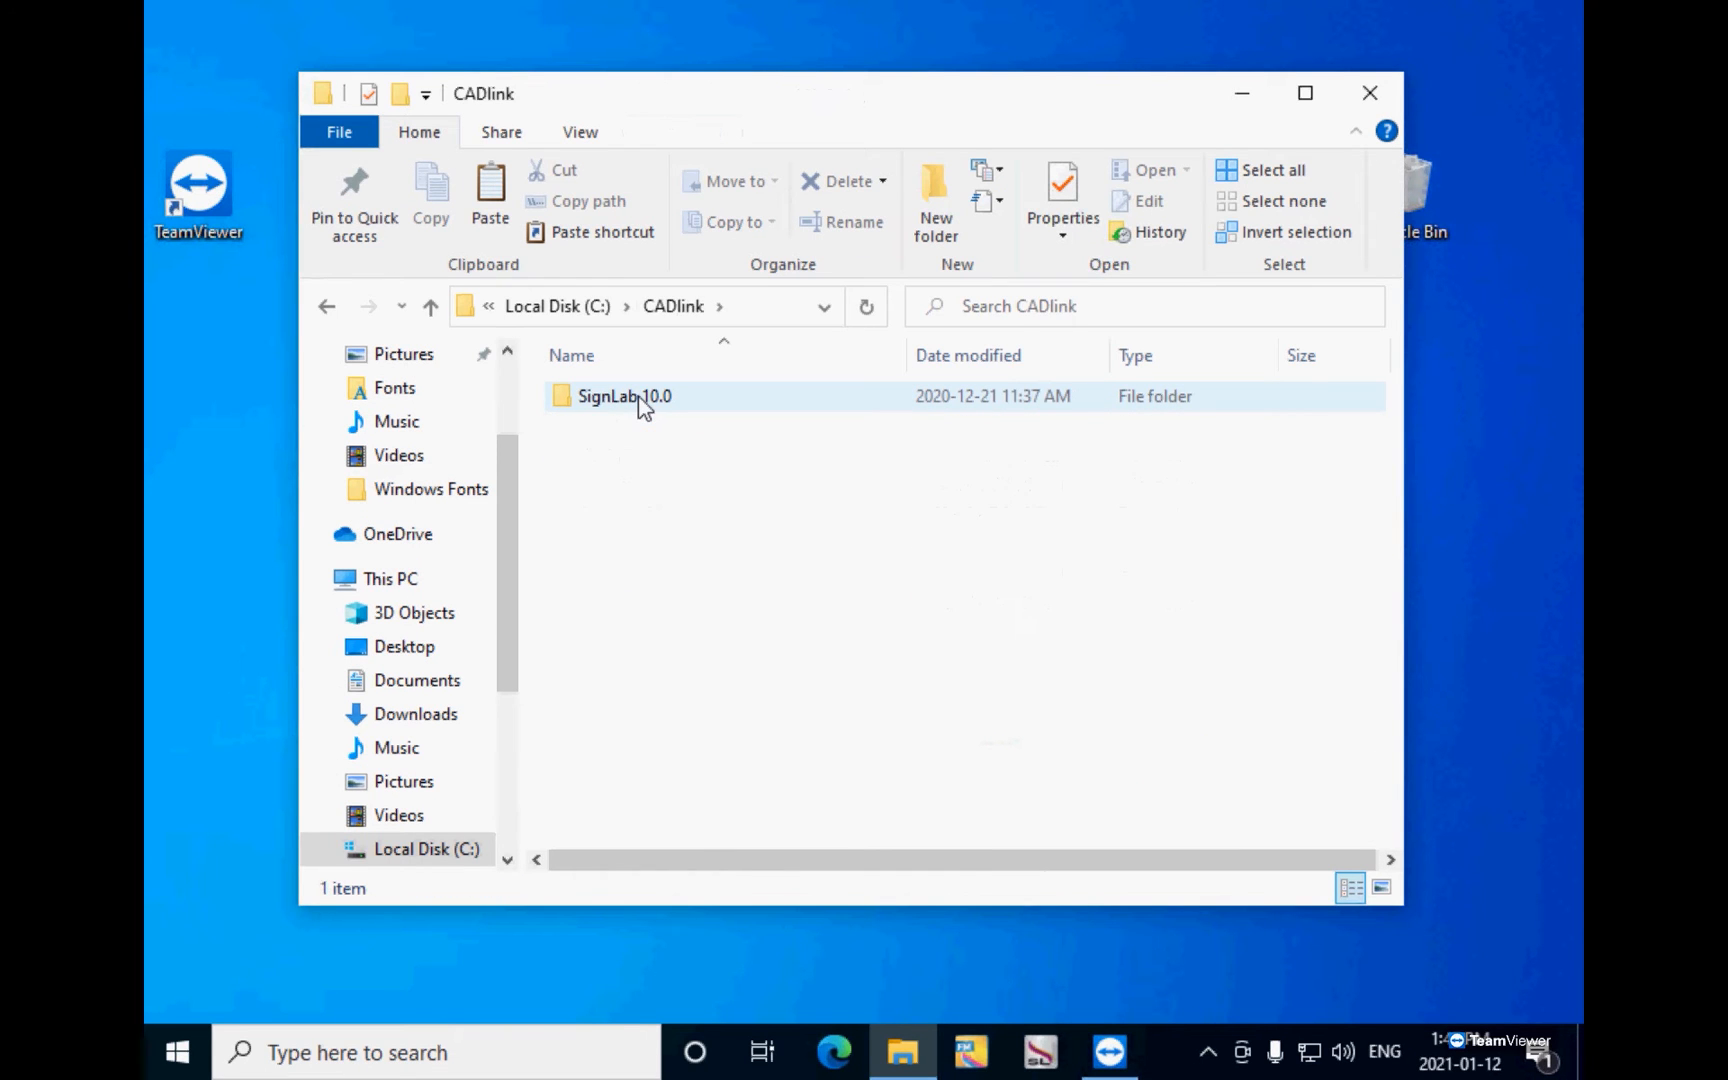
{"action": "double_click", "coordinate": [624, 396]}
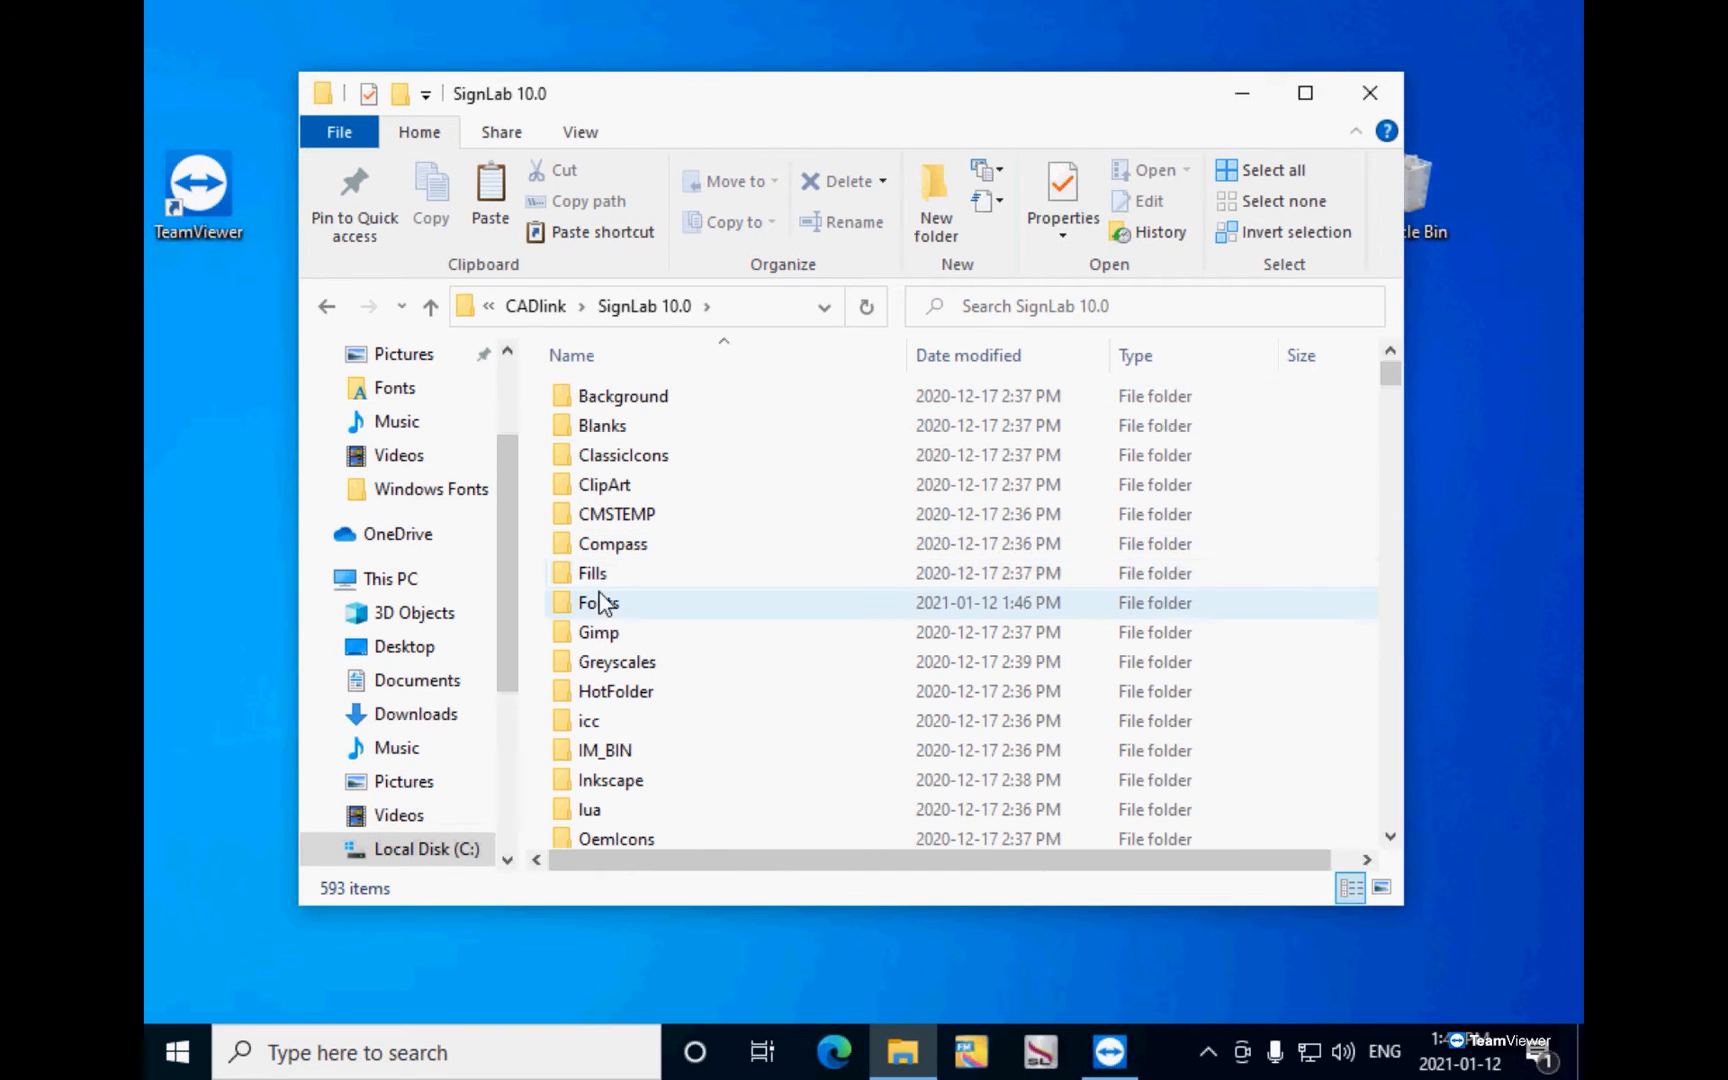
{"action": "mouse_move", "coordinate": [598, 602]}
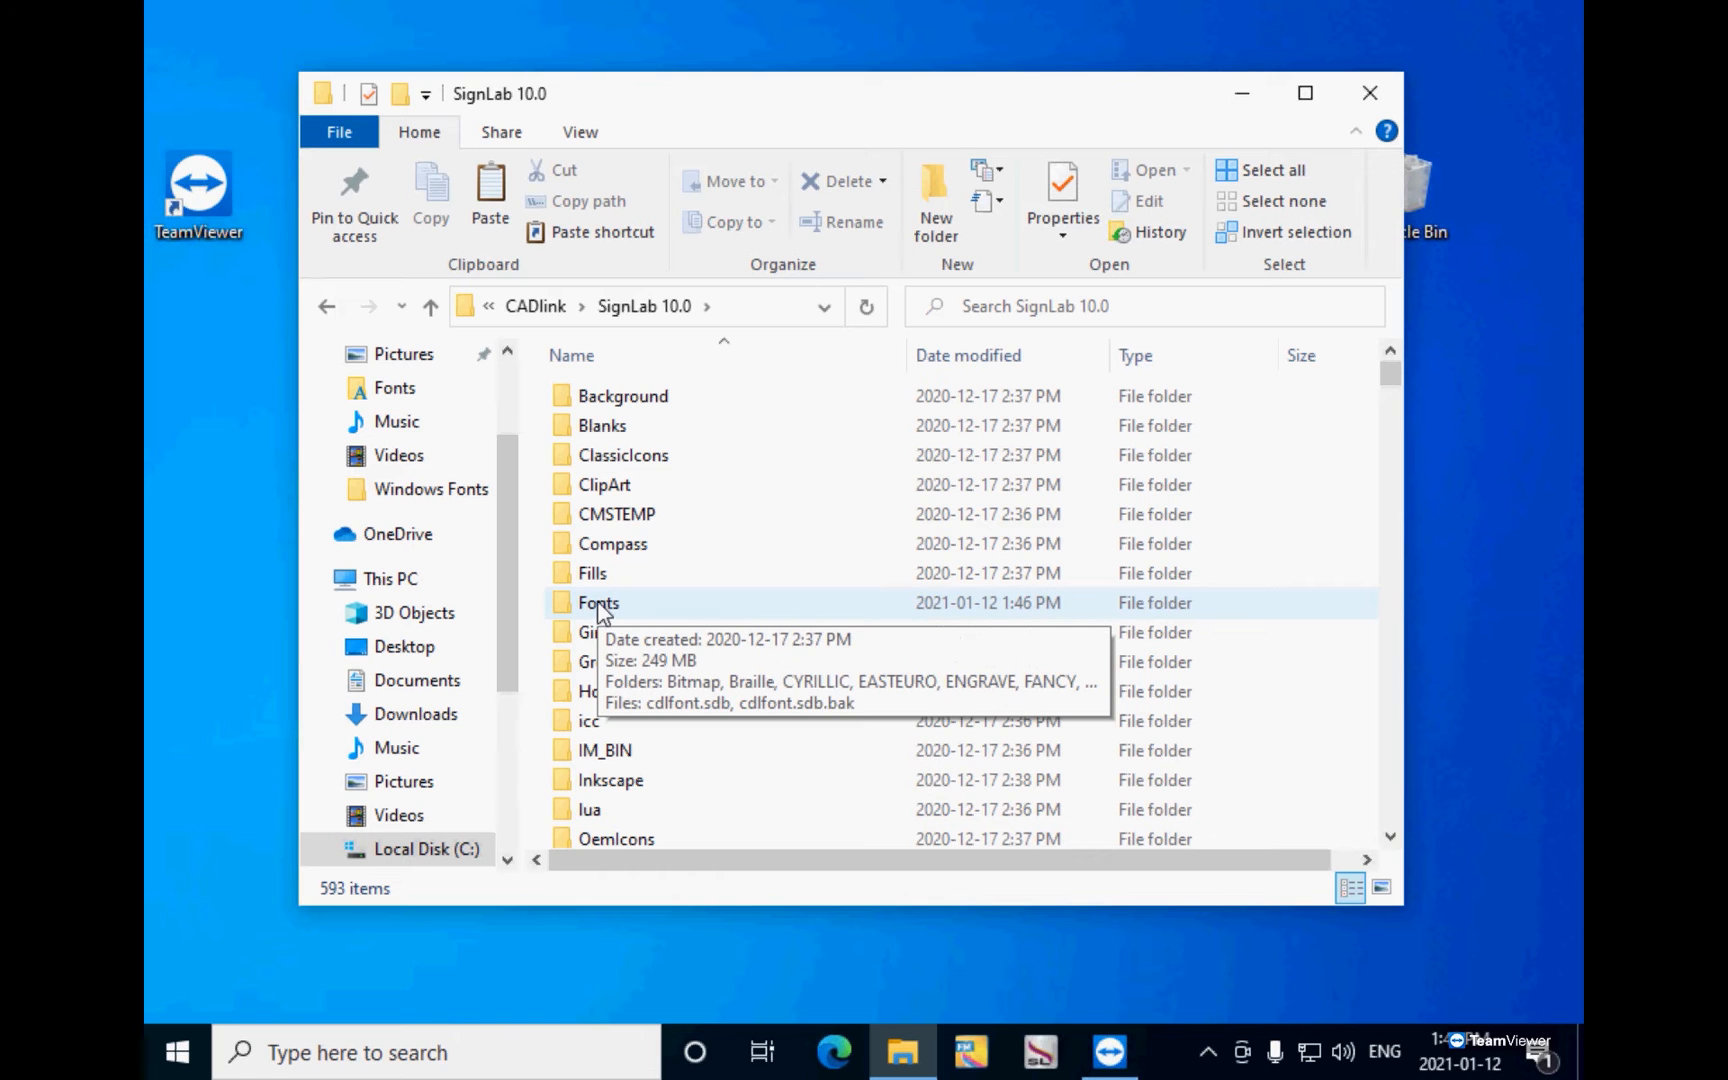
{"action": "double_click", "coordinate": [598, 602]}
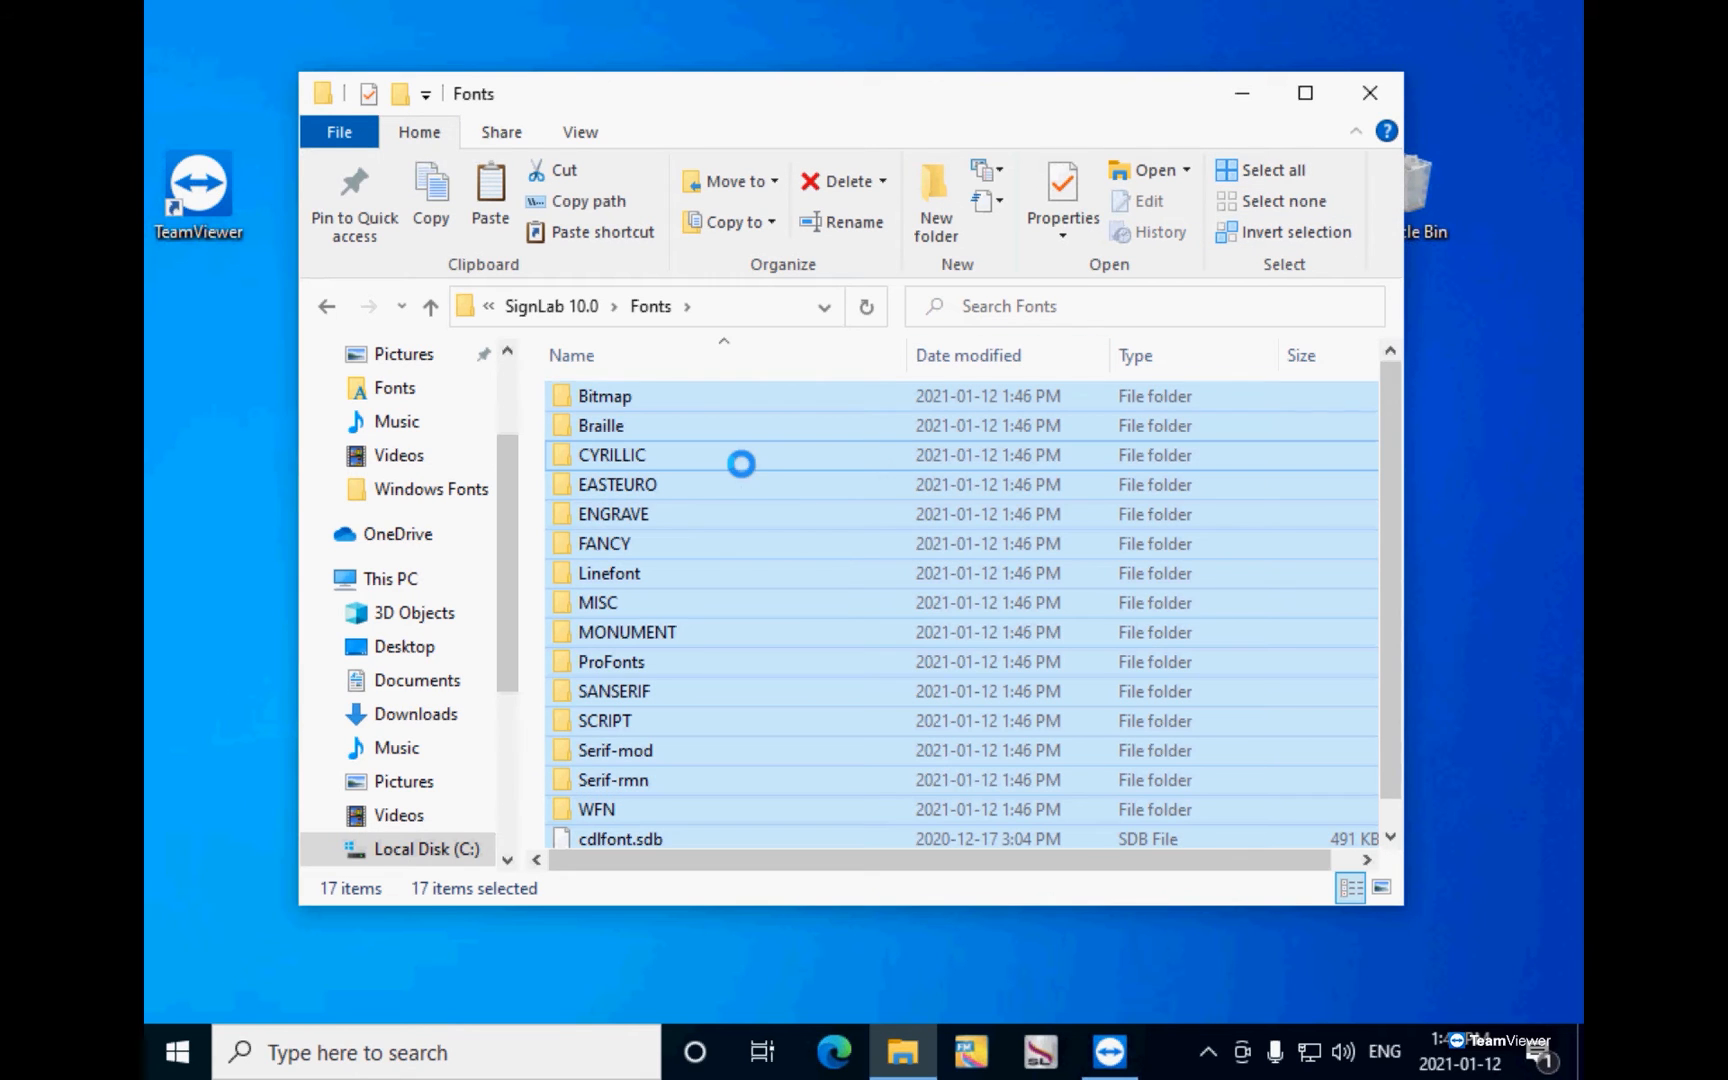
{"action": "mouse_move", "coordinate": [854, 644]}
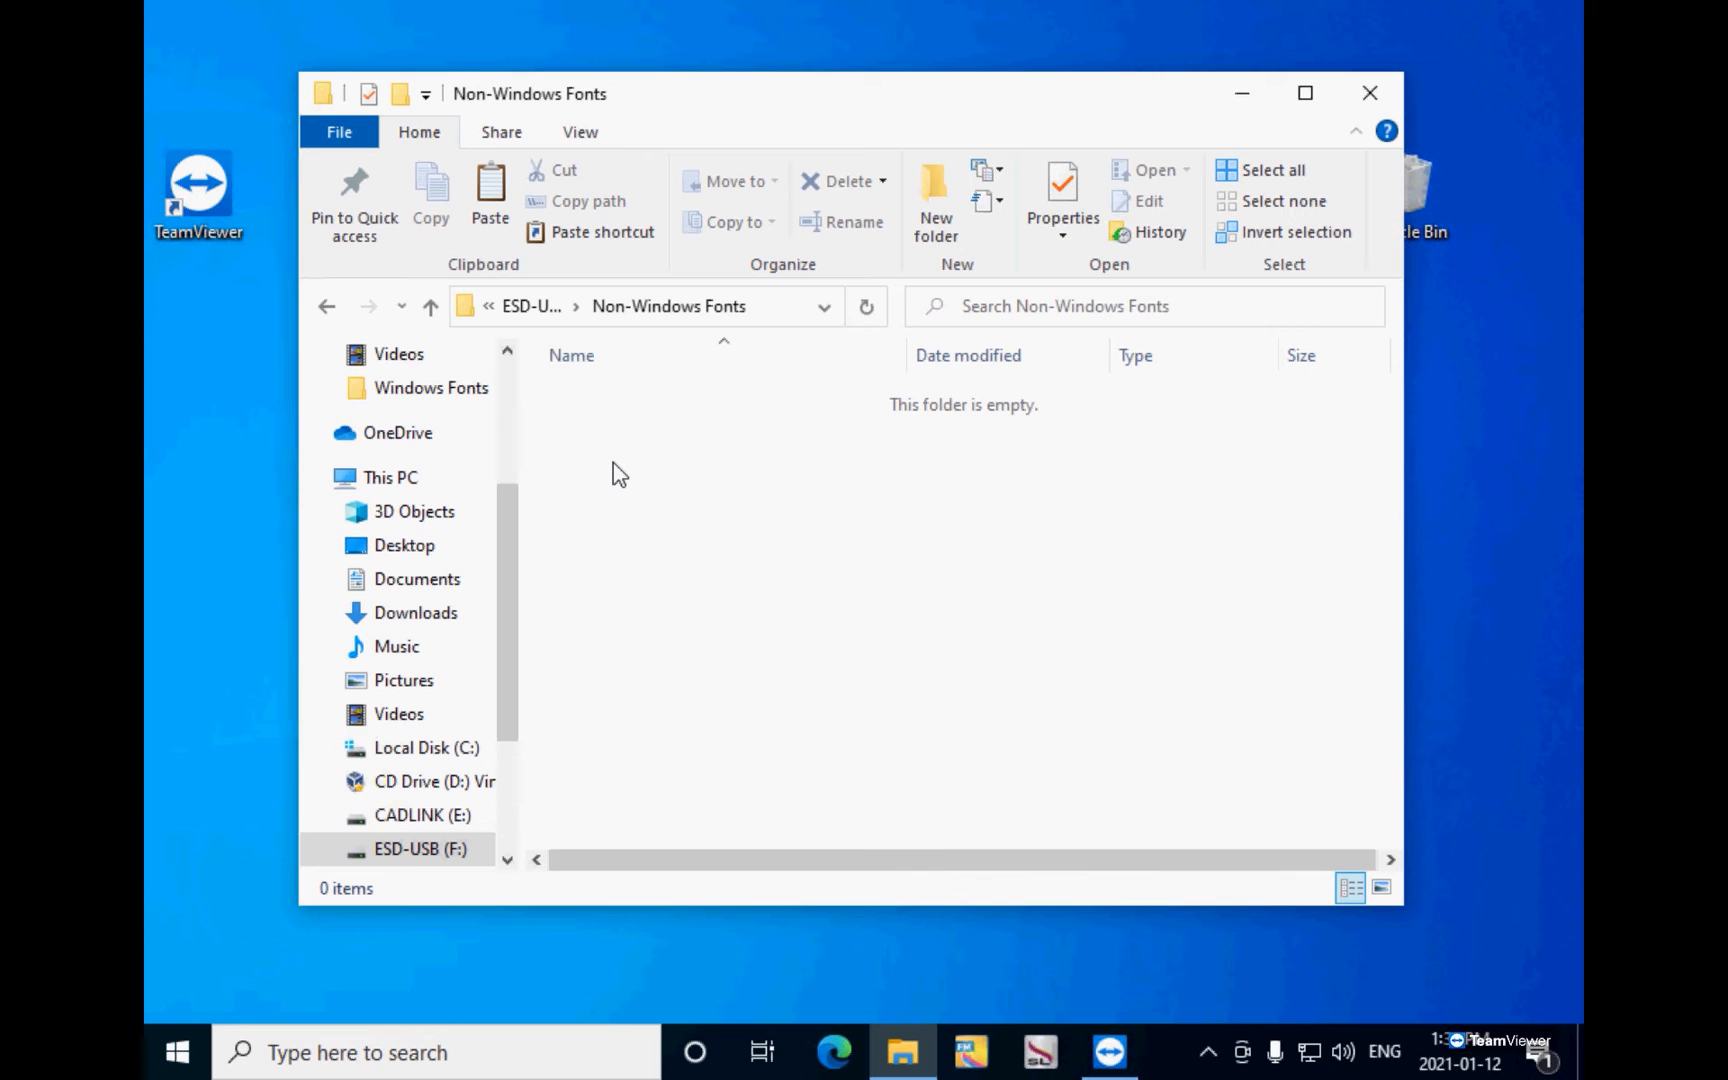
Step: Paste the copied SignLab font items into the Non-Windows Fonts folder on the USB drive
{"action": "right_click", "coordinate": [618, 474]}
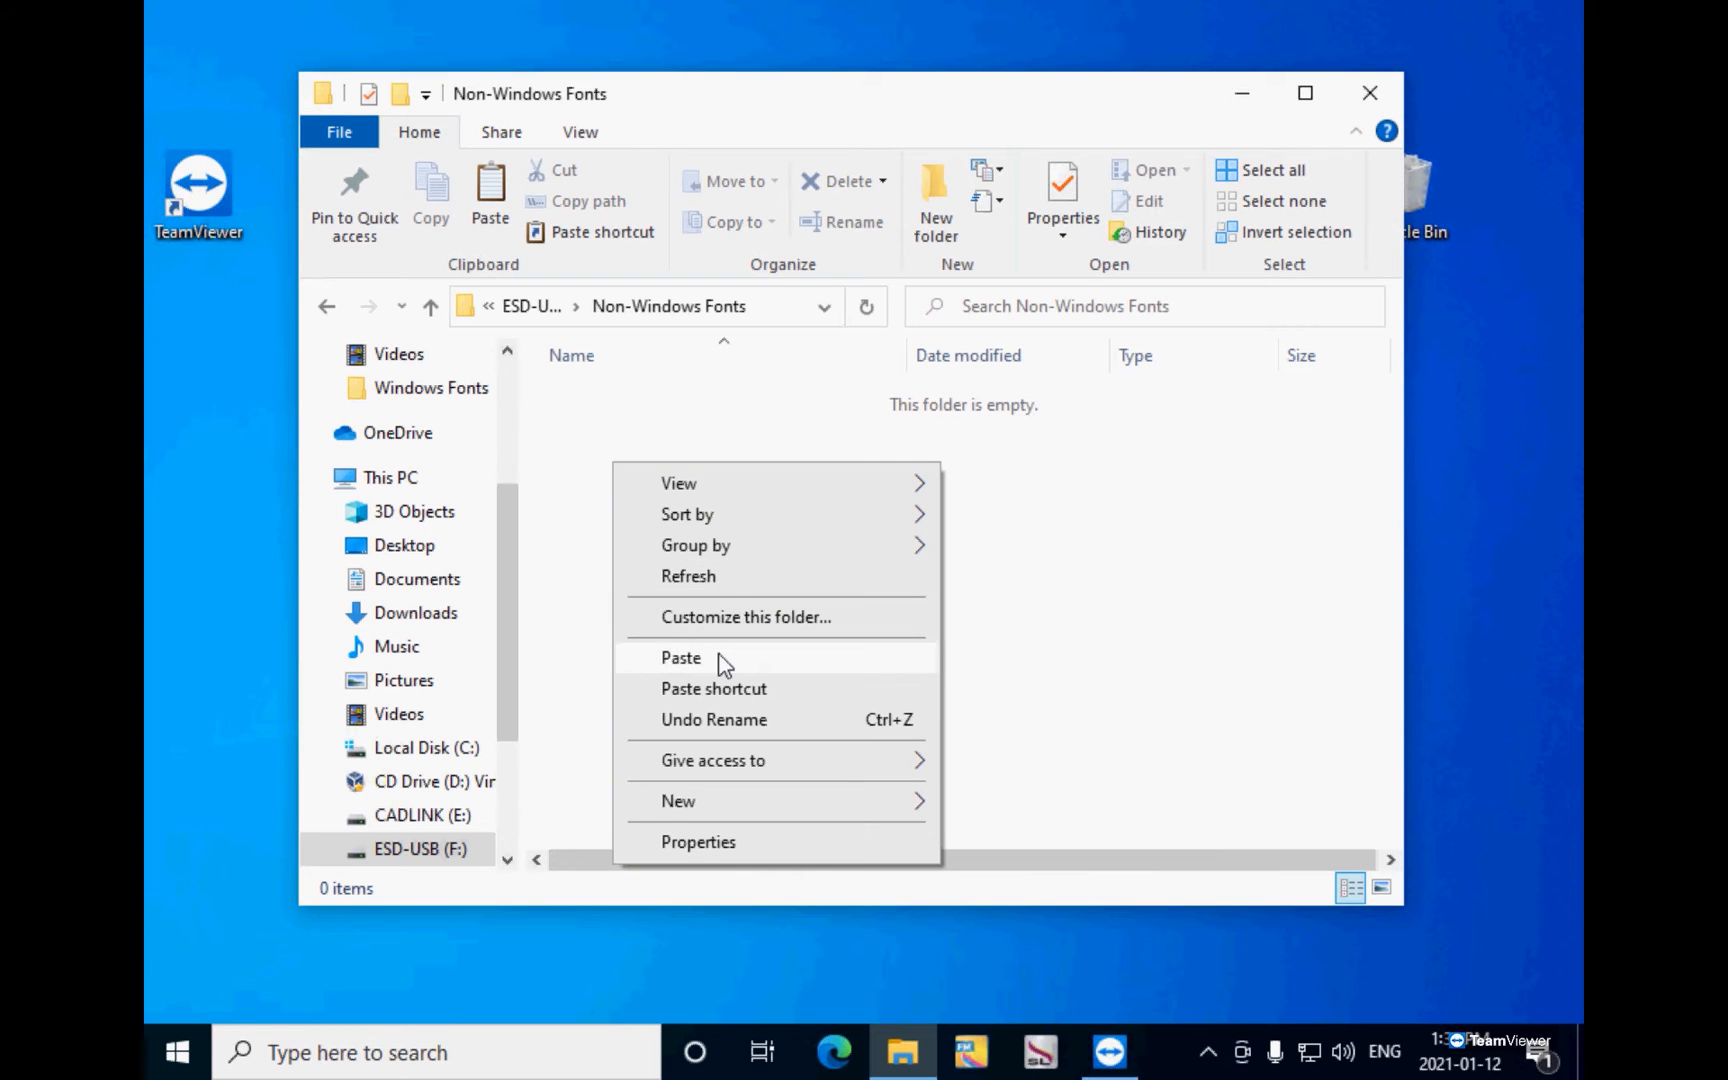
{"action": "left_click", "coordinate": [682, 658]}
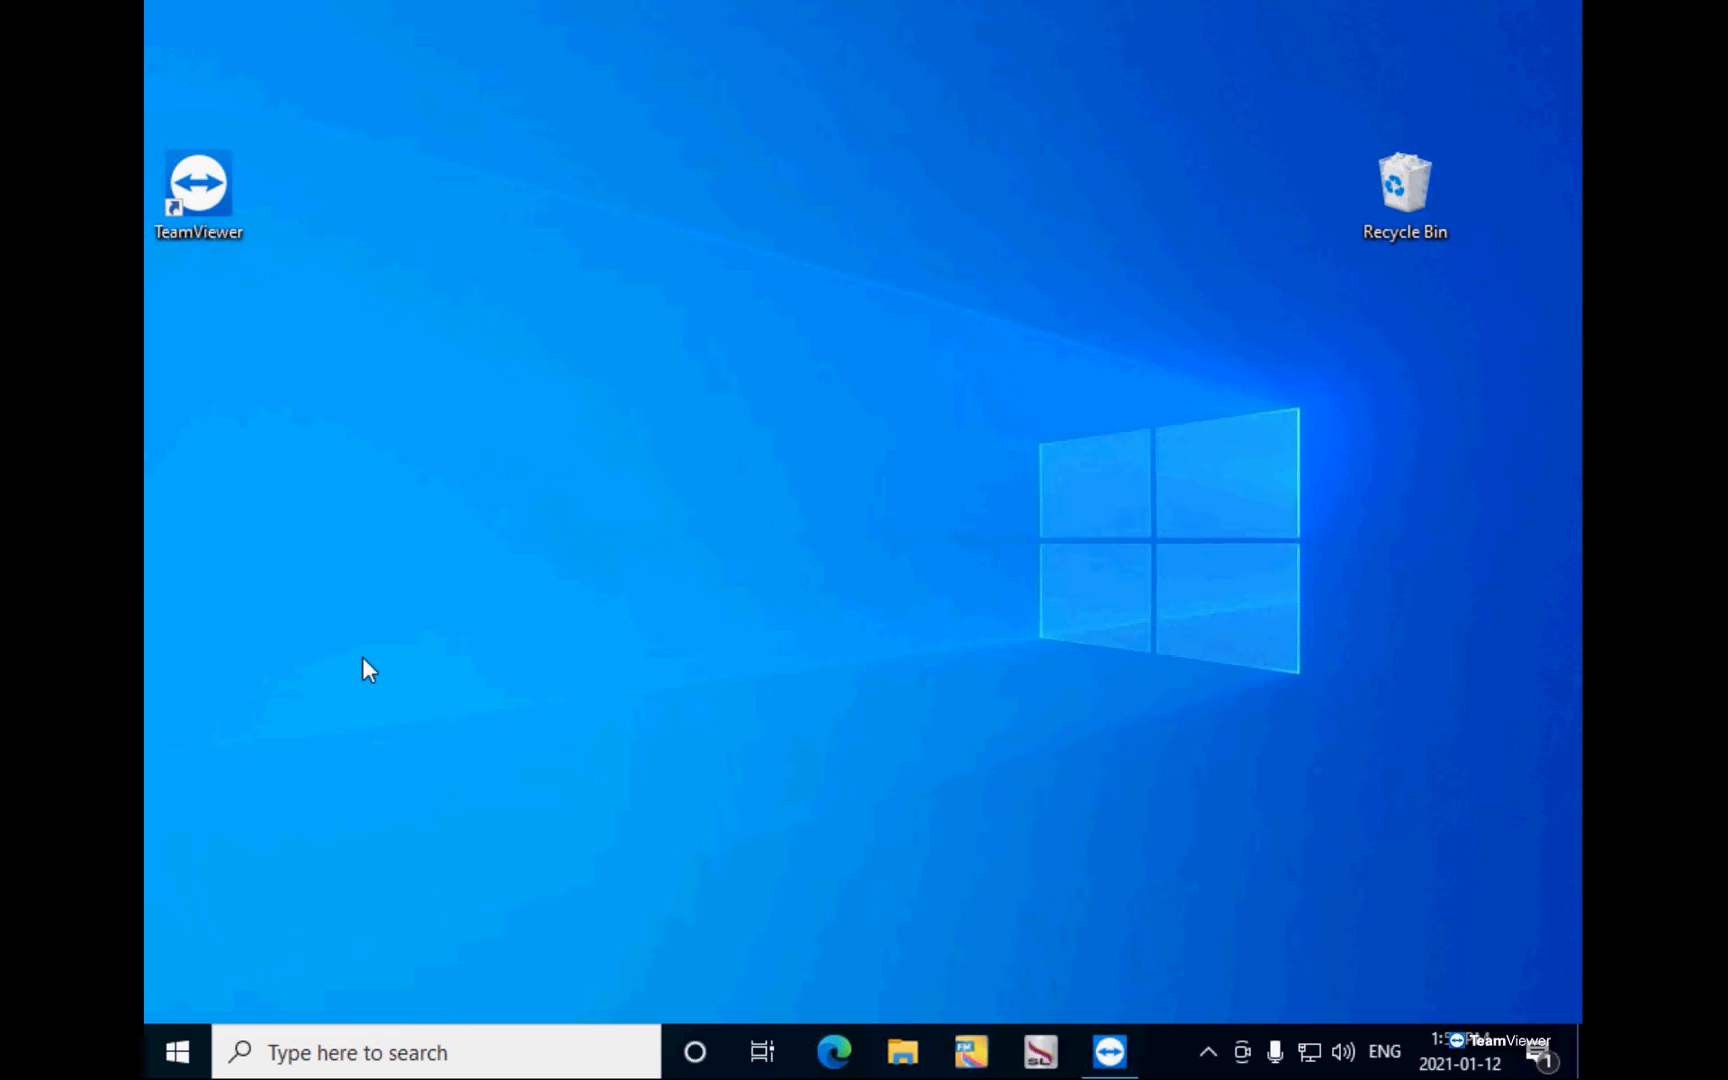
Step: Reopen the USB drive, enter Windows Fonts and select all 155 font files
{"action": "left_click", "coordinate": [902, 1052]}
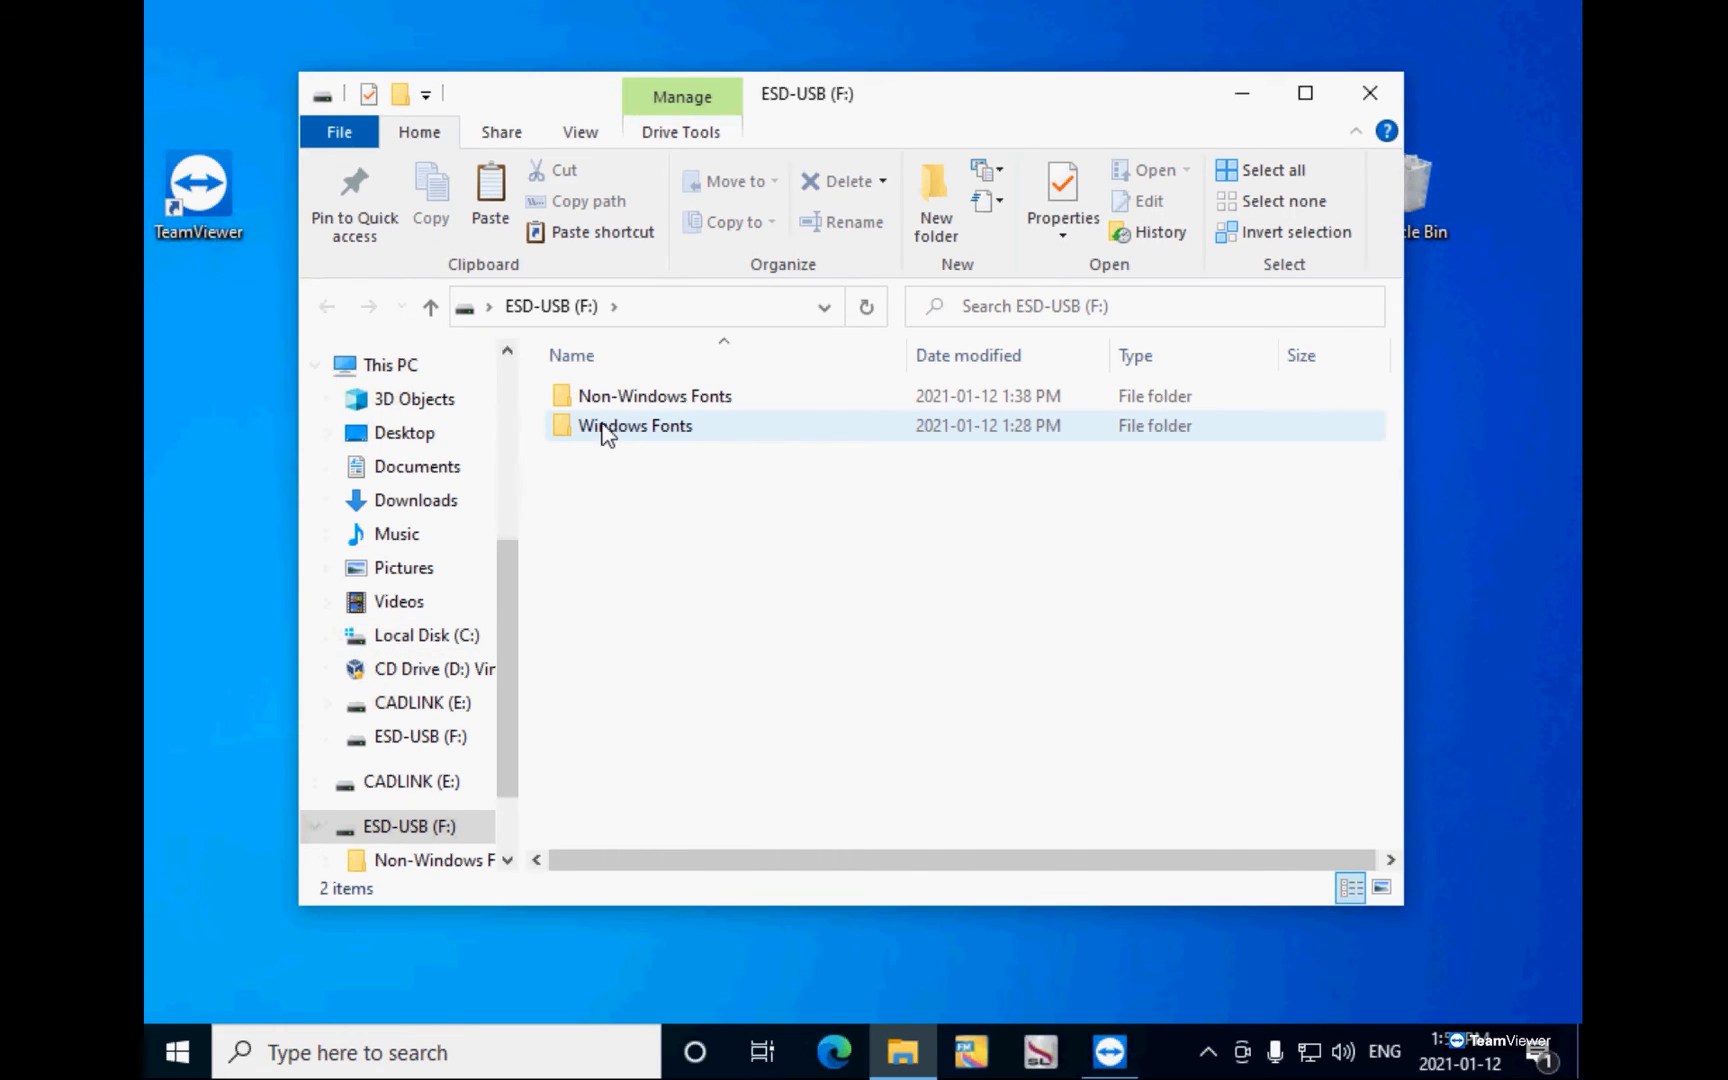
{"action": "double_click", "coordinate": [634, 426]}
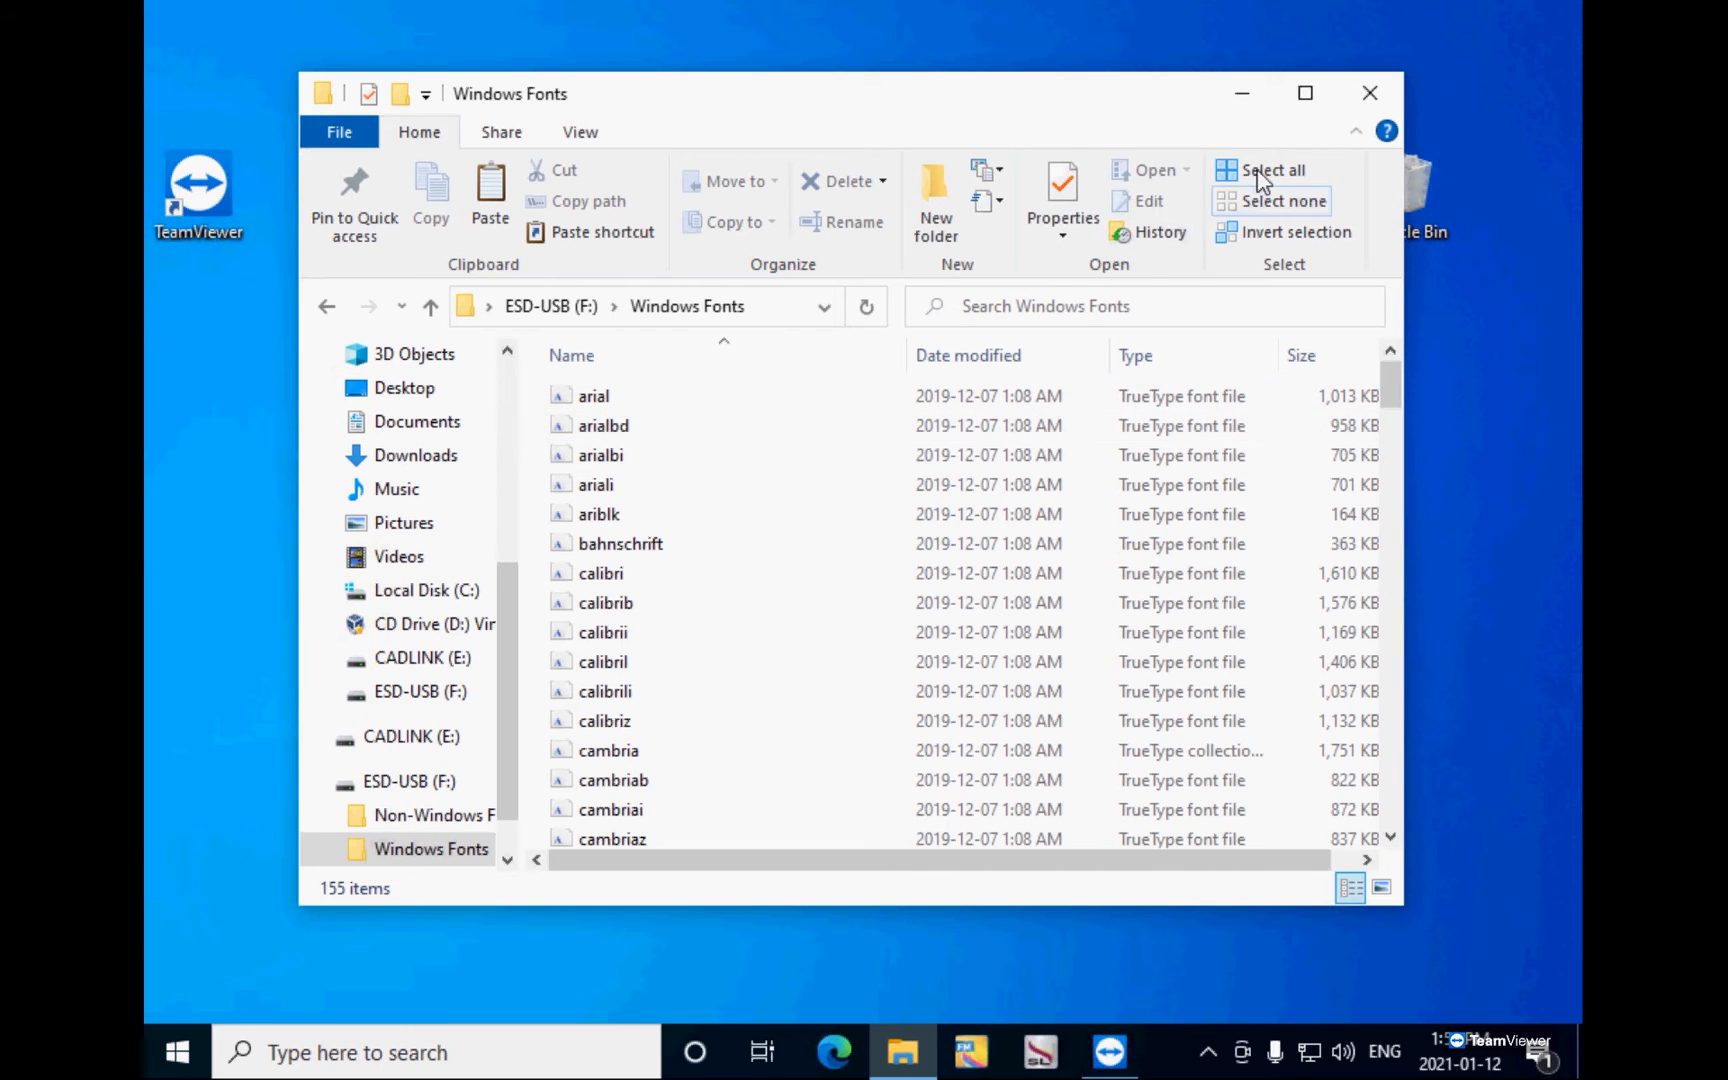
{"action": "left_click", "coordinate": [1268, 170]}
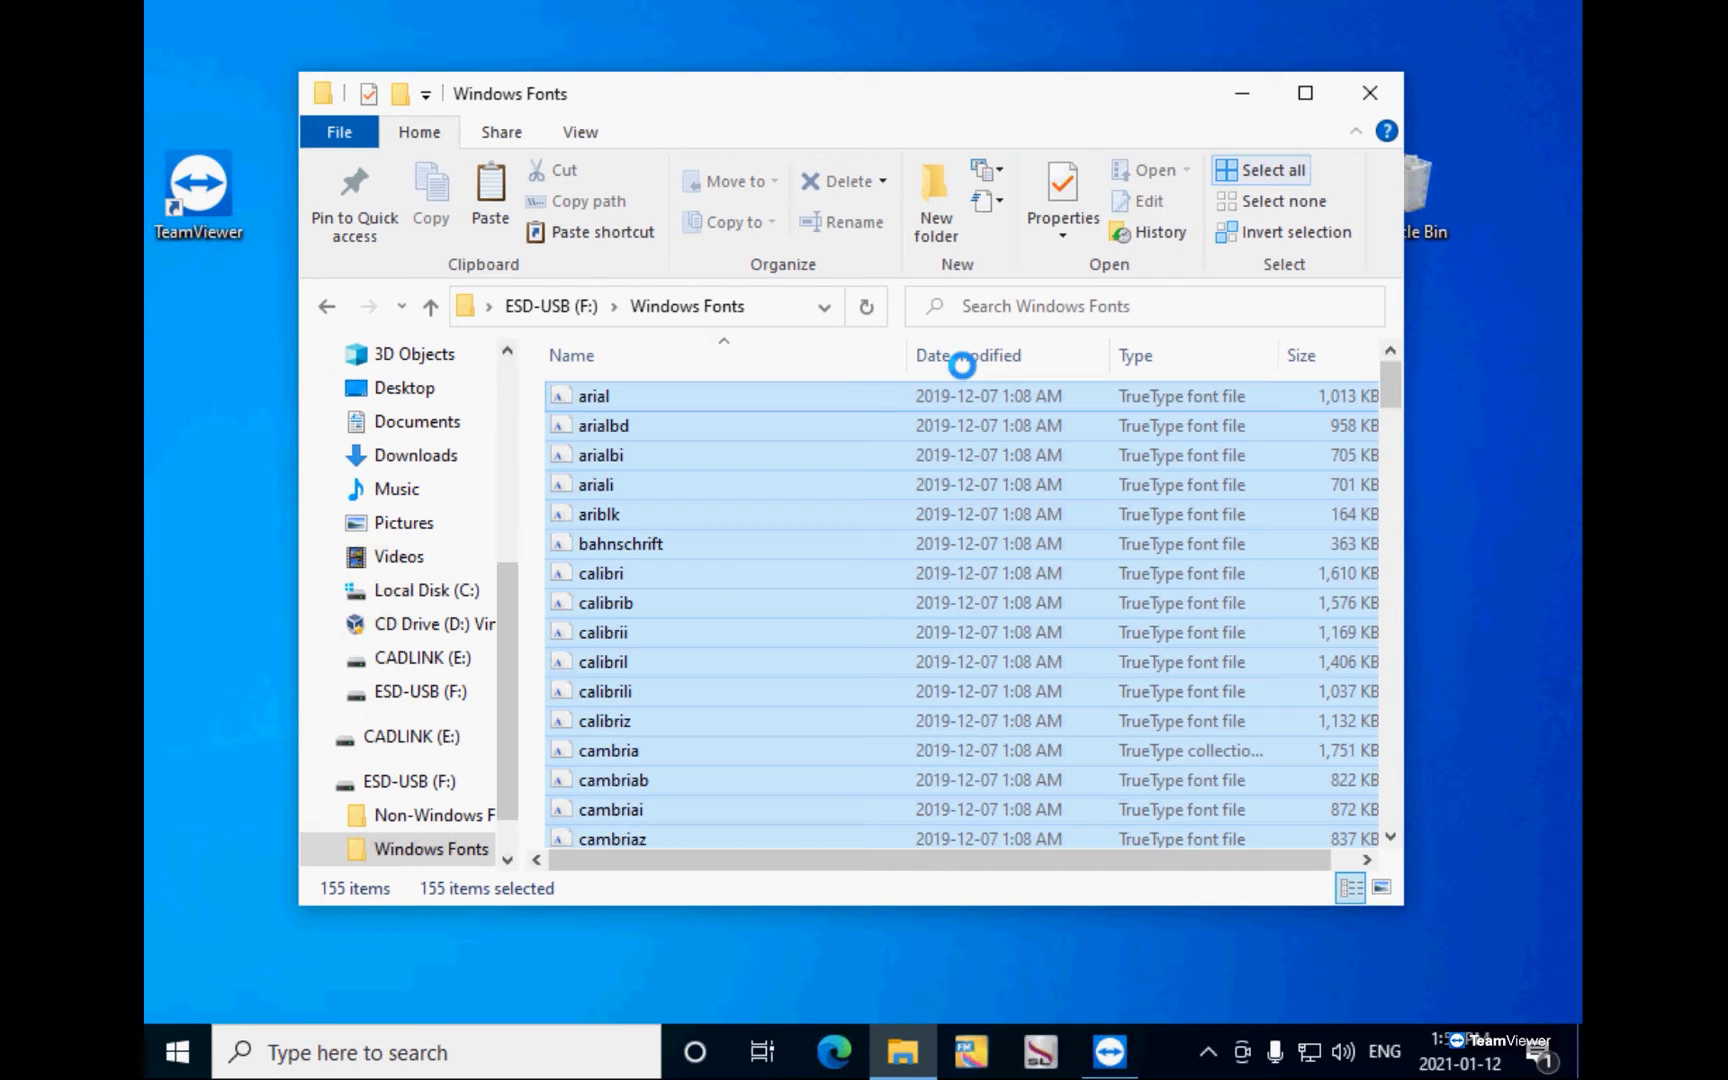
{"action": "key", "text": "ctrl+a"}
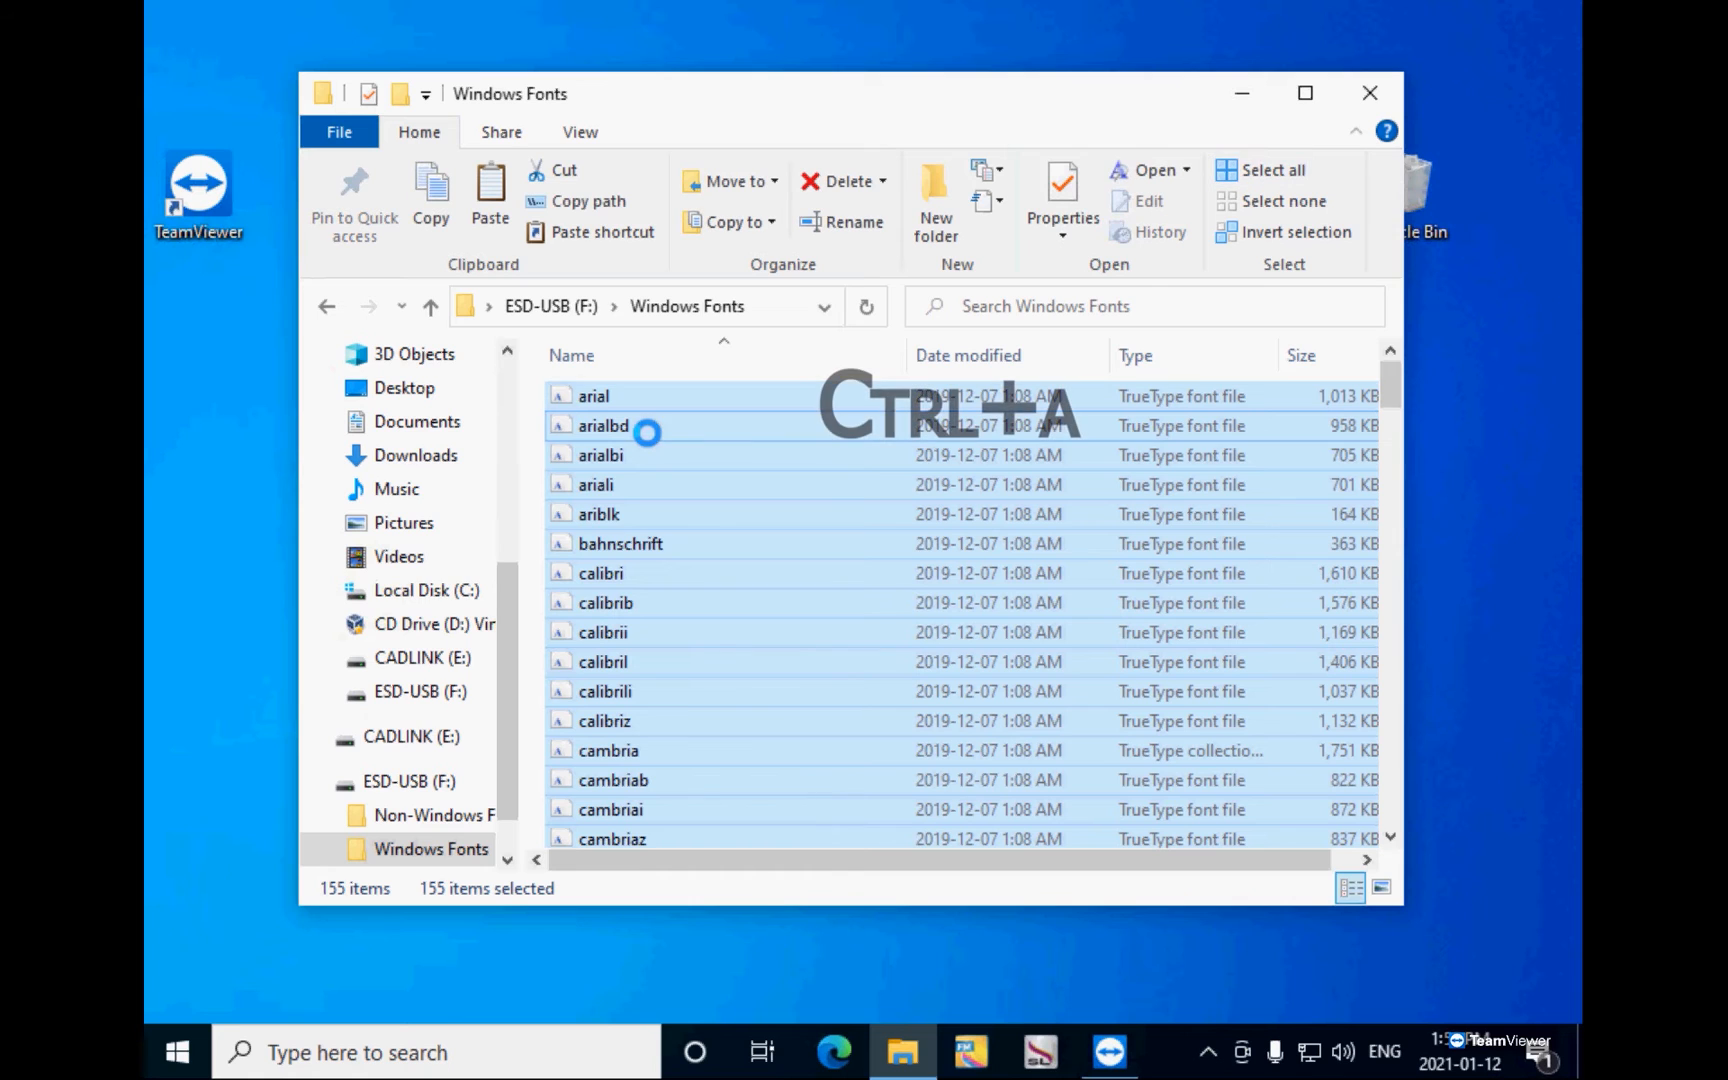
Step: Install the selected fonts for all users, answering No to replacing duplicates for all items
{"action": "right_click", "coordinate": [644, 430]}
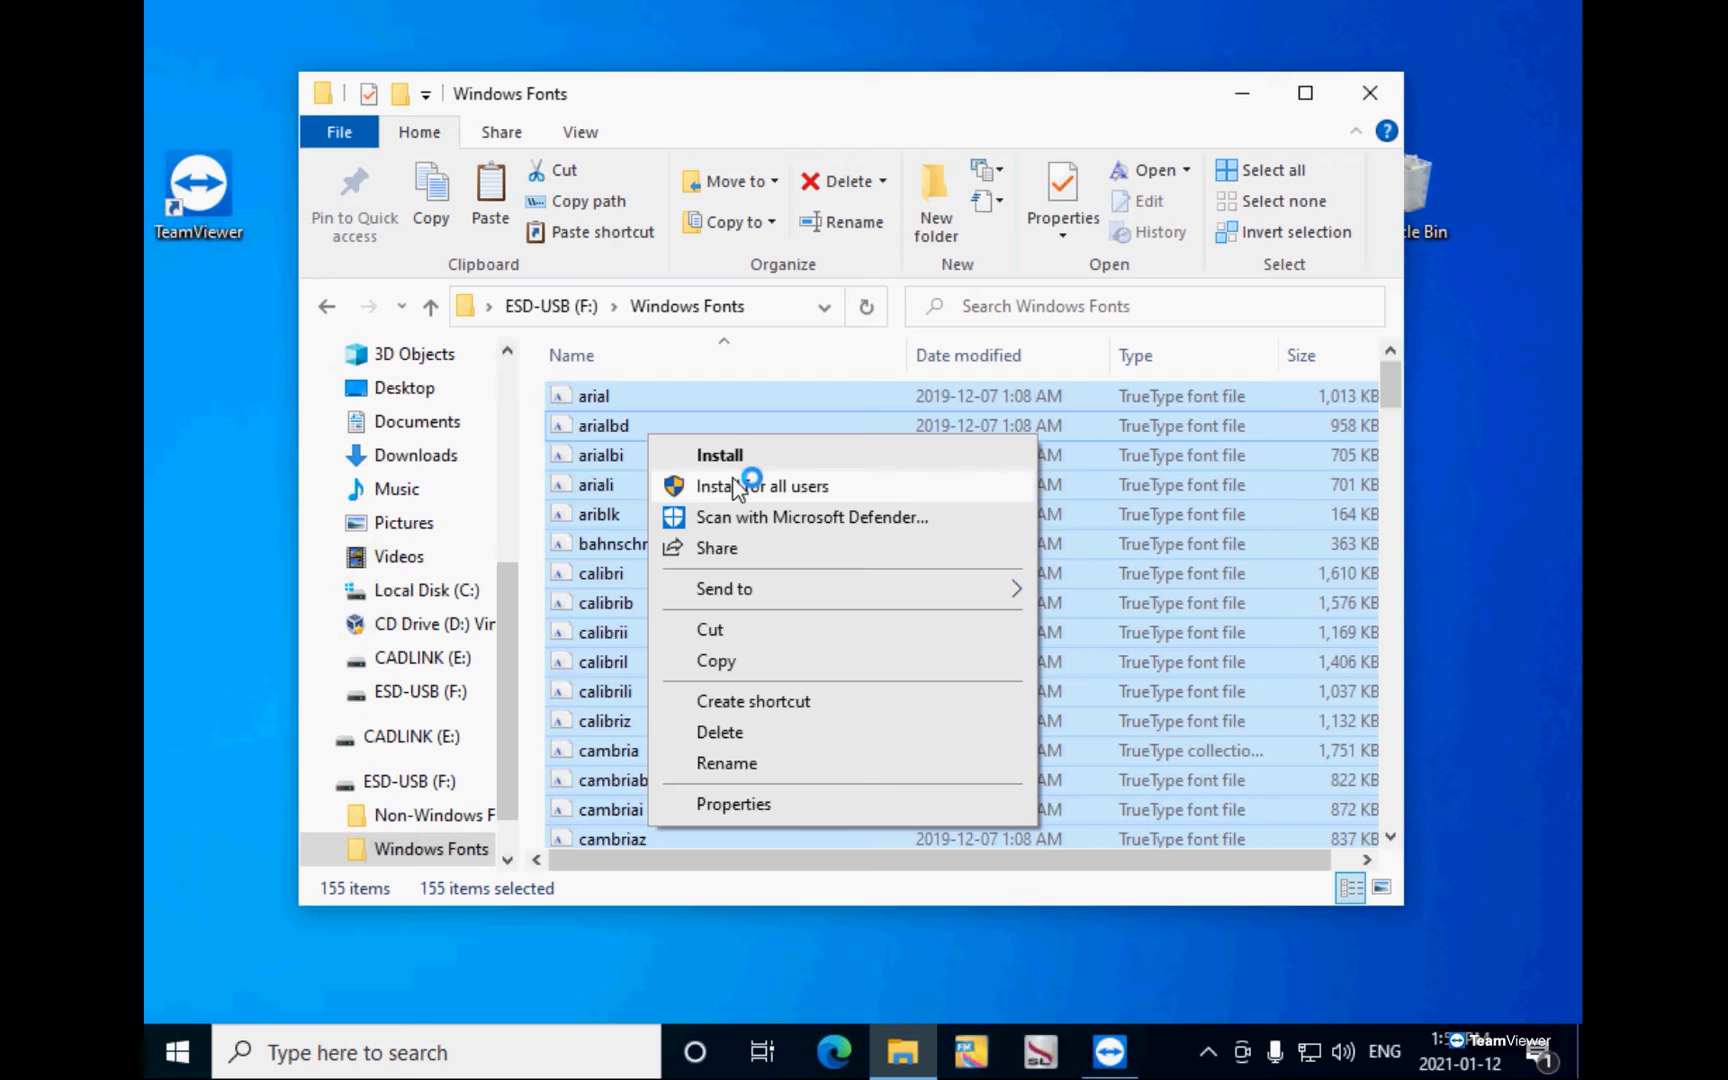
{"action": "left_click", "coordinate": [760, 486]}
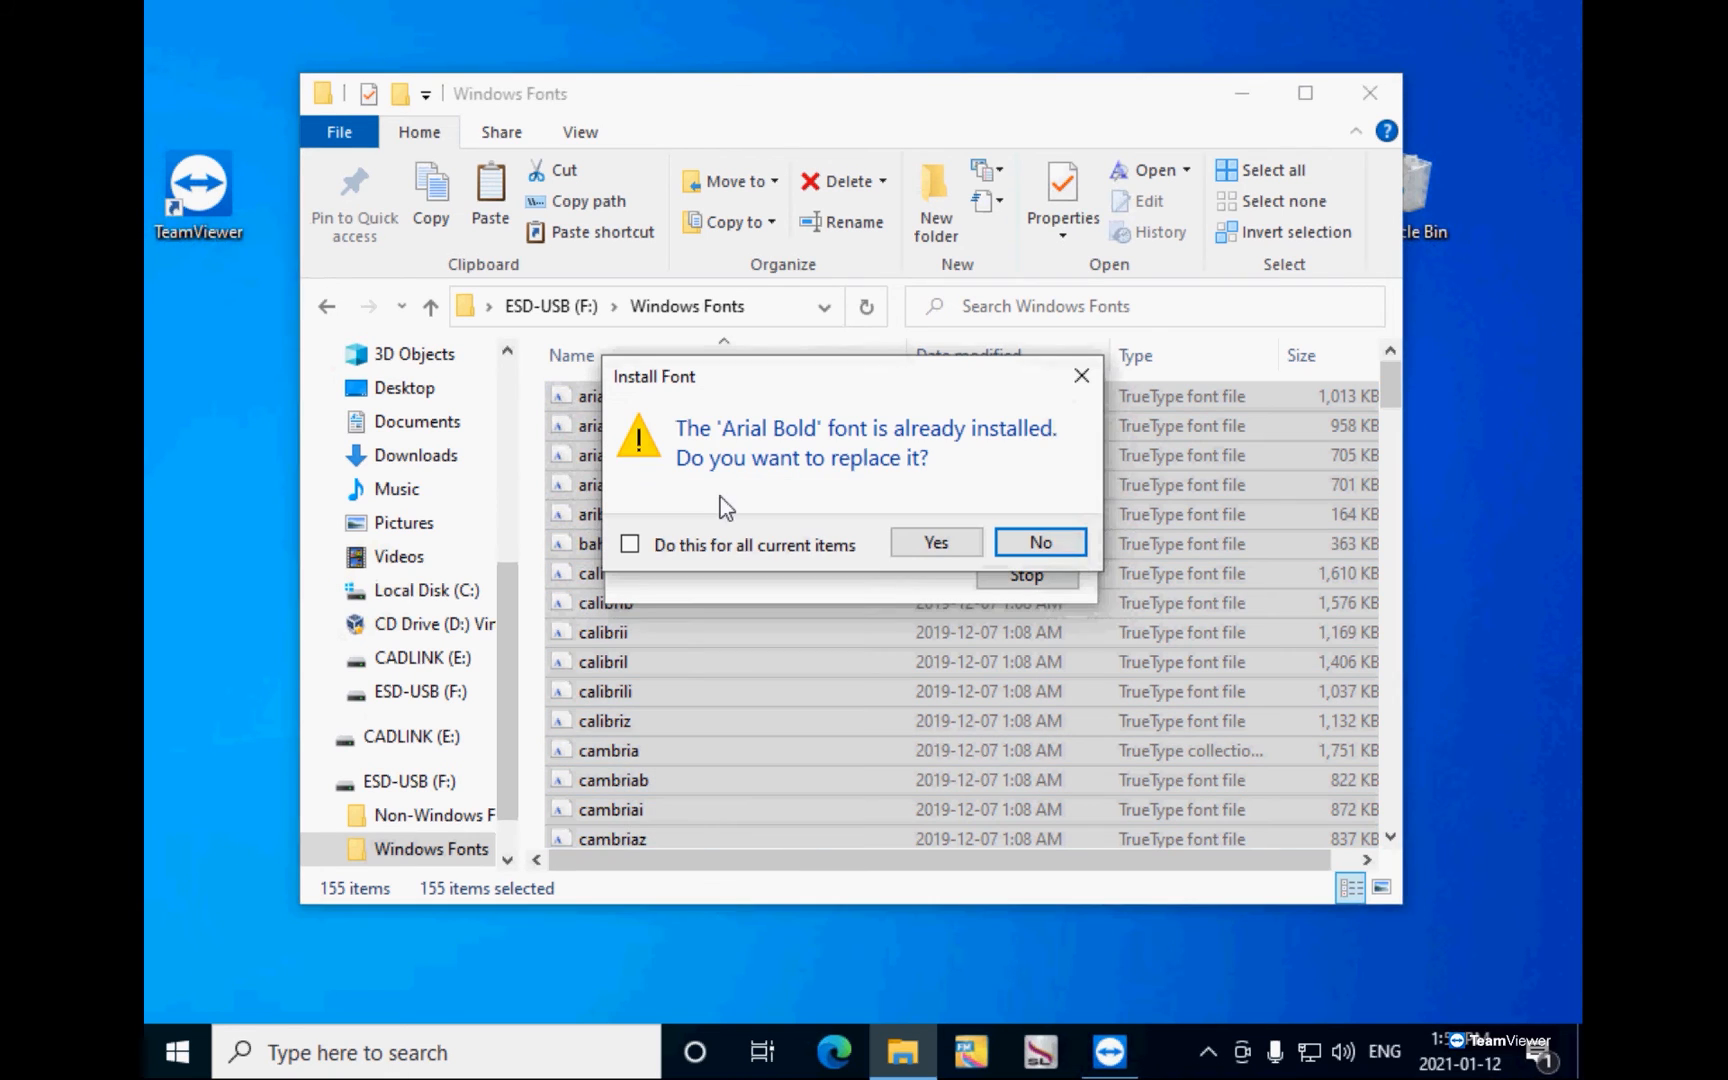
{"action": "mouse_move", "coordinate": [846, 480]}
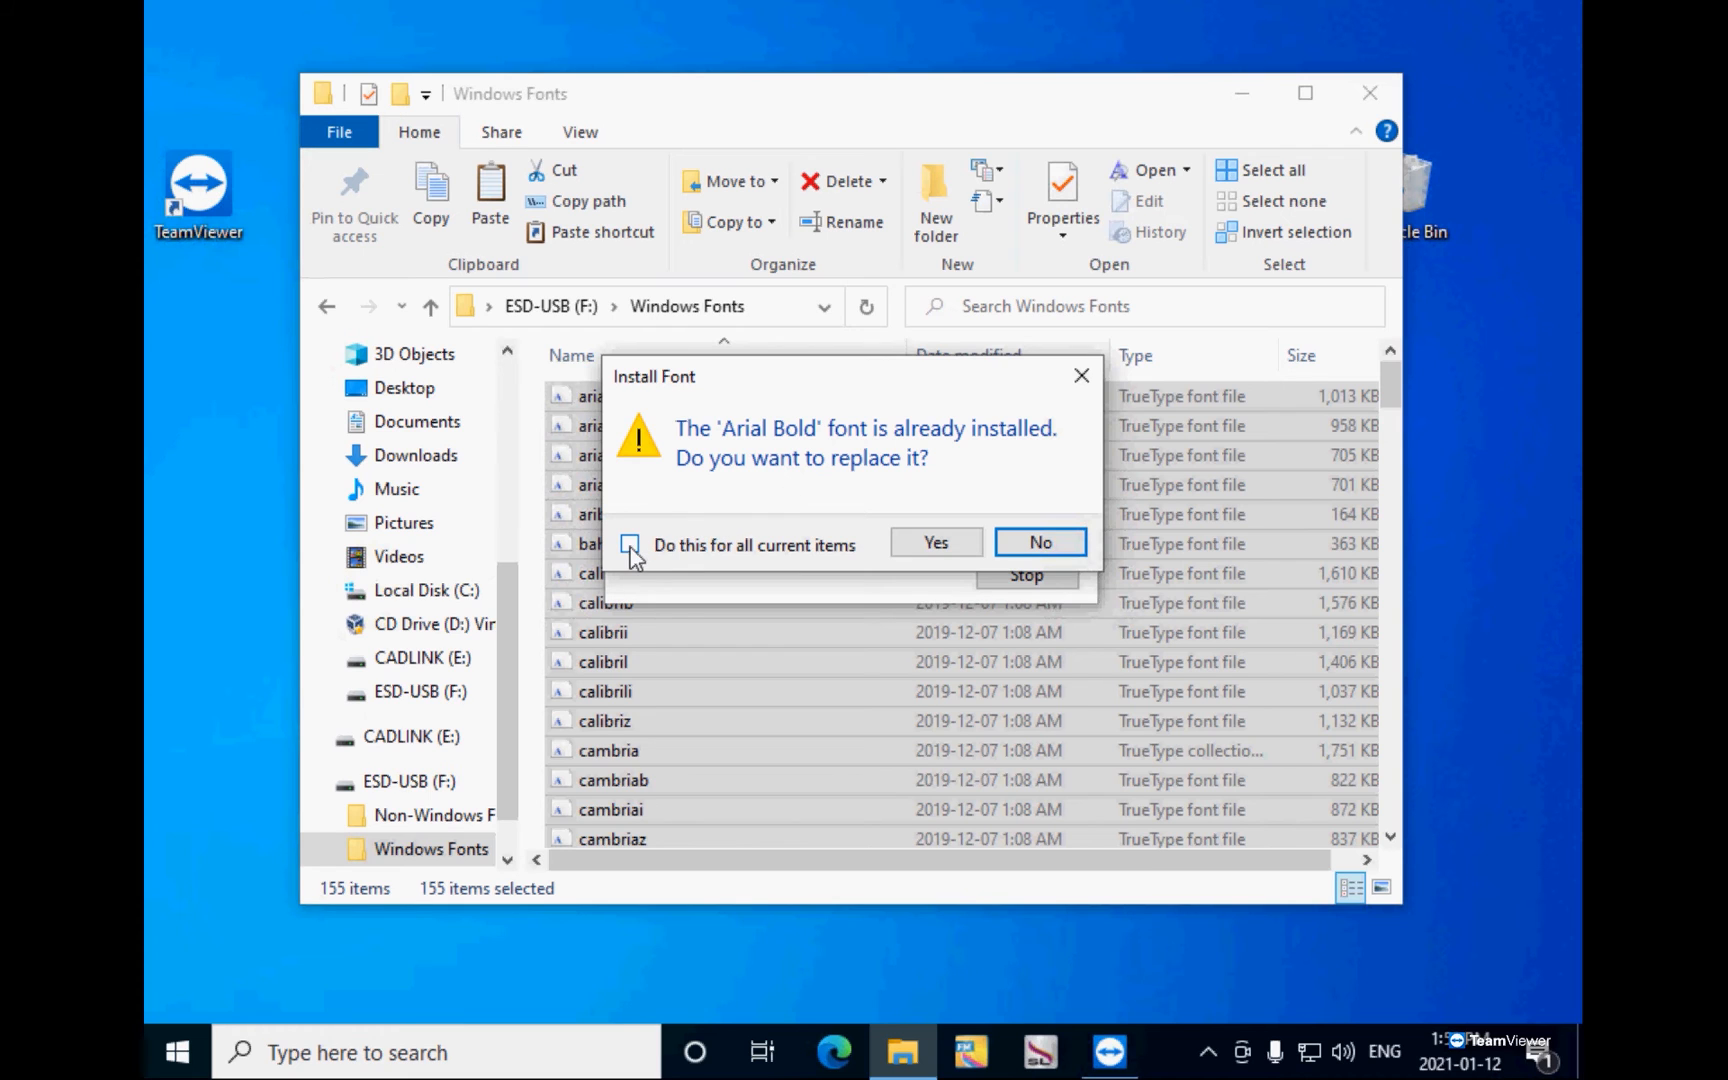
{"action": "left_click", "coordinate": [628, 544]}
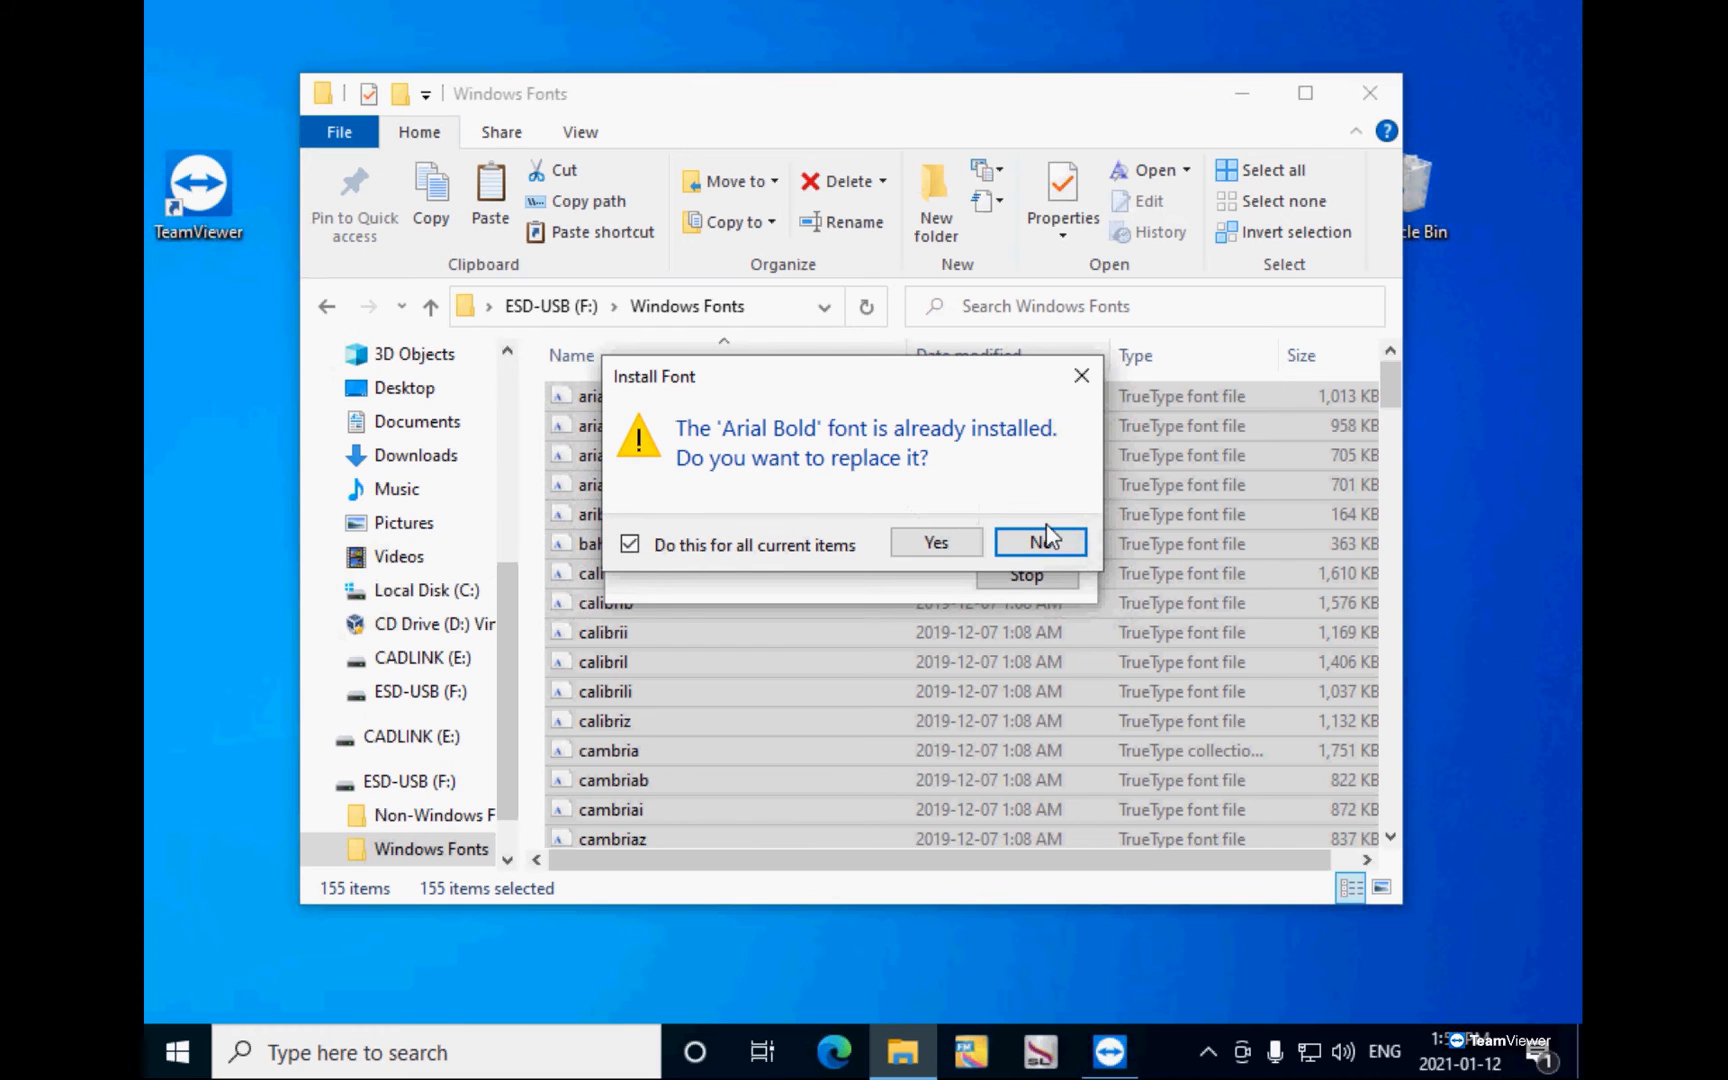
{"action": "left_click", "coordinate": [1040, 542]}
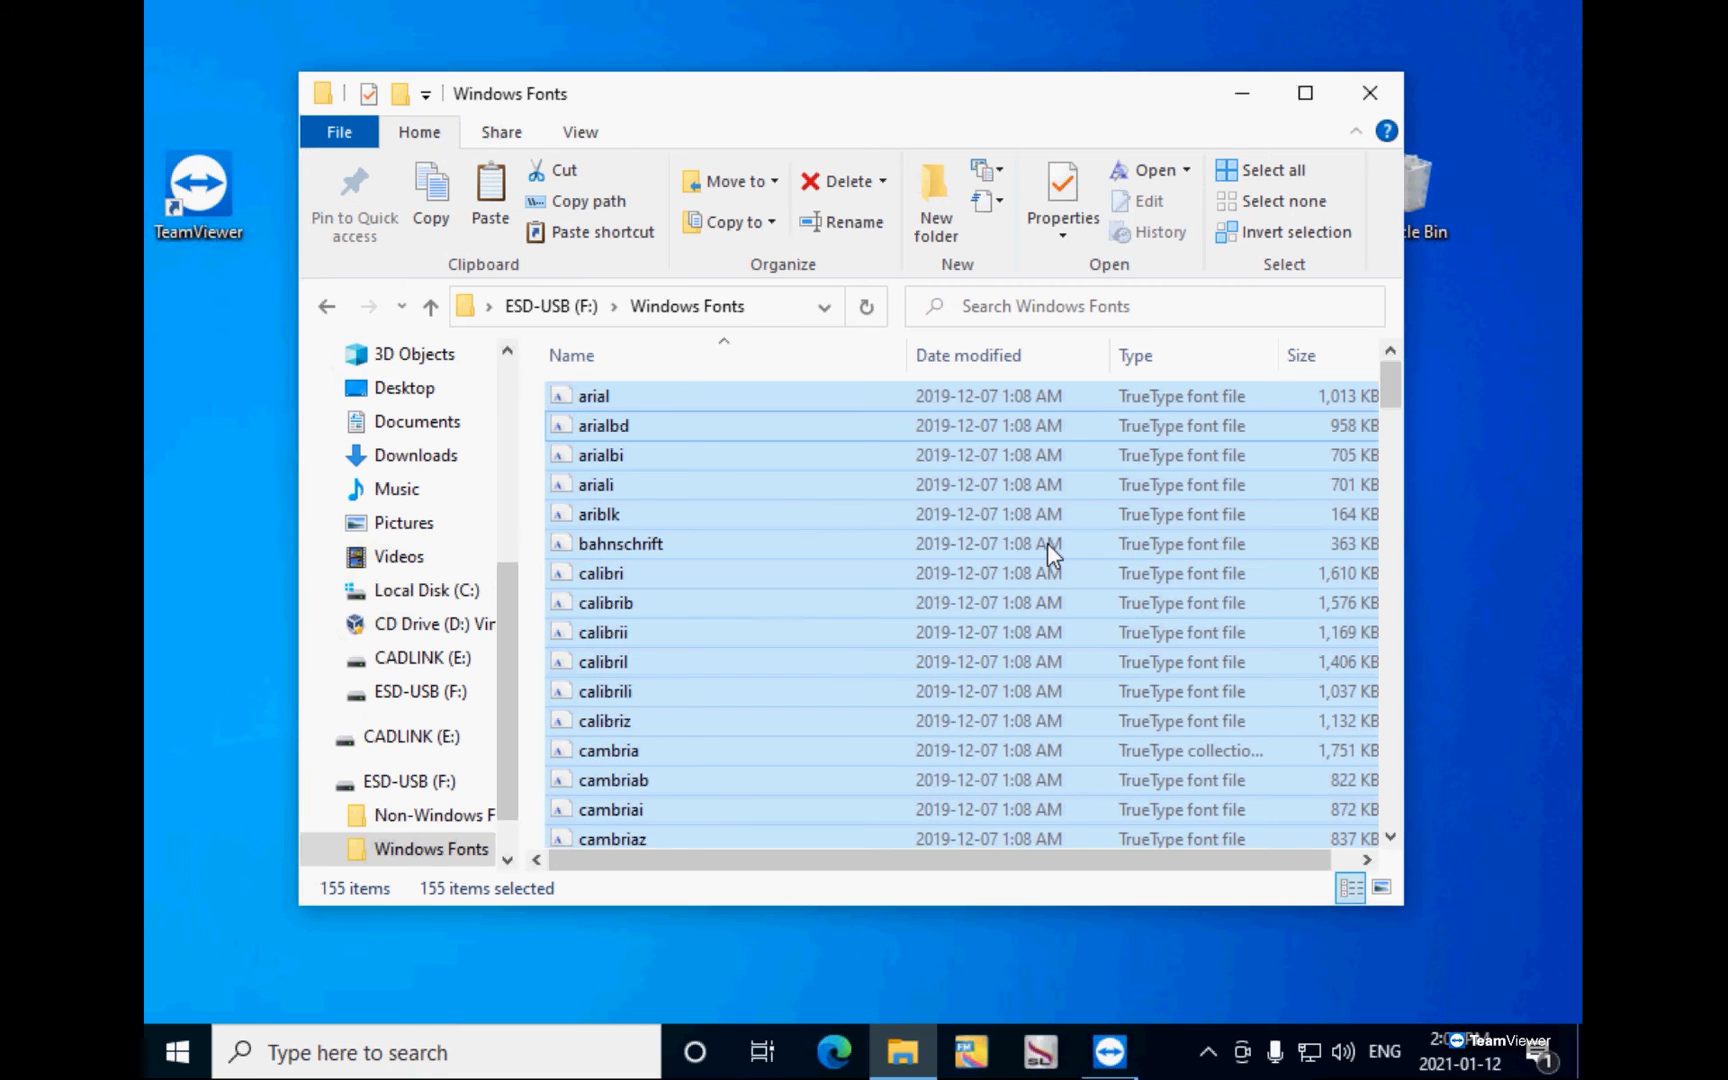
{"action": "mouse_move", "coordinate": [788, 52]}
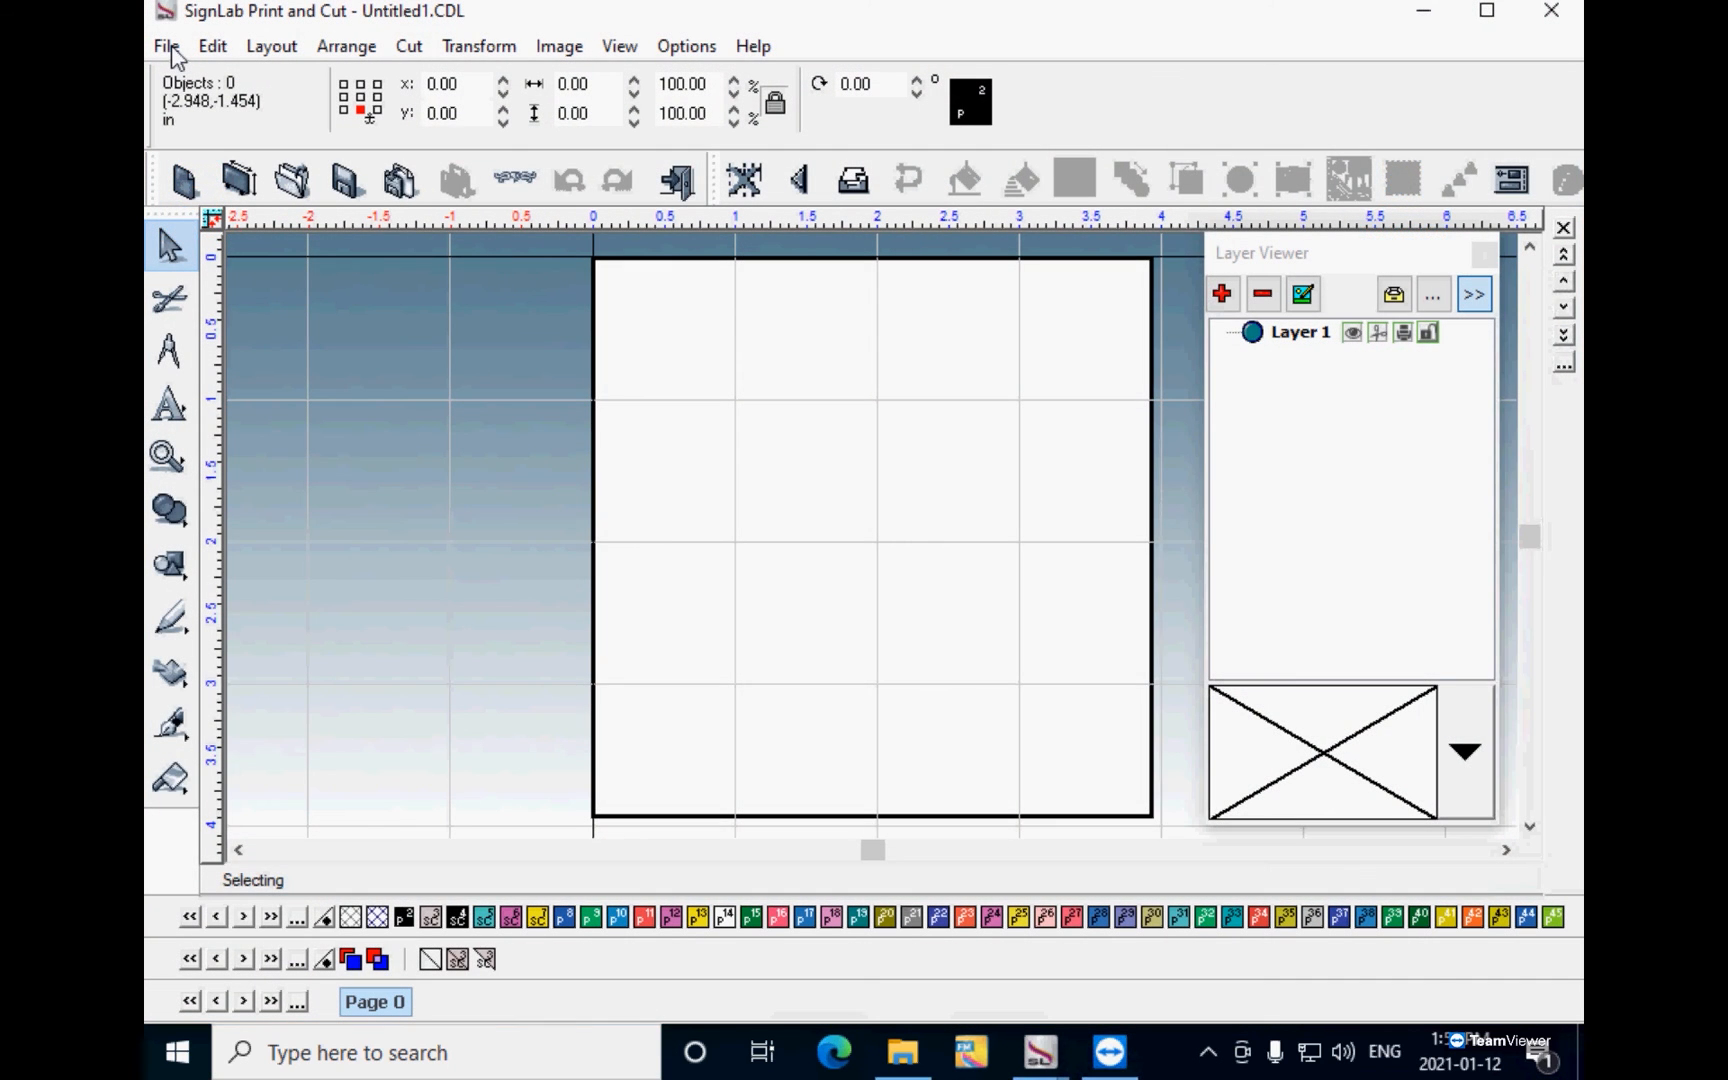
Step: Reach the Install Fonts dialog via File > Install > Fonts..
{"action": "left_click", "coordinate": [166, 46]}
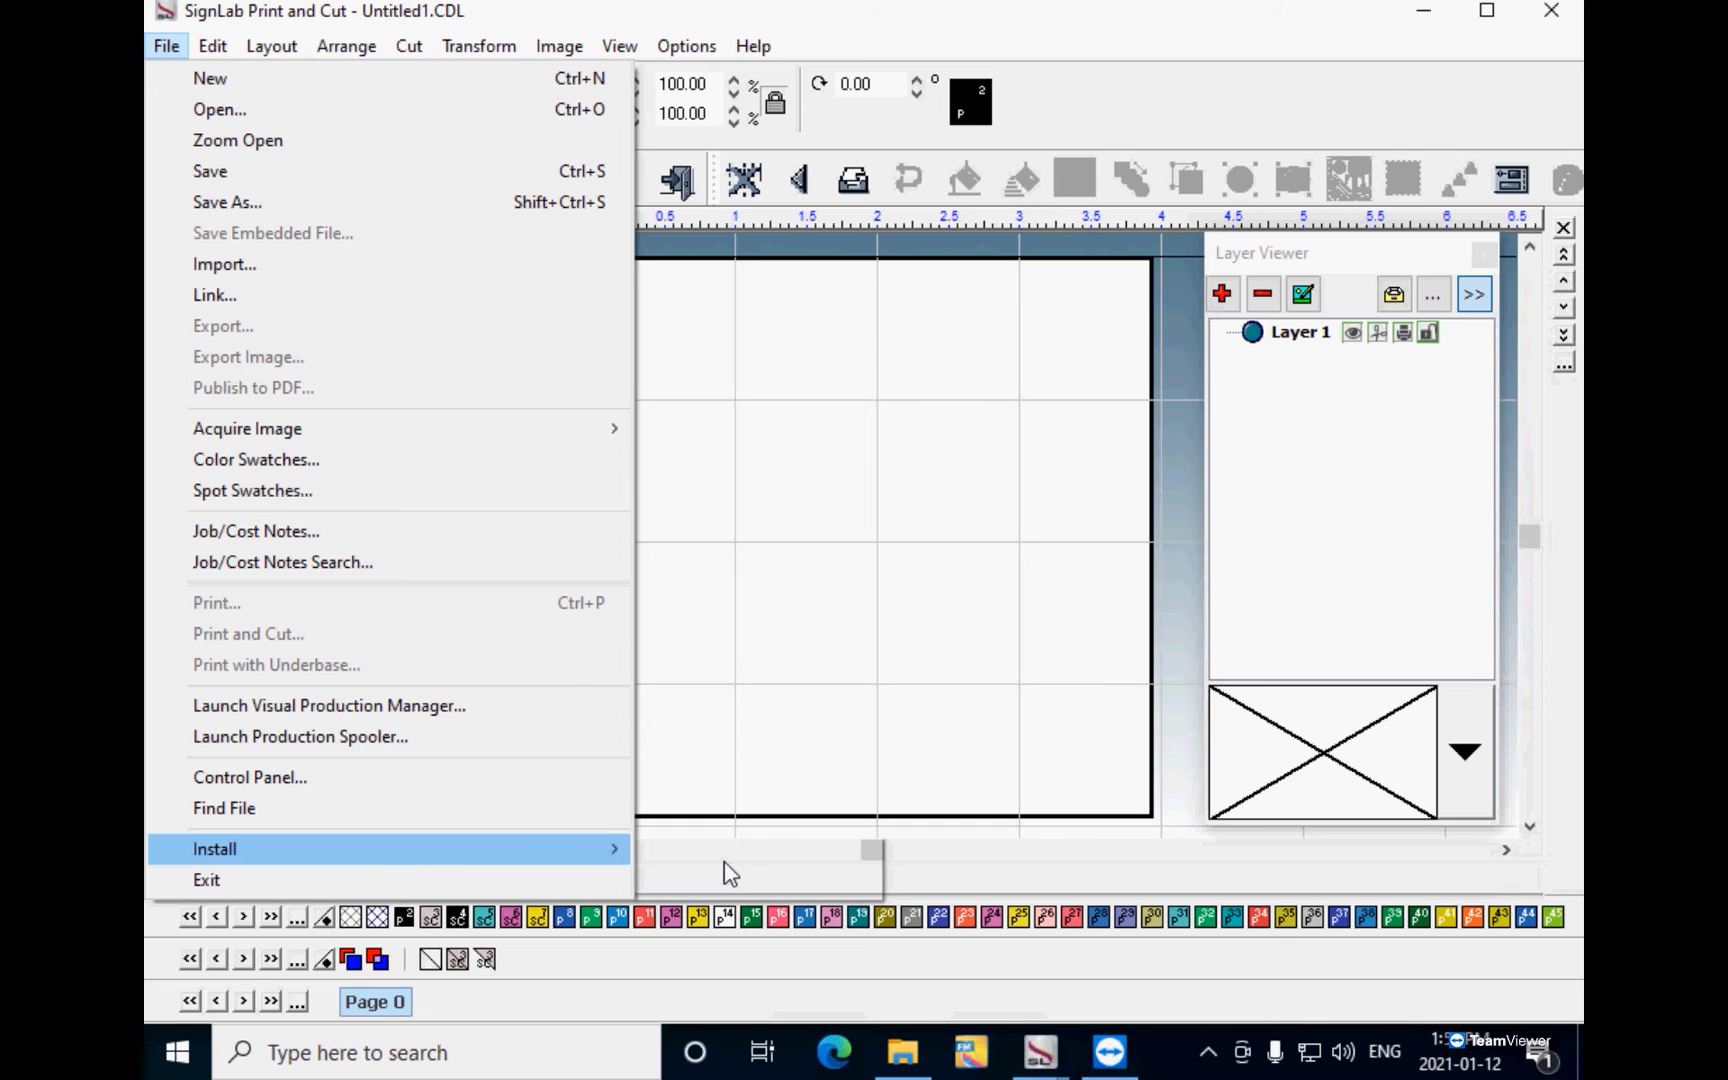
{"action": "mouse_move", "coordinate": [214, 848]}
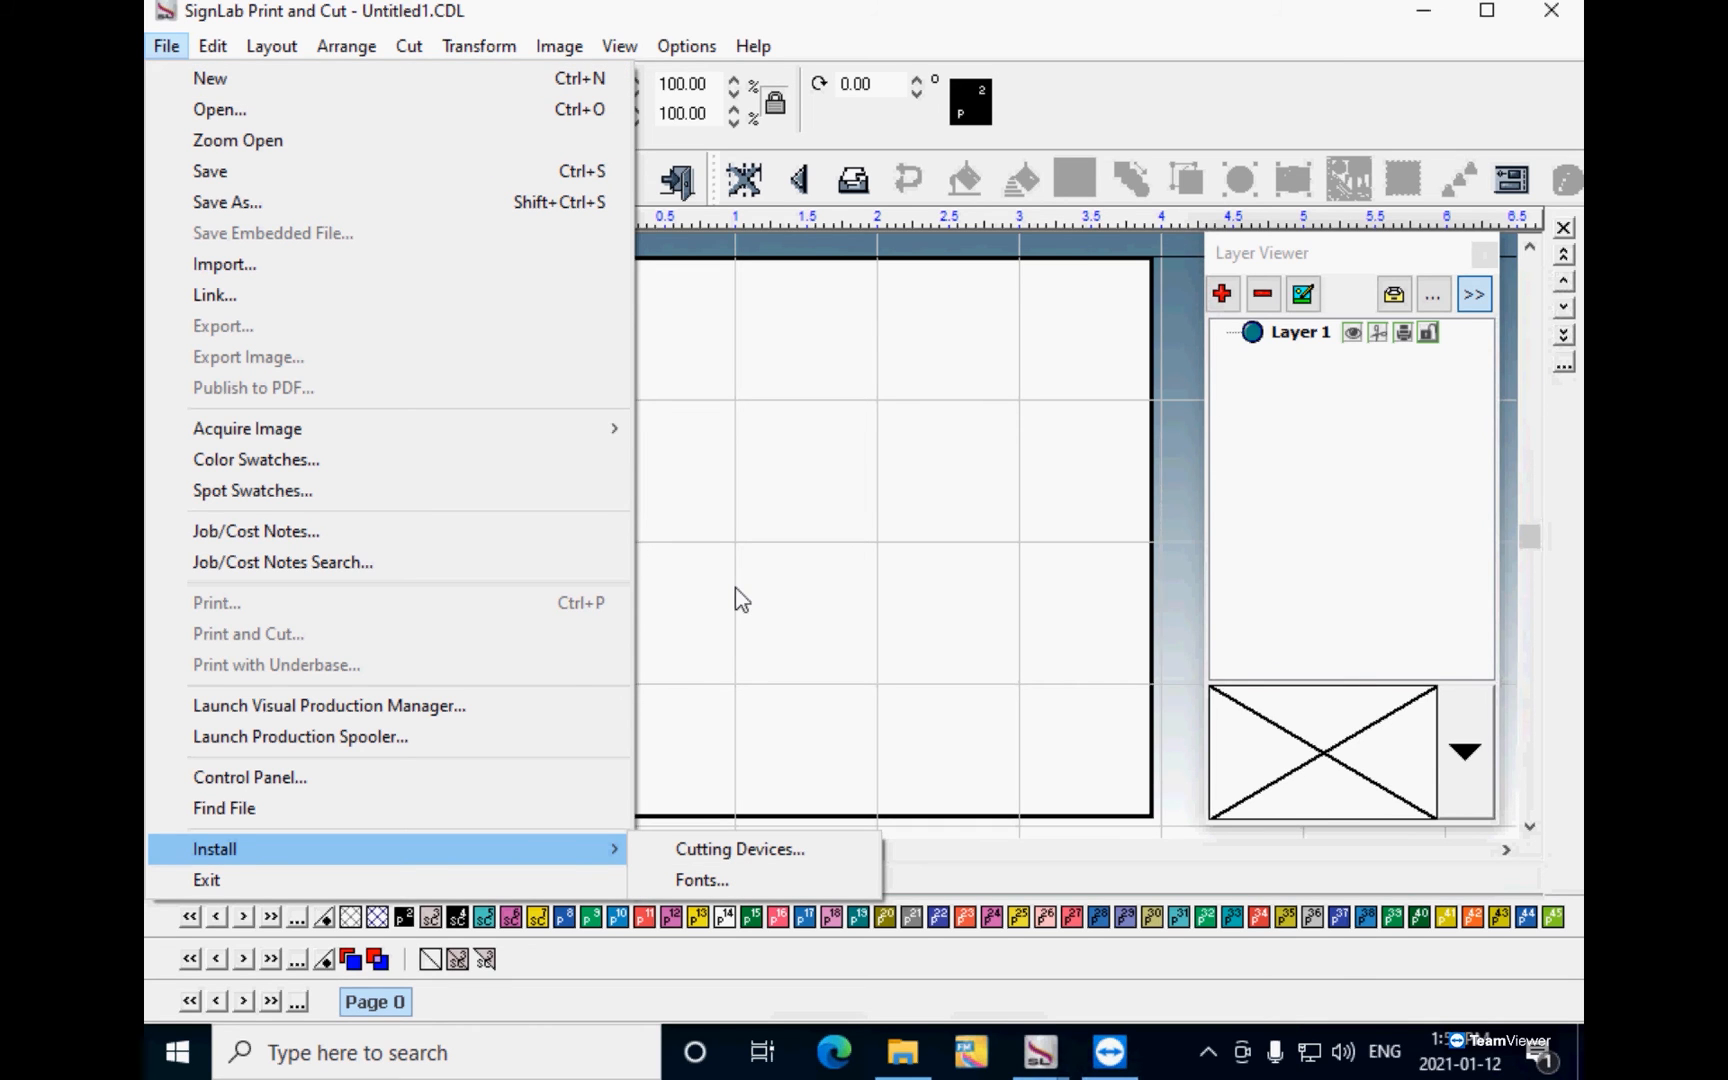
{"action": "left_click", "coordinate": [700, 880]}
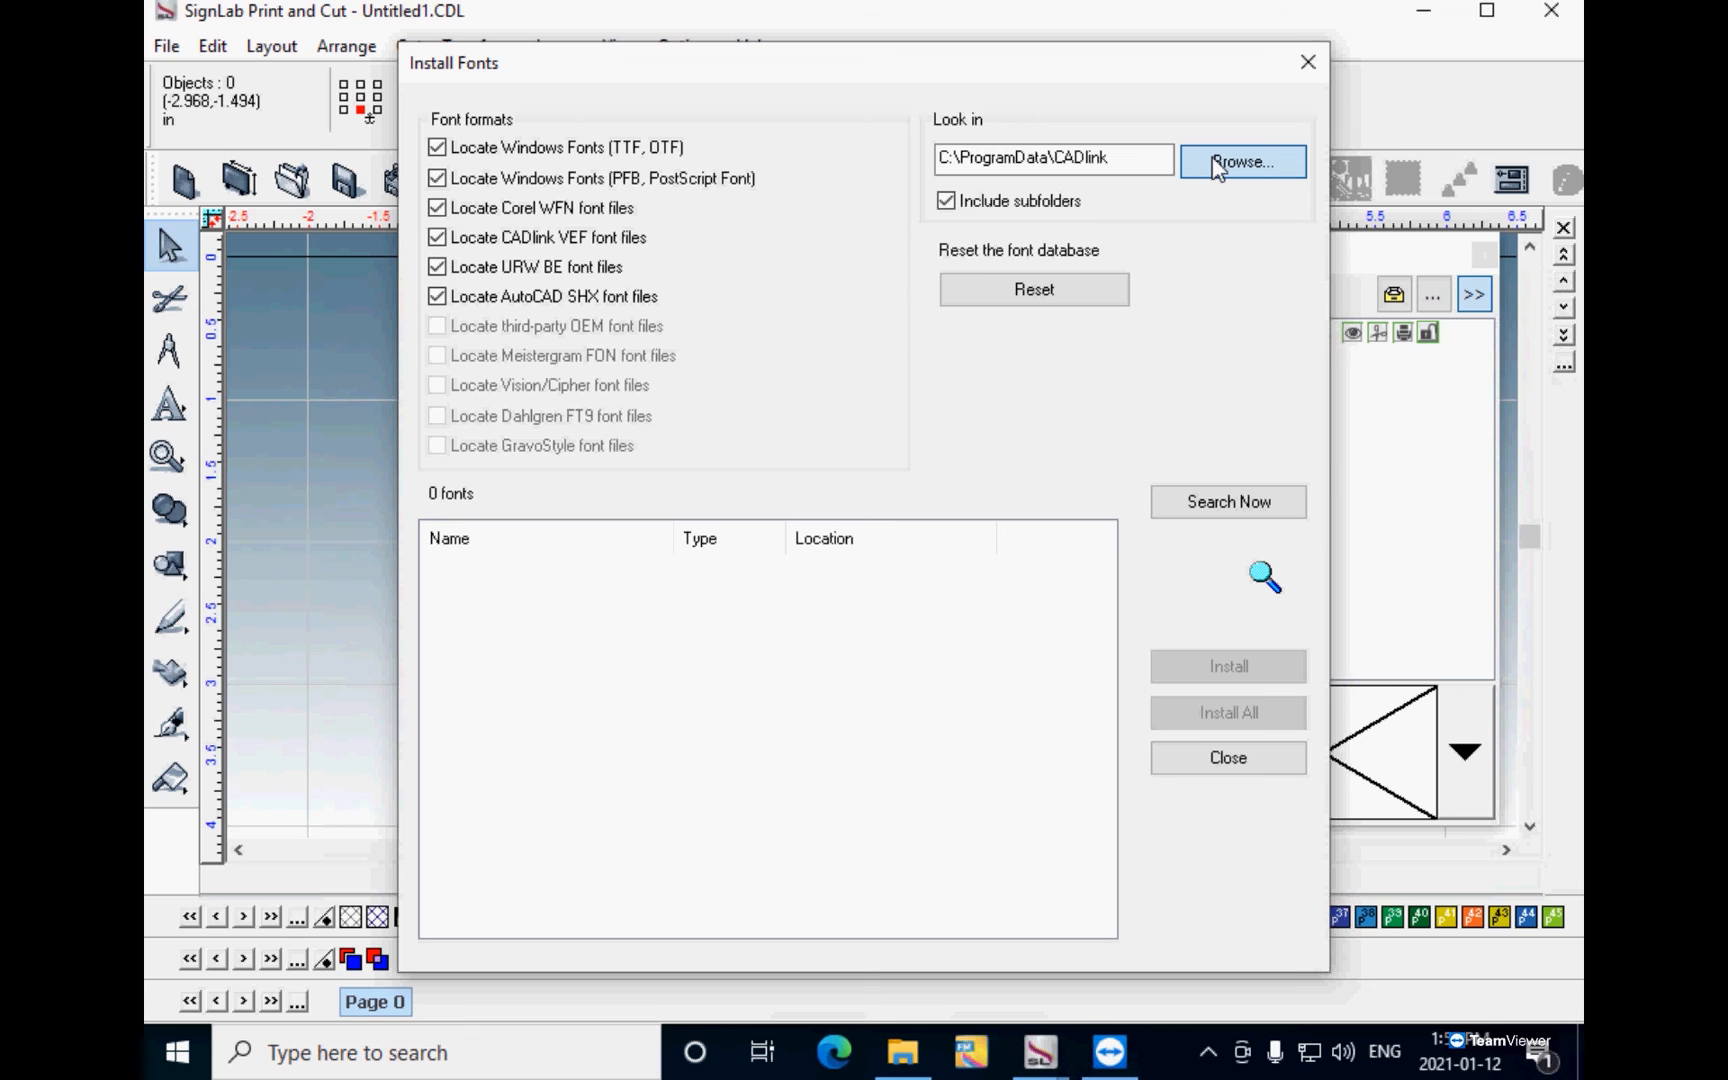
Step: Point the font search location at F:\Non-Windows Fonts on the ESD-USB drive
{"action": "left_click", "coordinate": [1242, 162]}
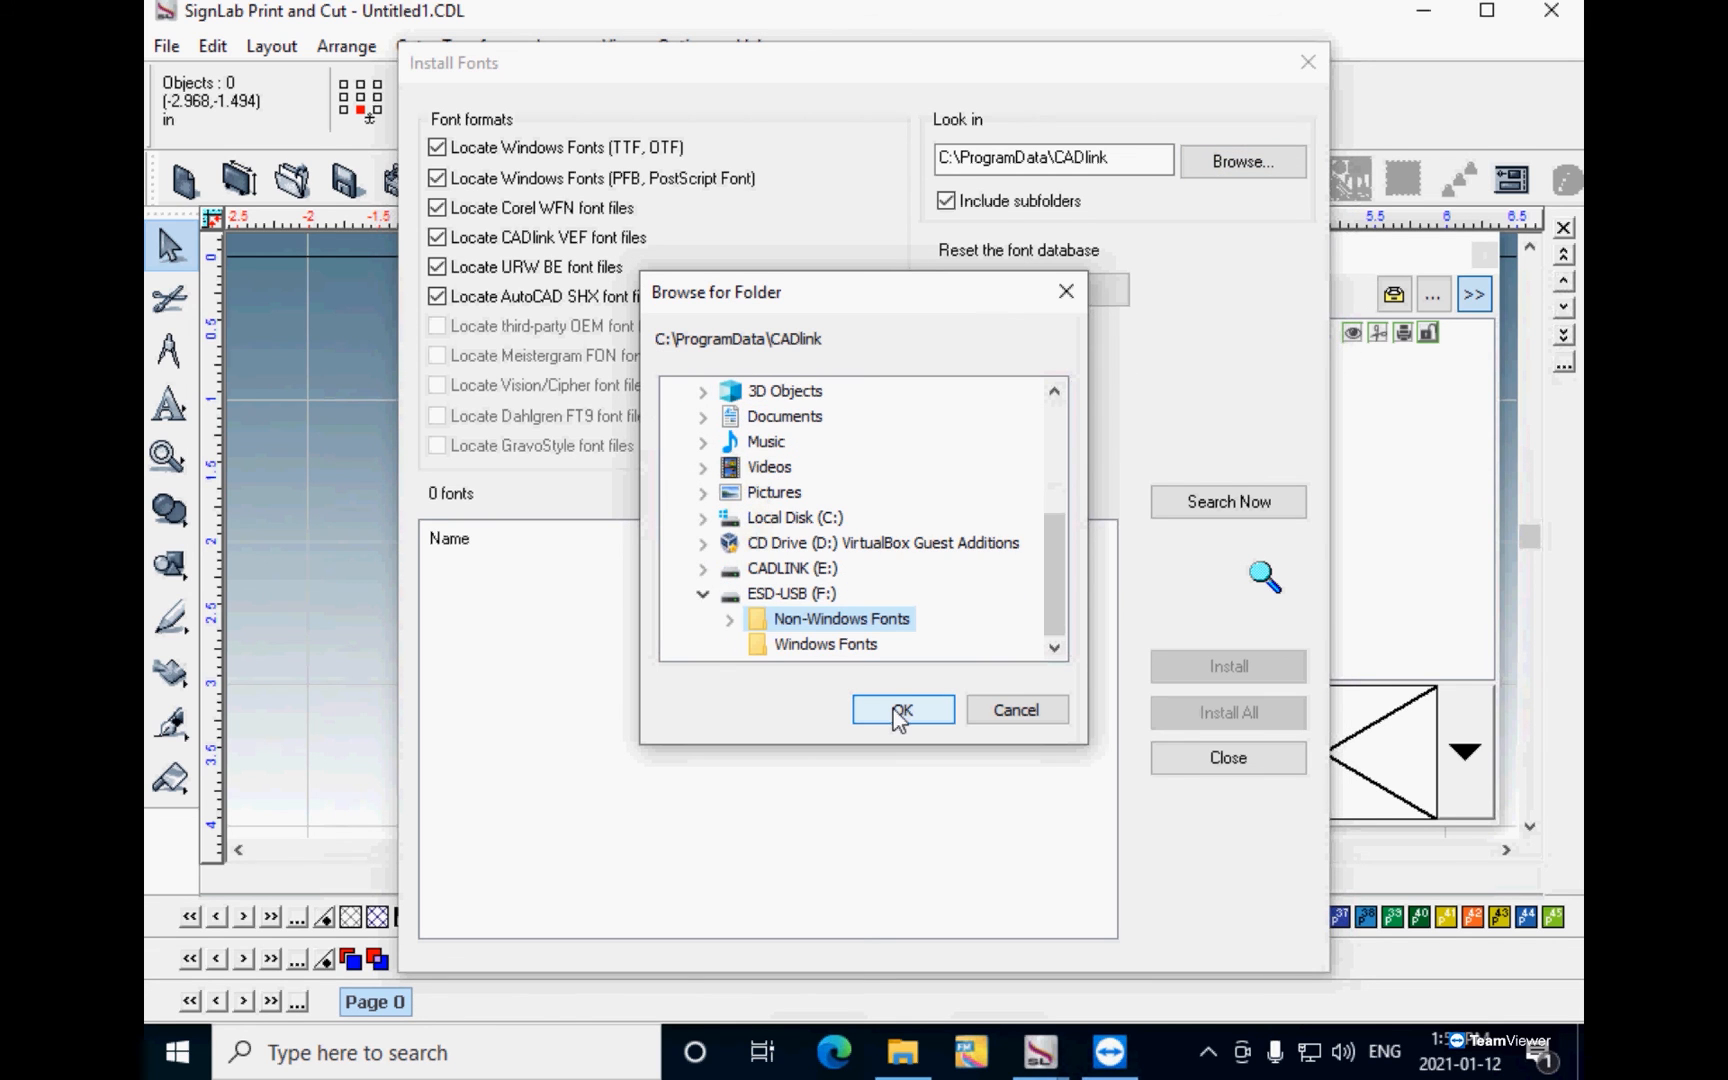
{"action": "left_click", "coordinate": [902, 708]}
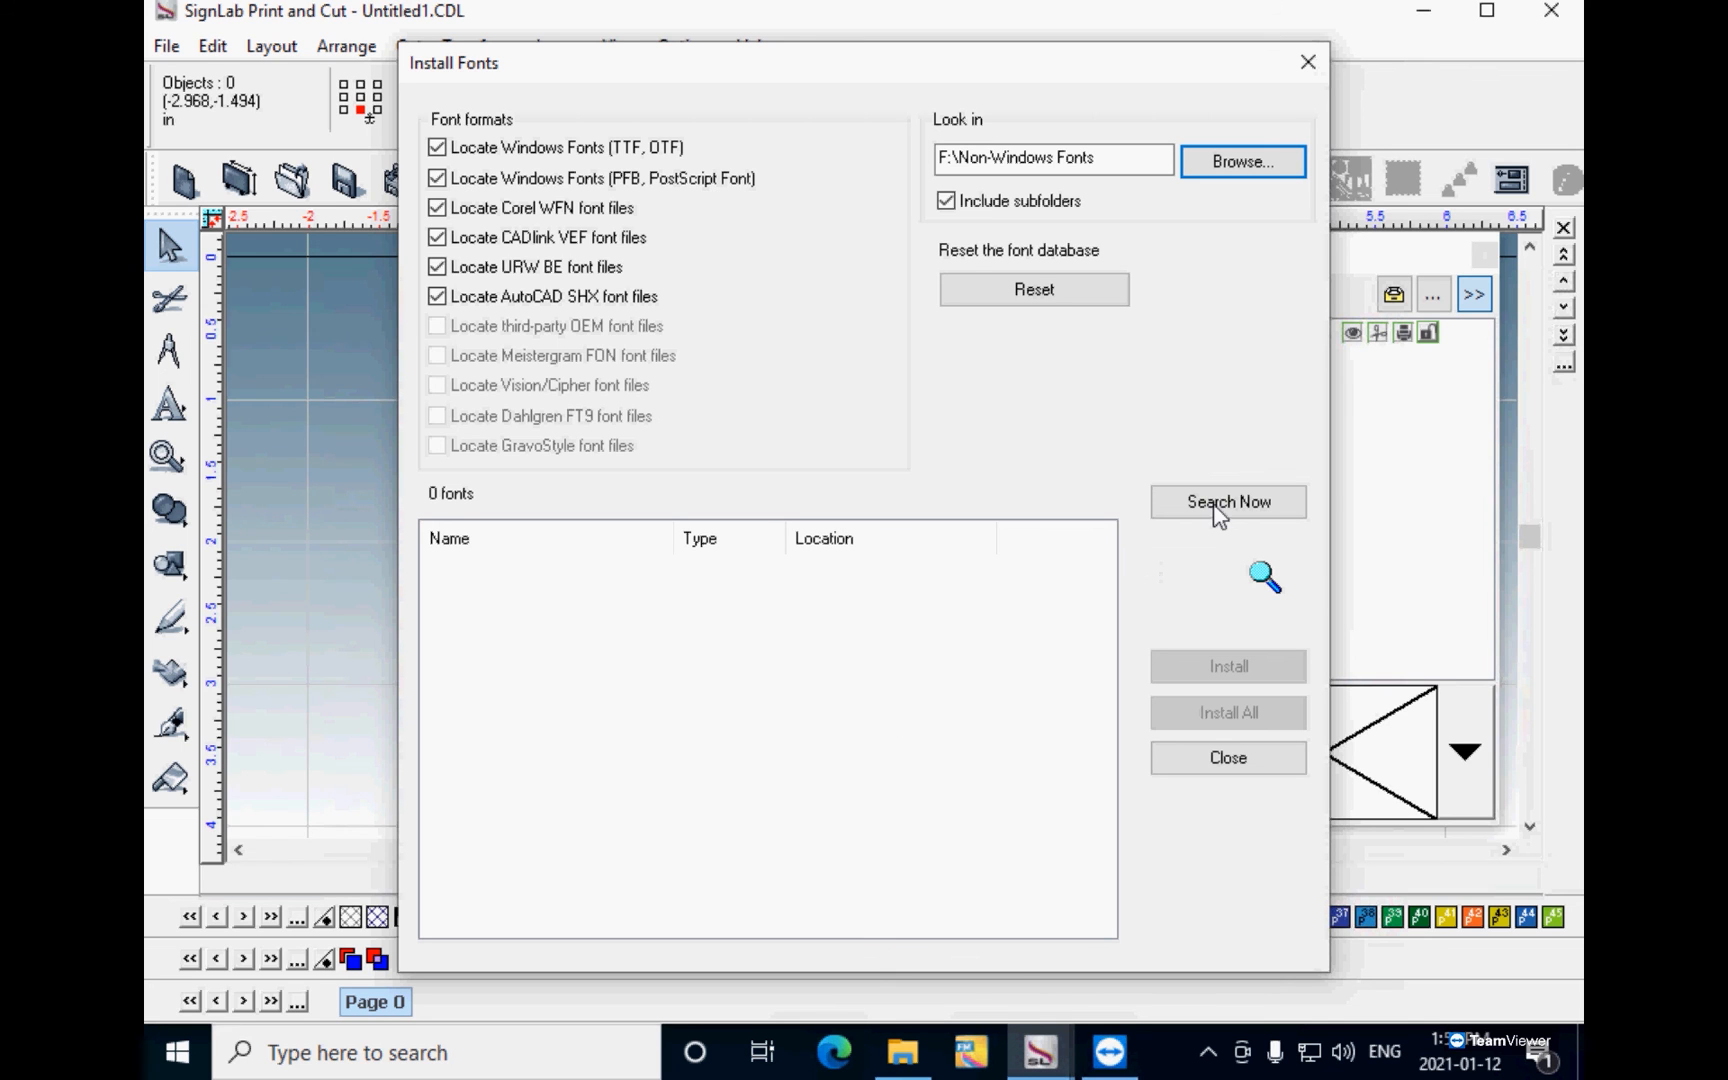
Step: Search the folder, install all 1512 found fonts, acknowledge the result and close the installer
{"action": "left_click", "coordinate": [1226, 502]}
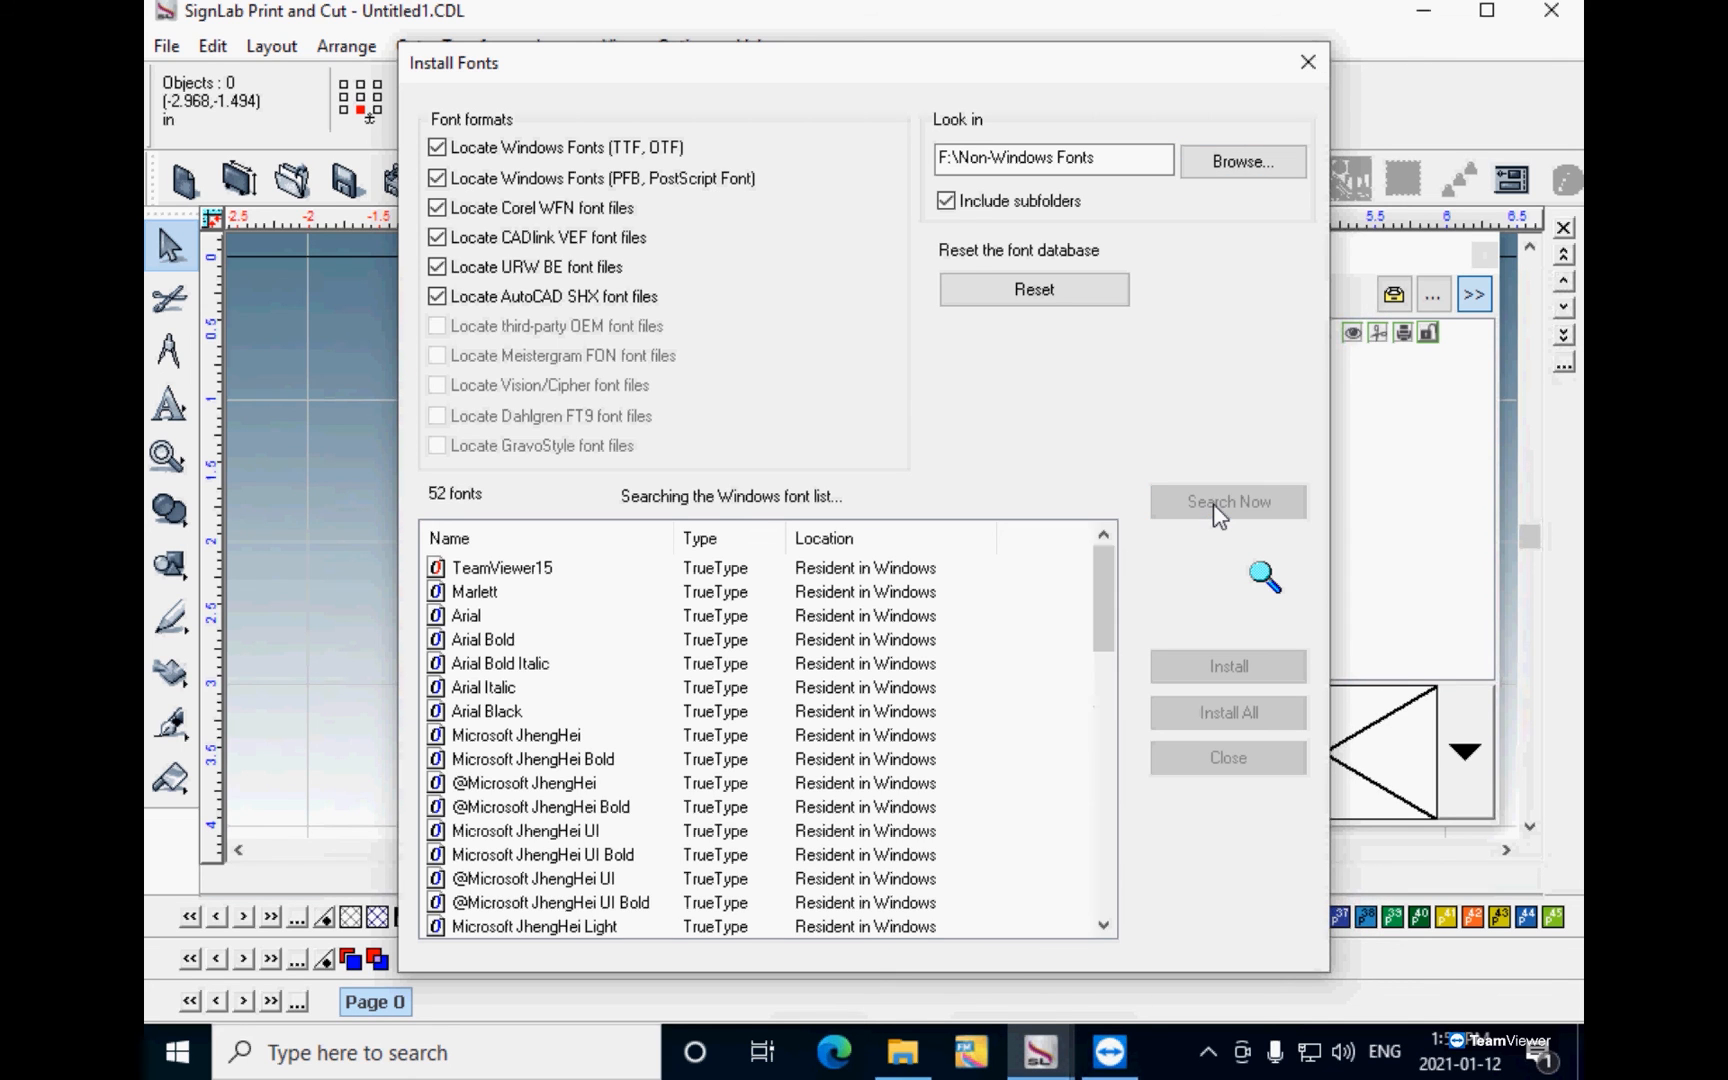
{"action": "left_click", "coordinate": [1226, 502]}
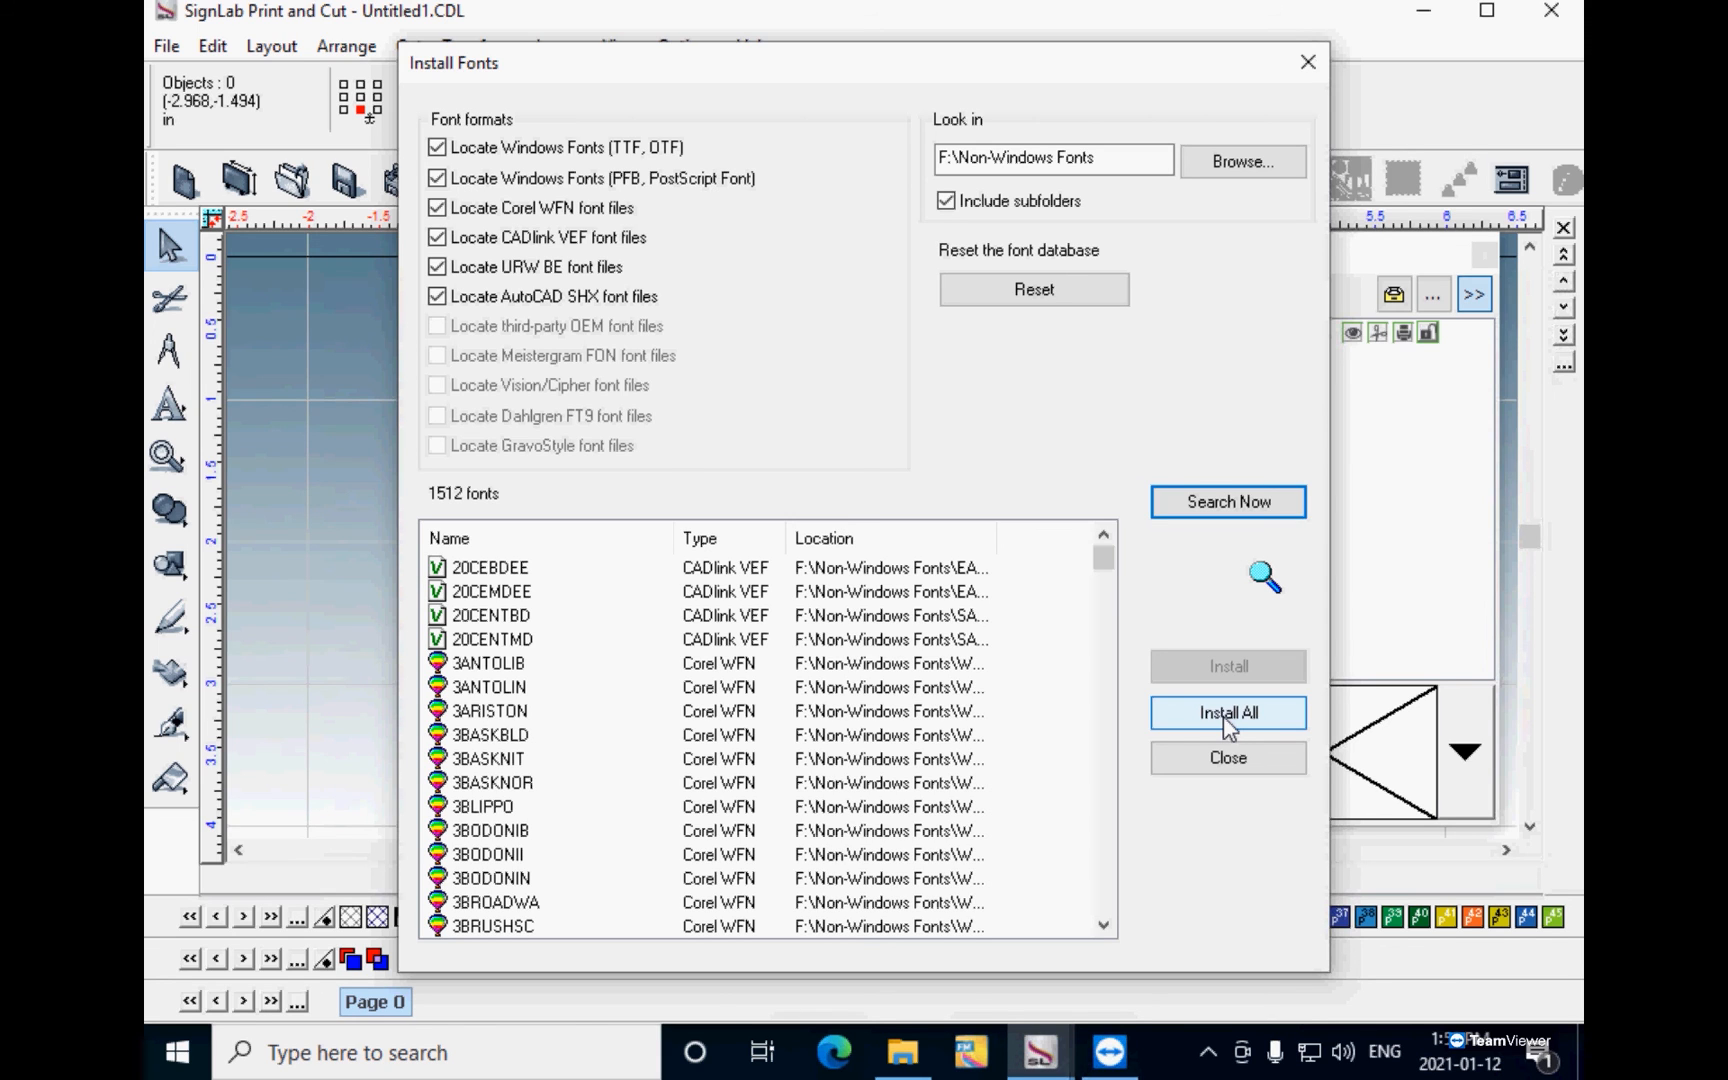
{"action": "left_click", "coordinate": [1226, 712]}
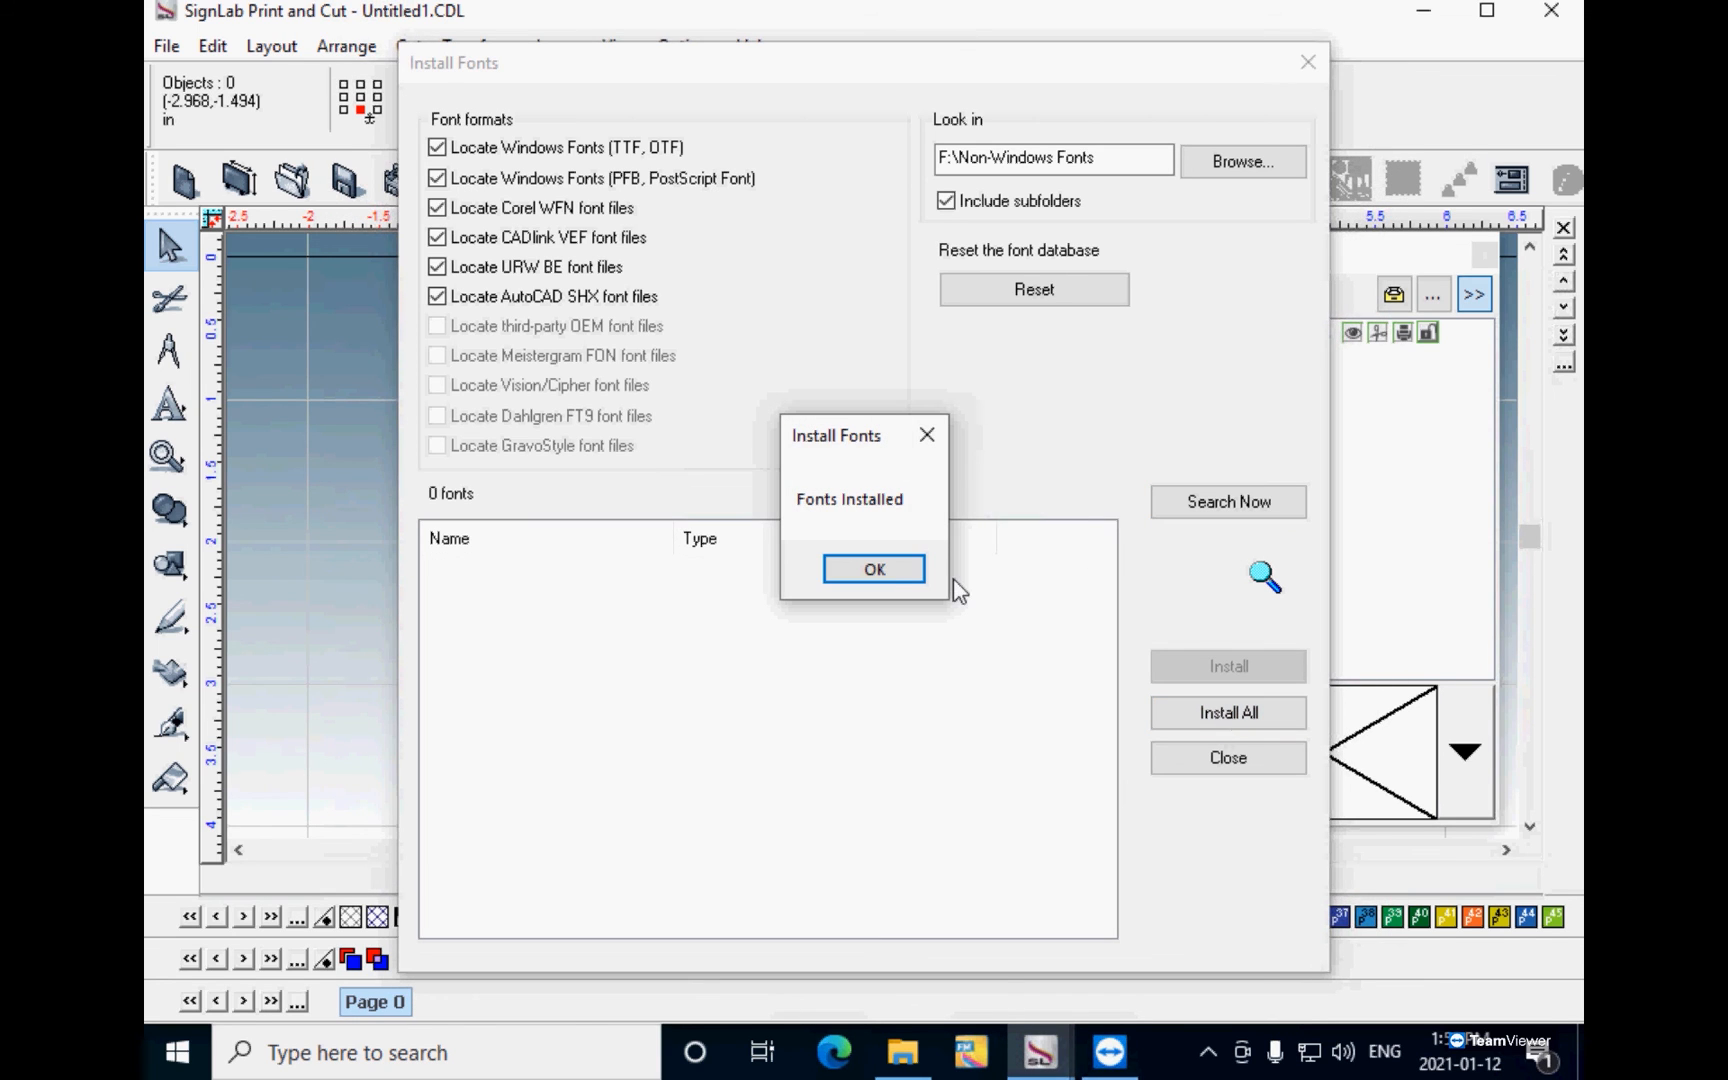
{"action": "left_click", "coordinate": [872, 568]}
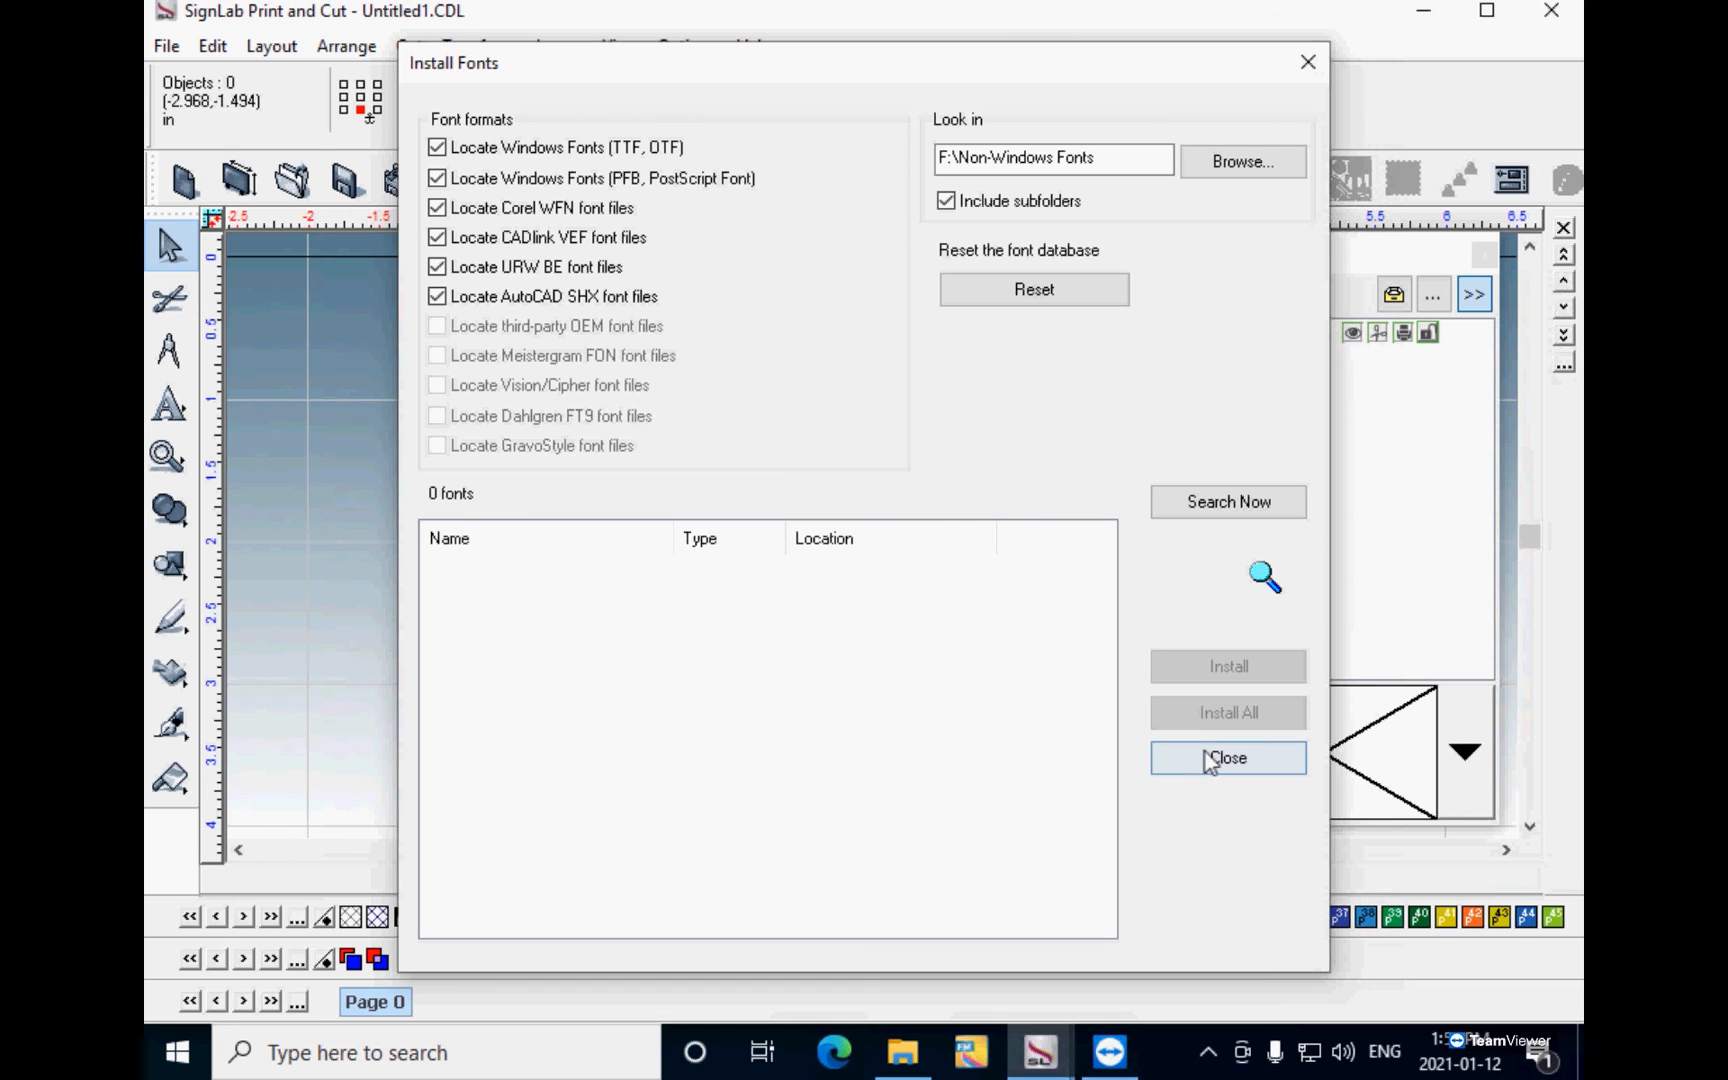
{"action": "left_click", "coordinate": [1226, 758]}
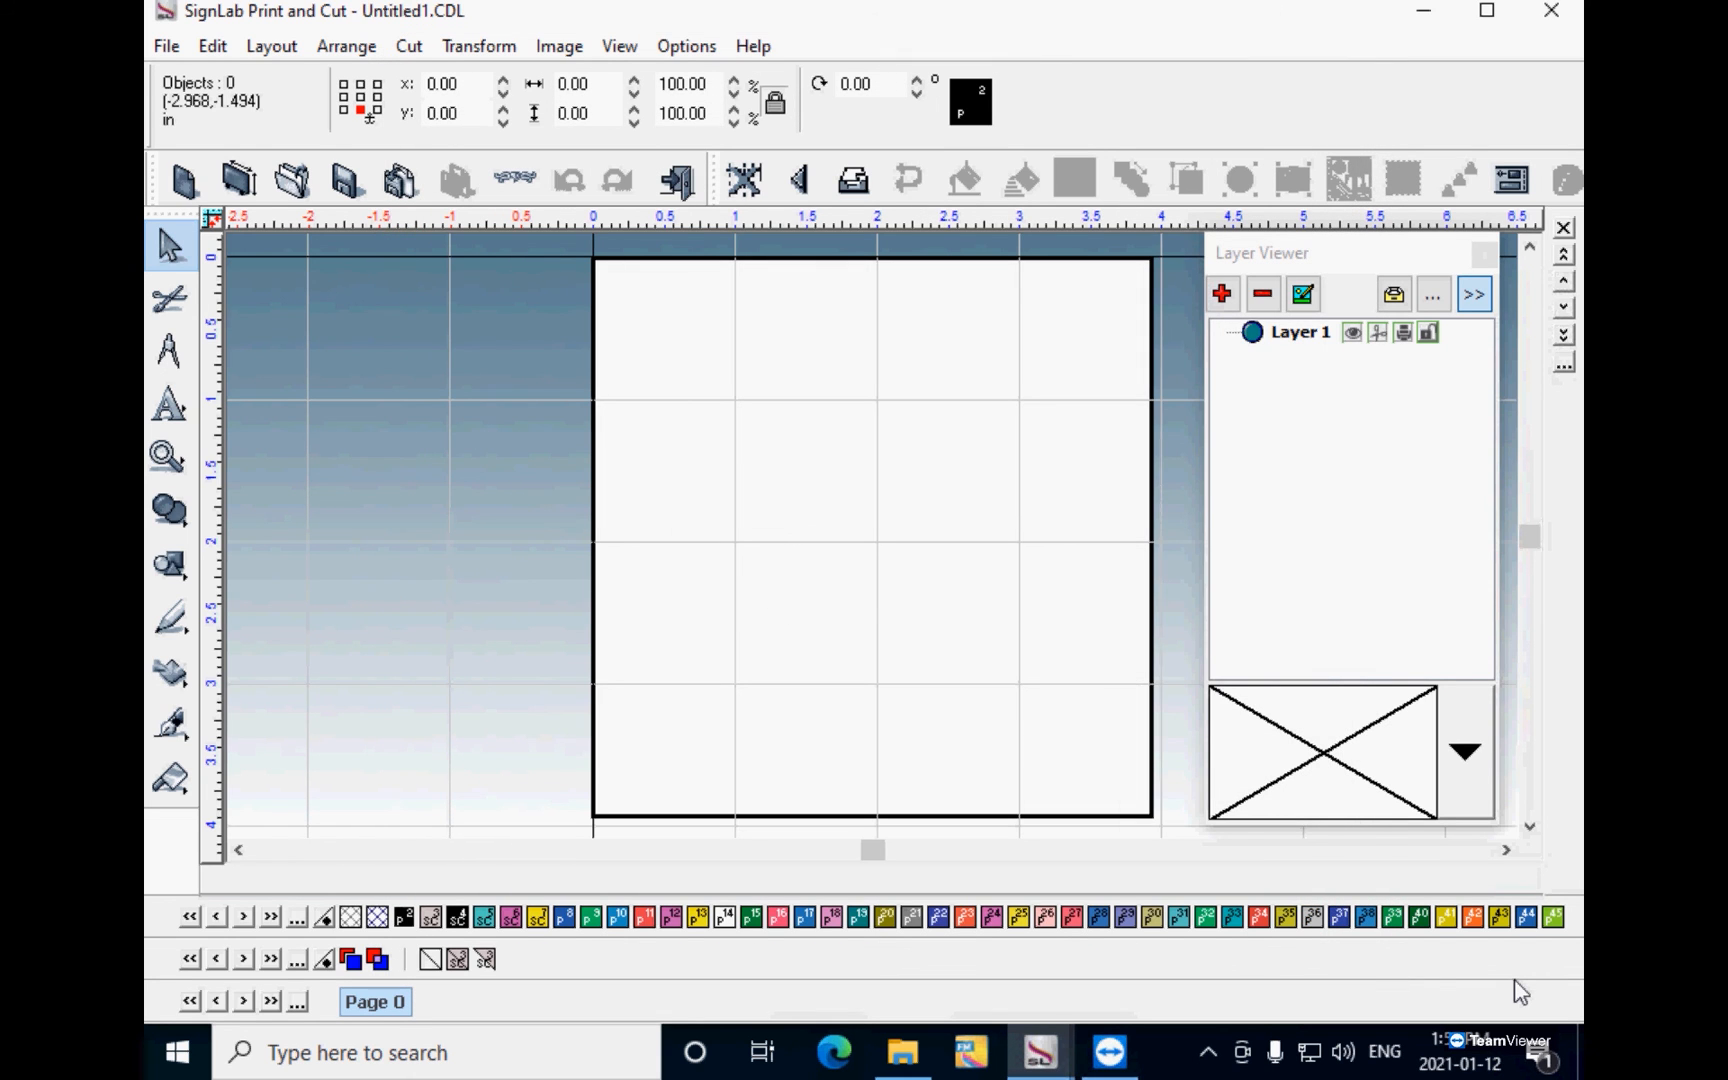